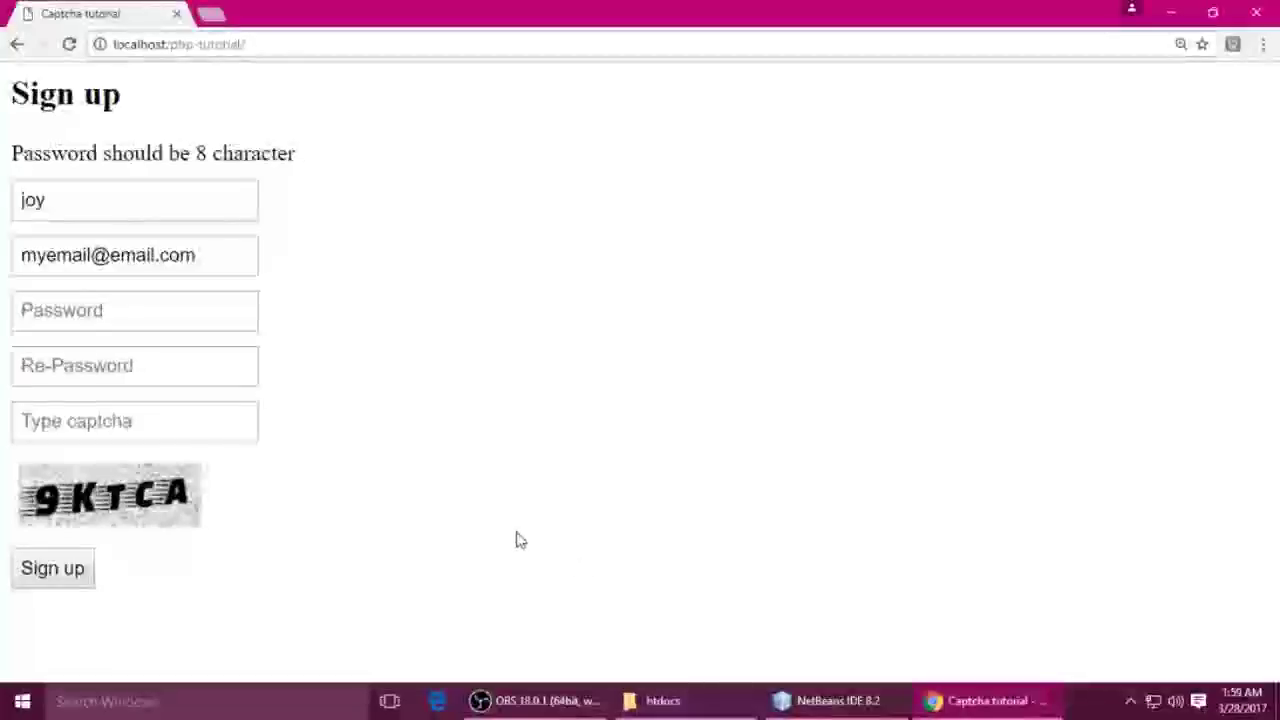
pyautogui.moveTo(432, 504)
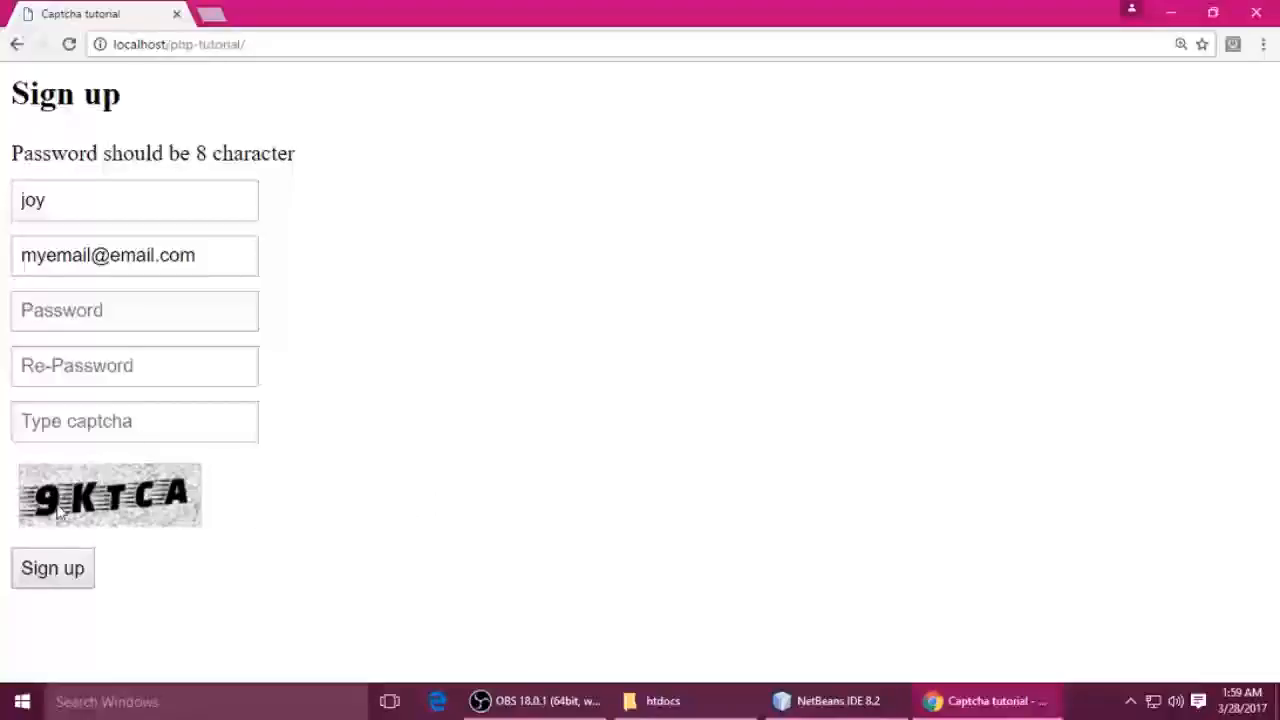
# Resubmit the sign-up form eight times so a new captcha image appears each time.
pyautogui.click(52, 568)
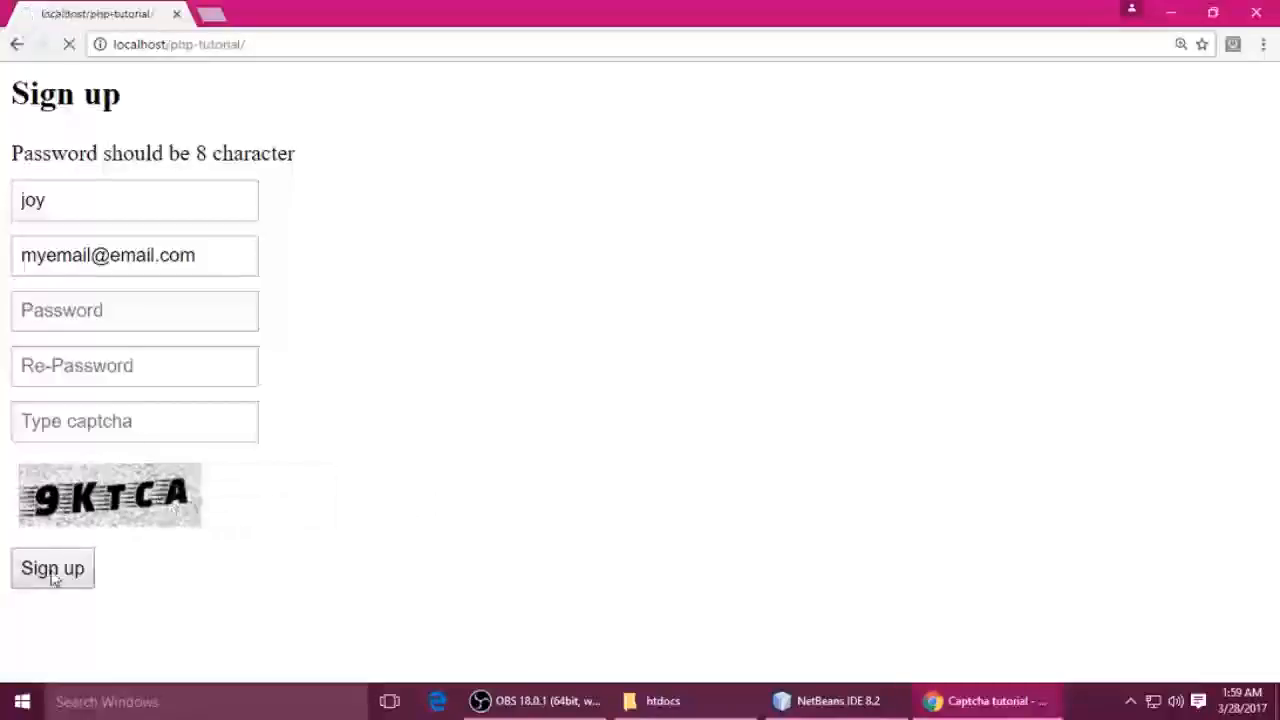
pyautogui.click(52, 568)
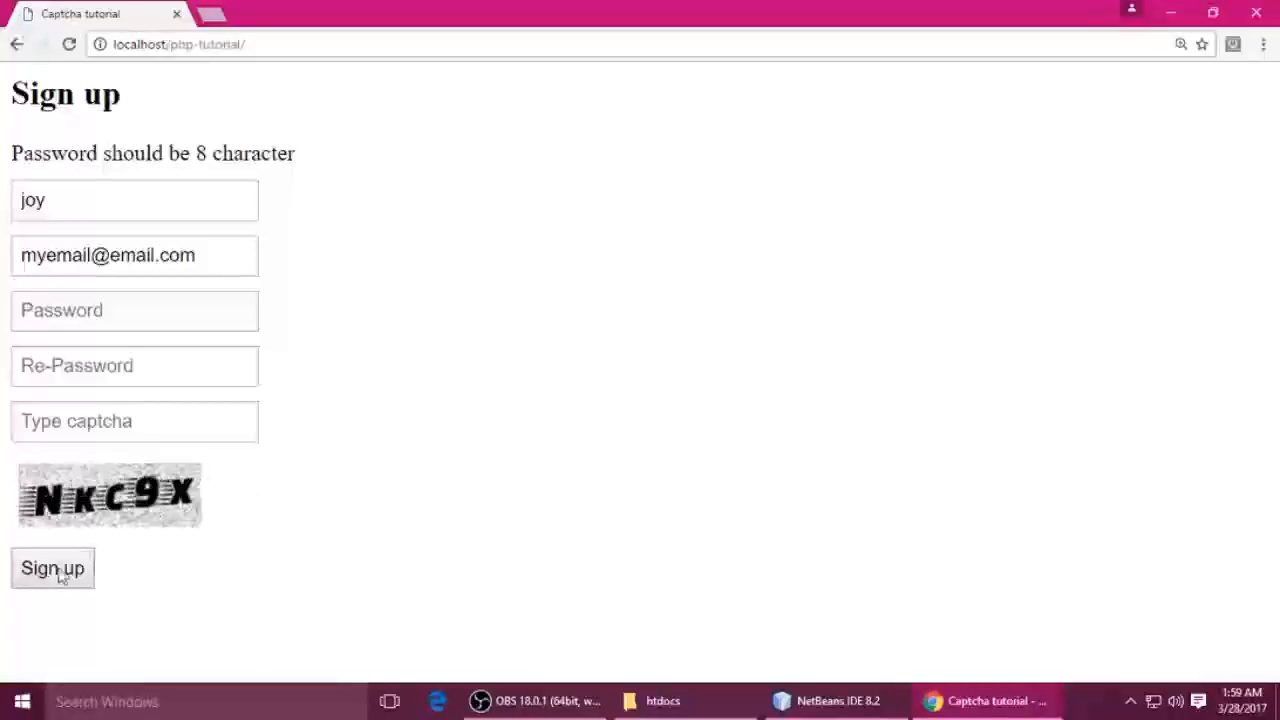
pyautogui.click(52, 568)
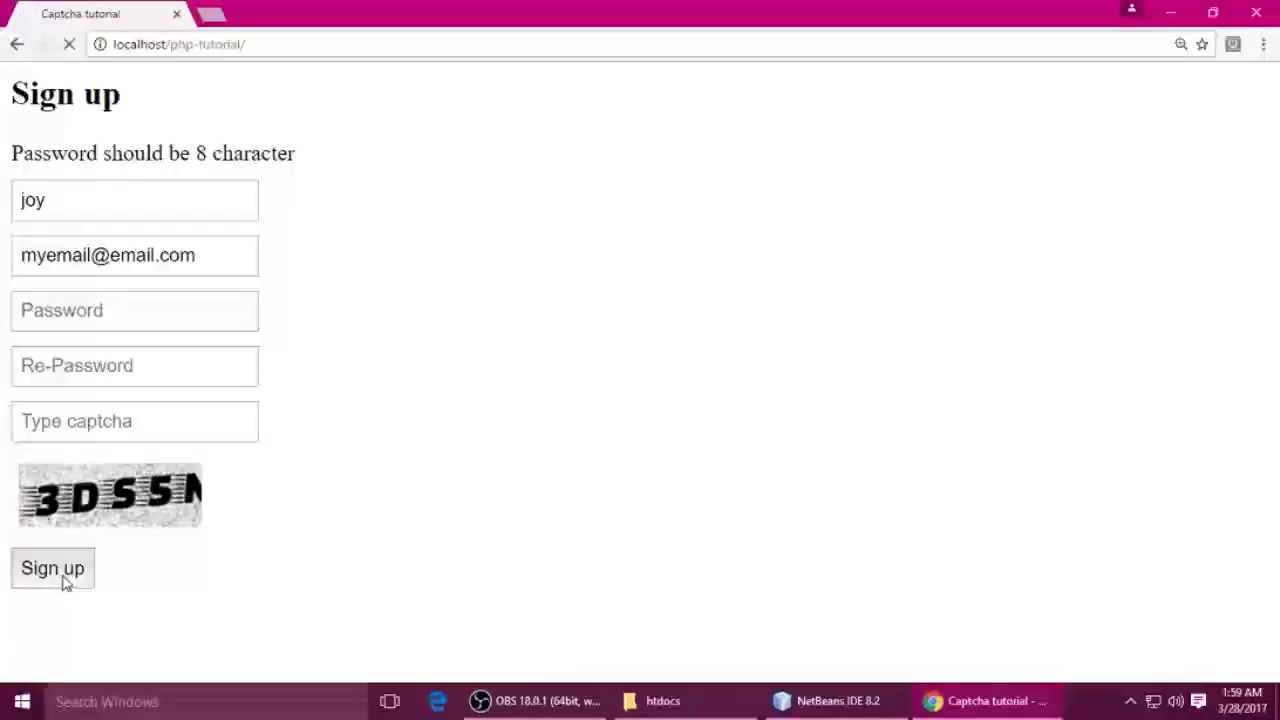
pyautogui.click(52, 568)
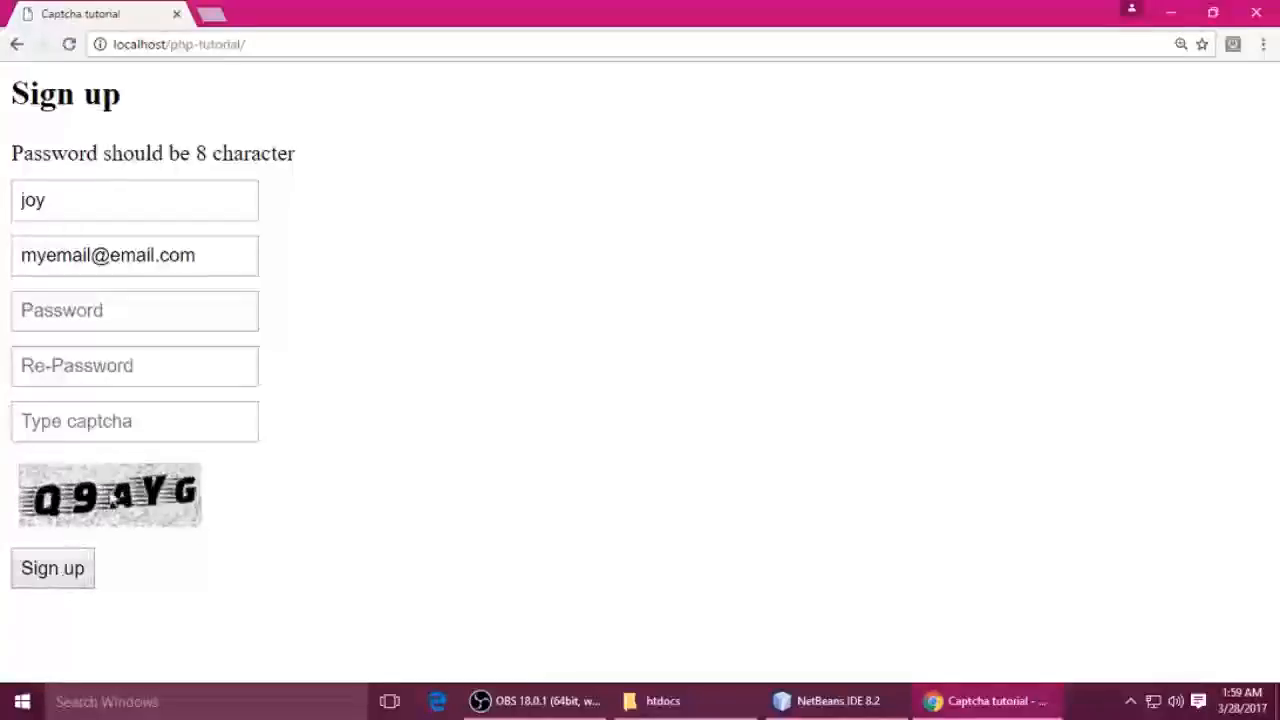
pyautogui.click(52, 568)
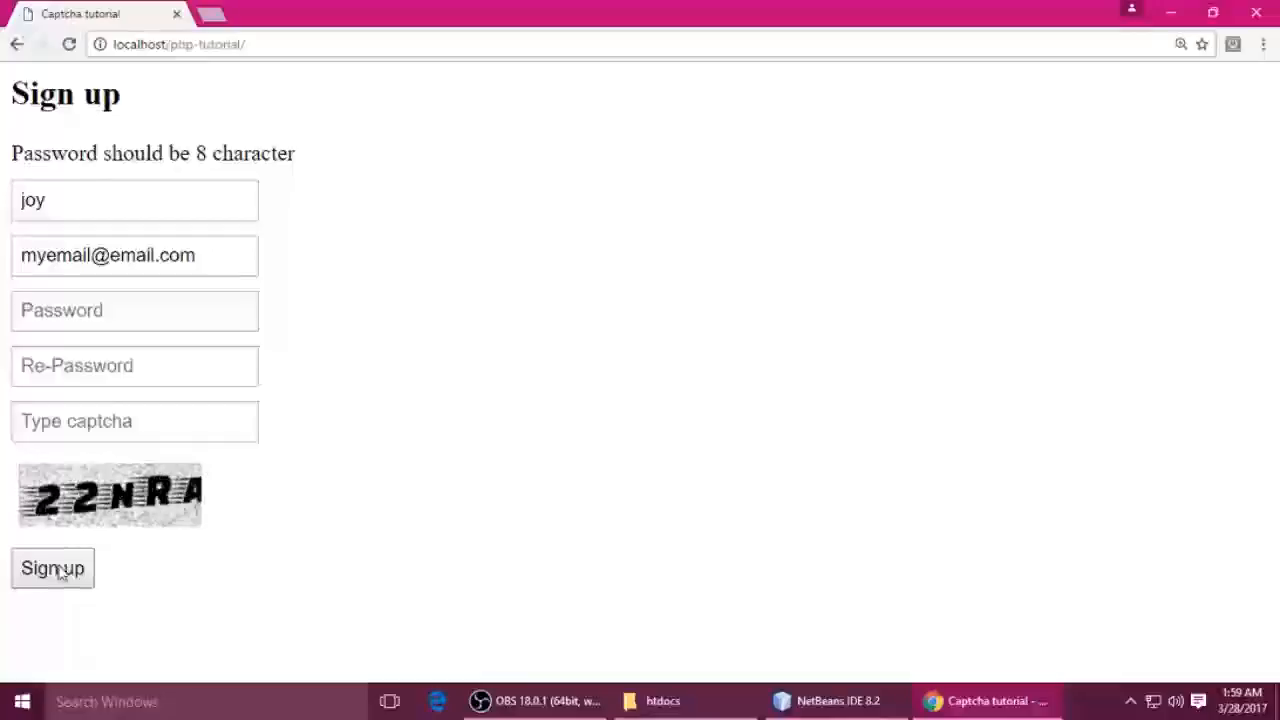
pyautogui.click(52, 568)
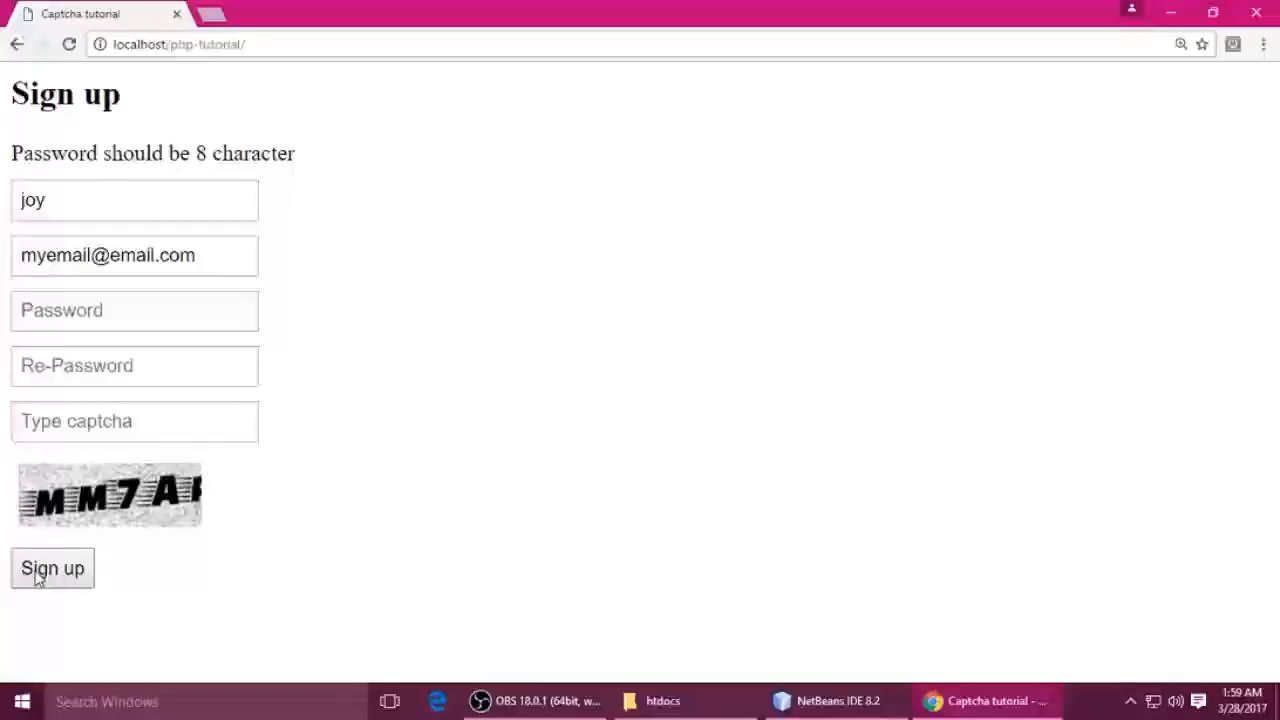
pyautogui.click(52, 568)
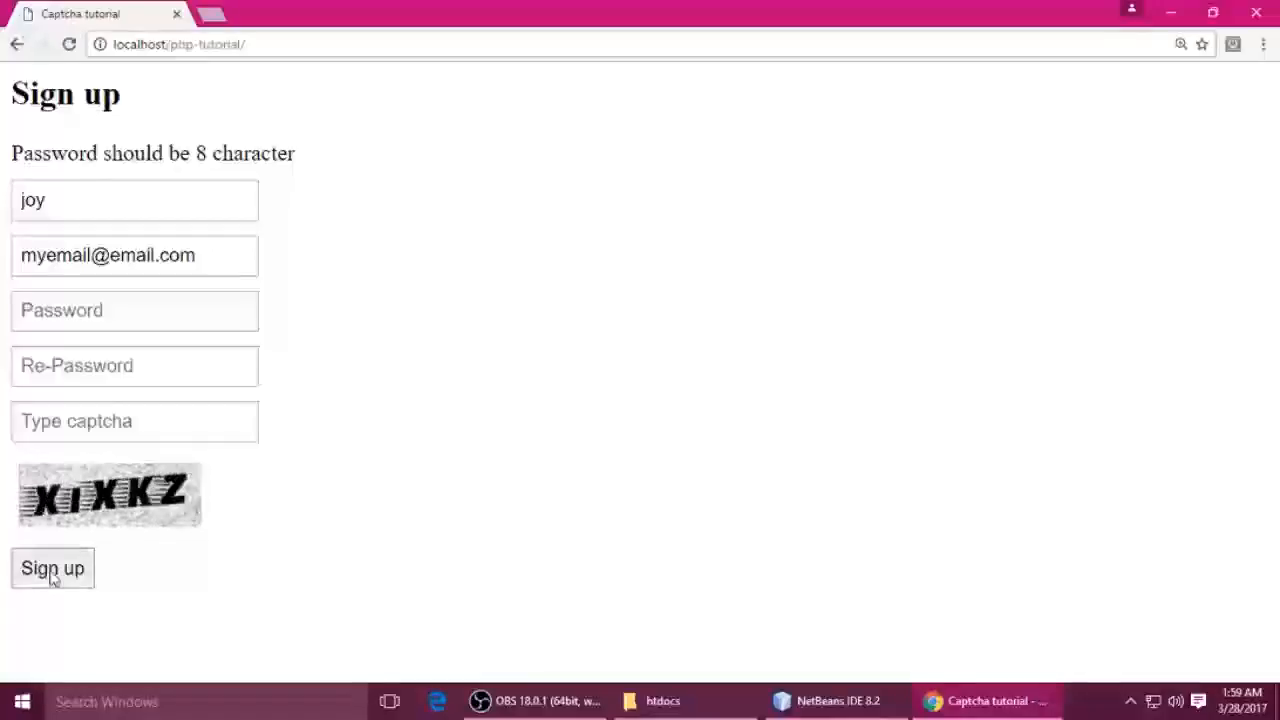
pyautogui.click(52, 568)
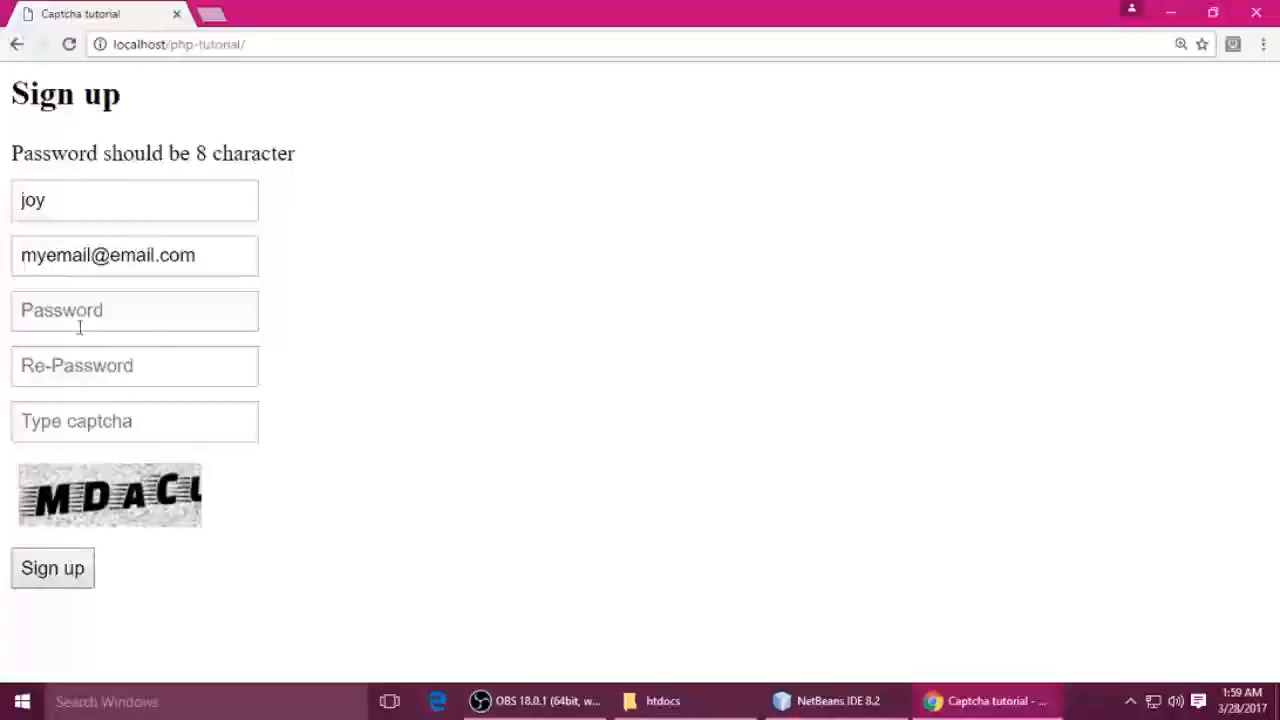
pyautogui.moveTo(210, 152)
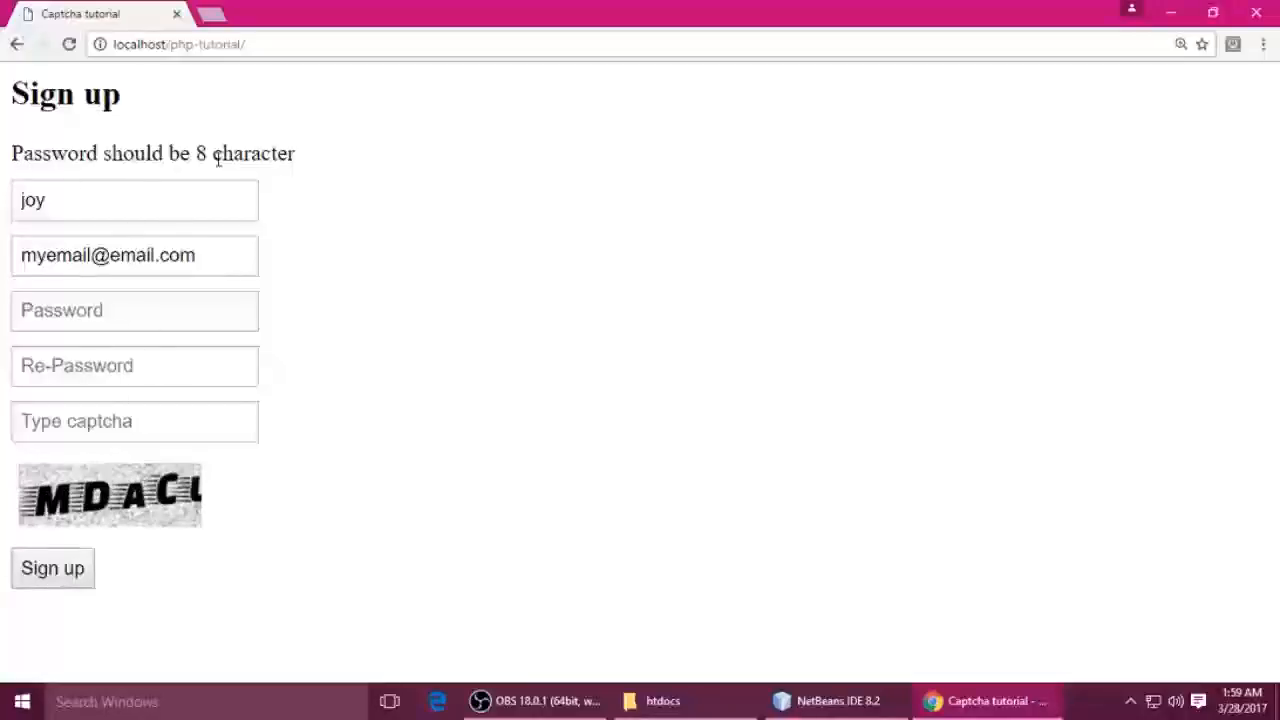
# Focus the Password field, submit once more, then bring up the htdocs folder window.
pyautogui.click(134, 310)
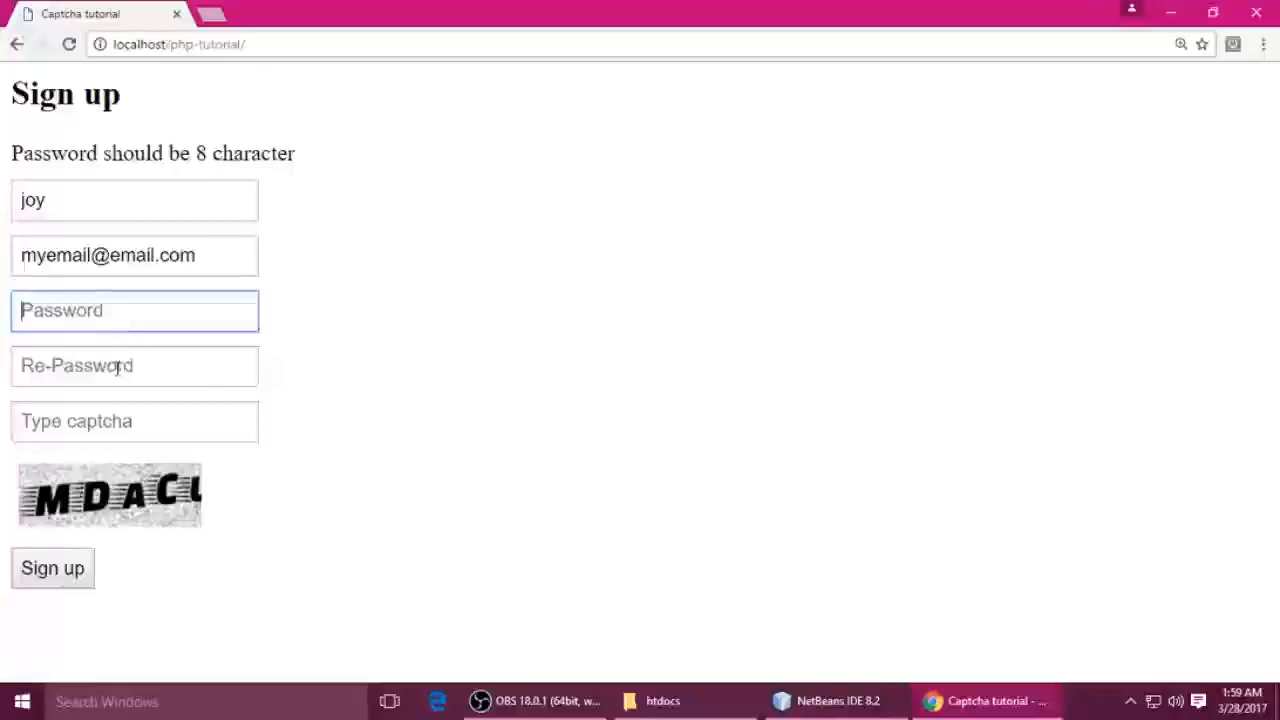
pyautogui.moveTo(148, 402)
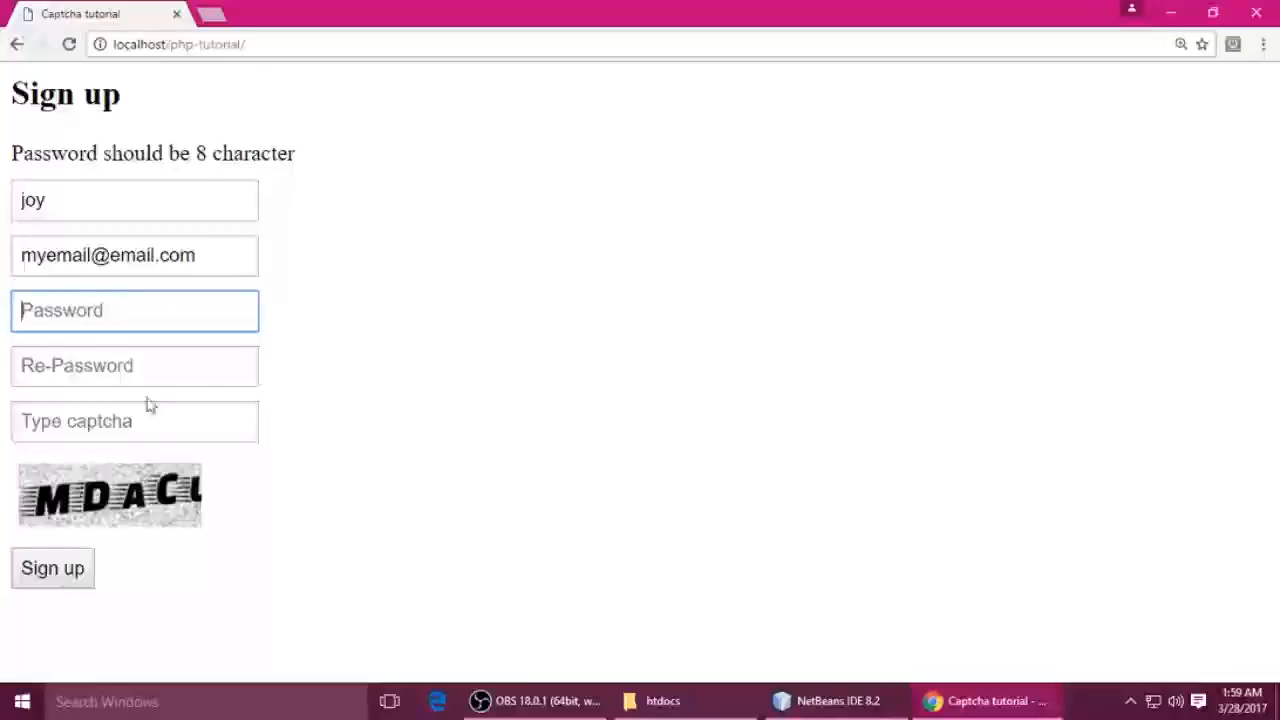
pyautogui.moveTo(168, 320)
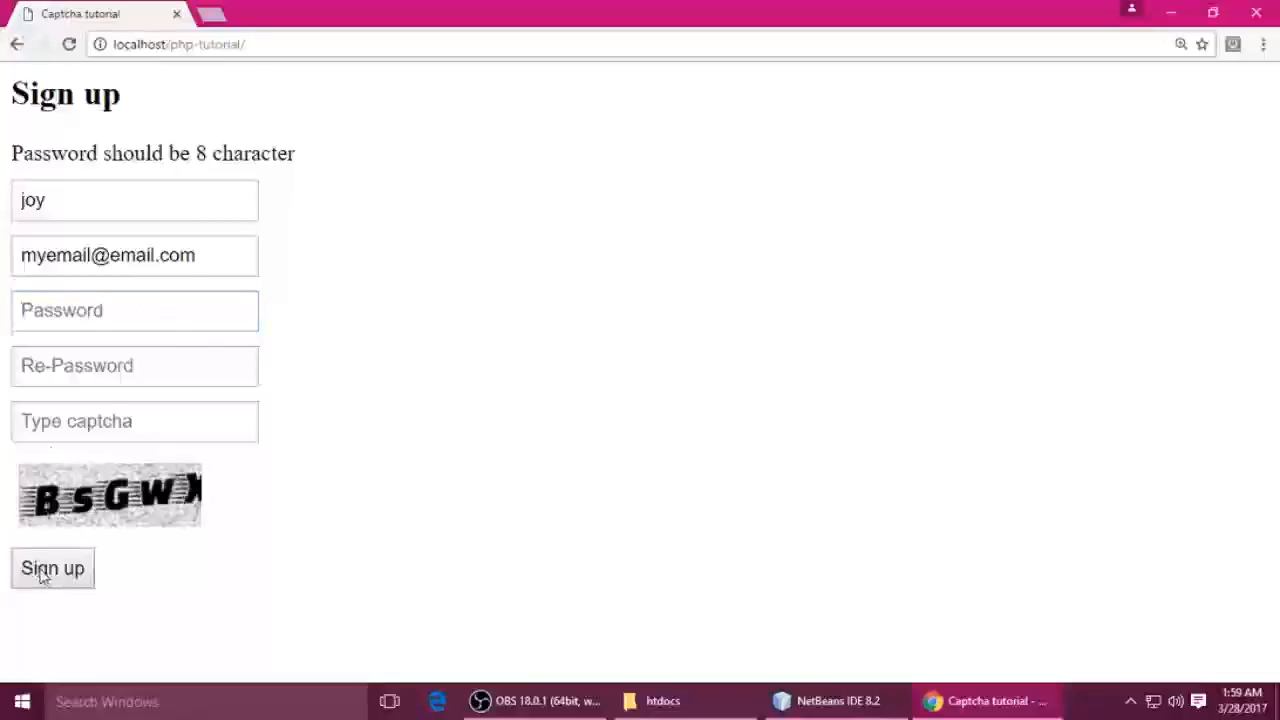
pyautogui.click(52, 568)
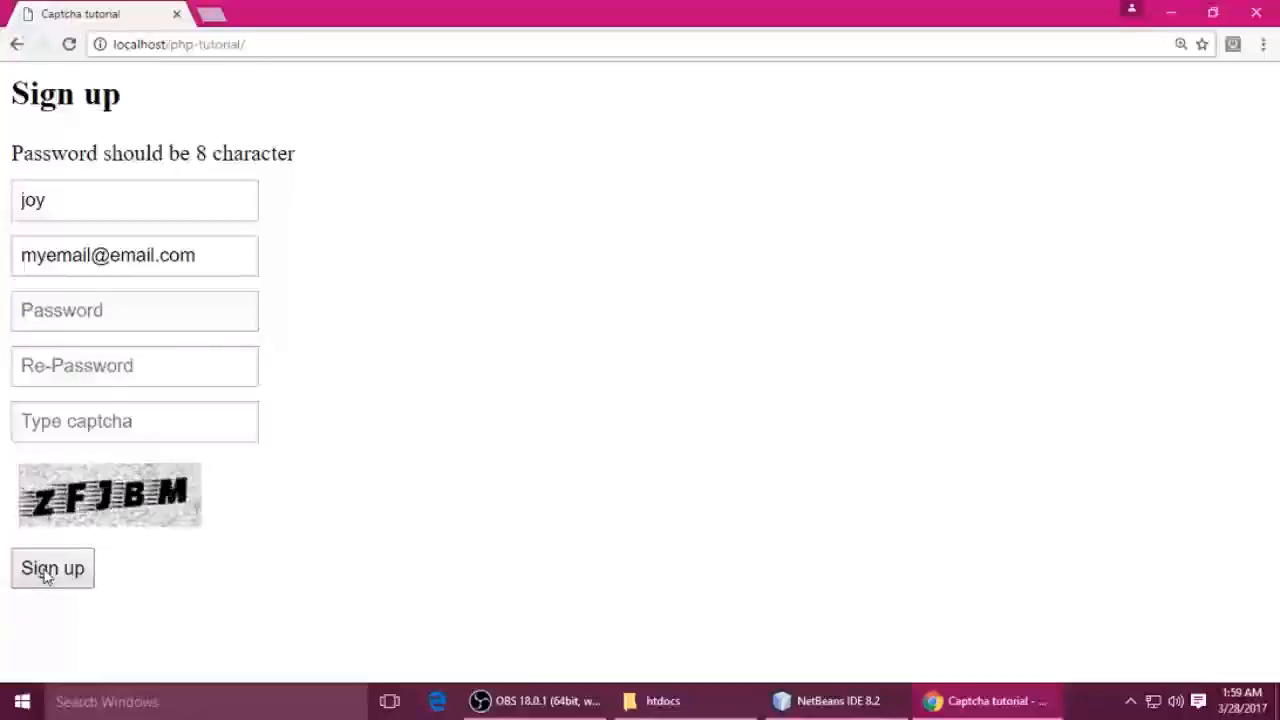
pyautogui.moveTo(76, 592)
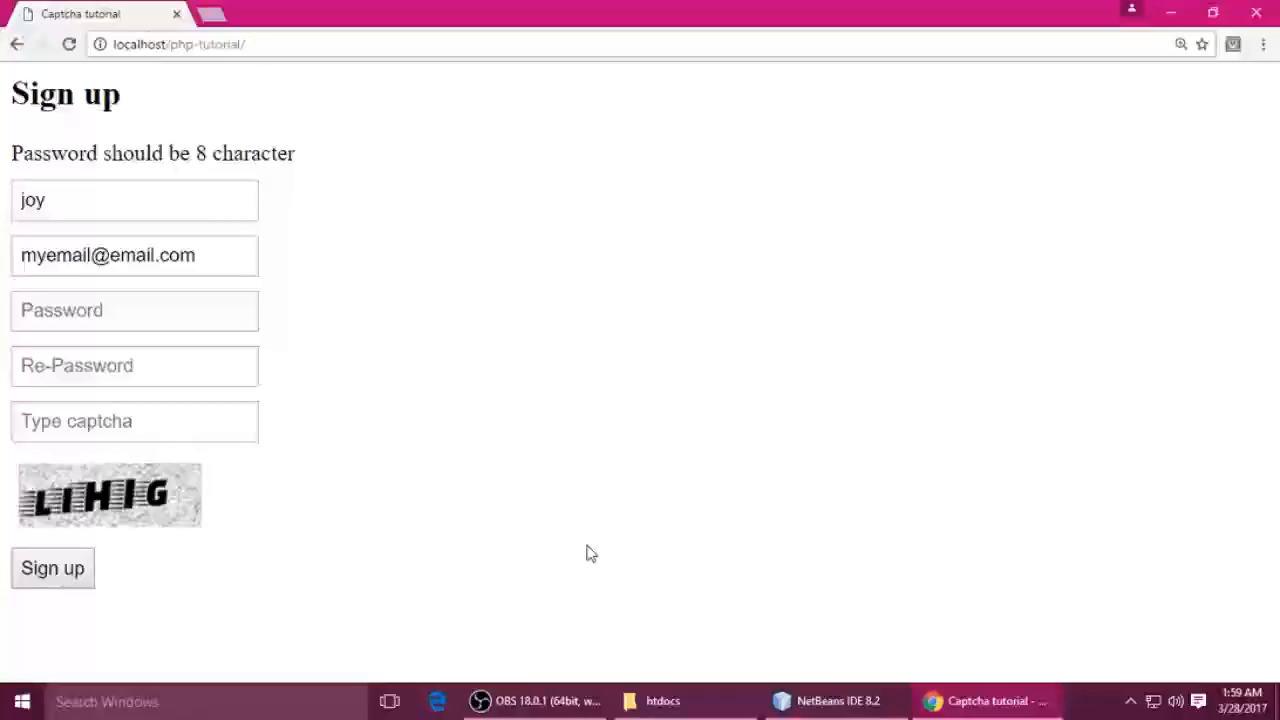
pyautogui.click(662, 700)
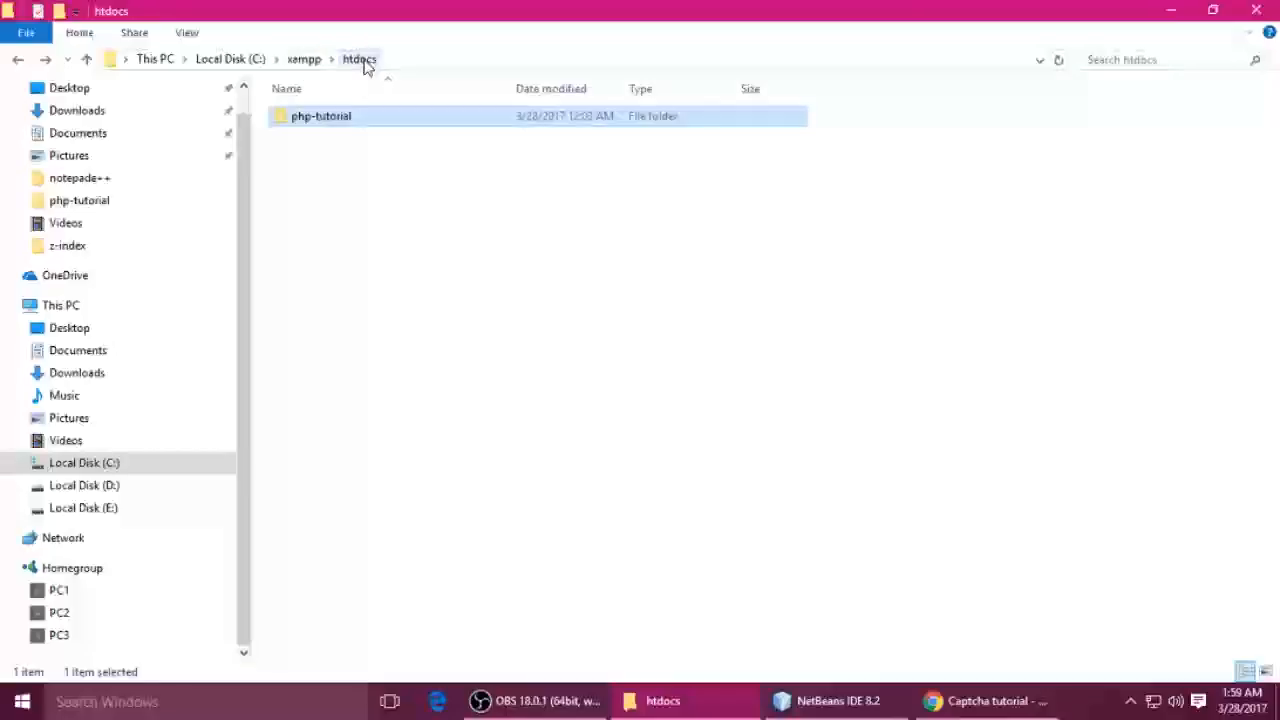
pyautogui.moveTo(376, 138)
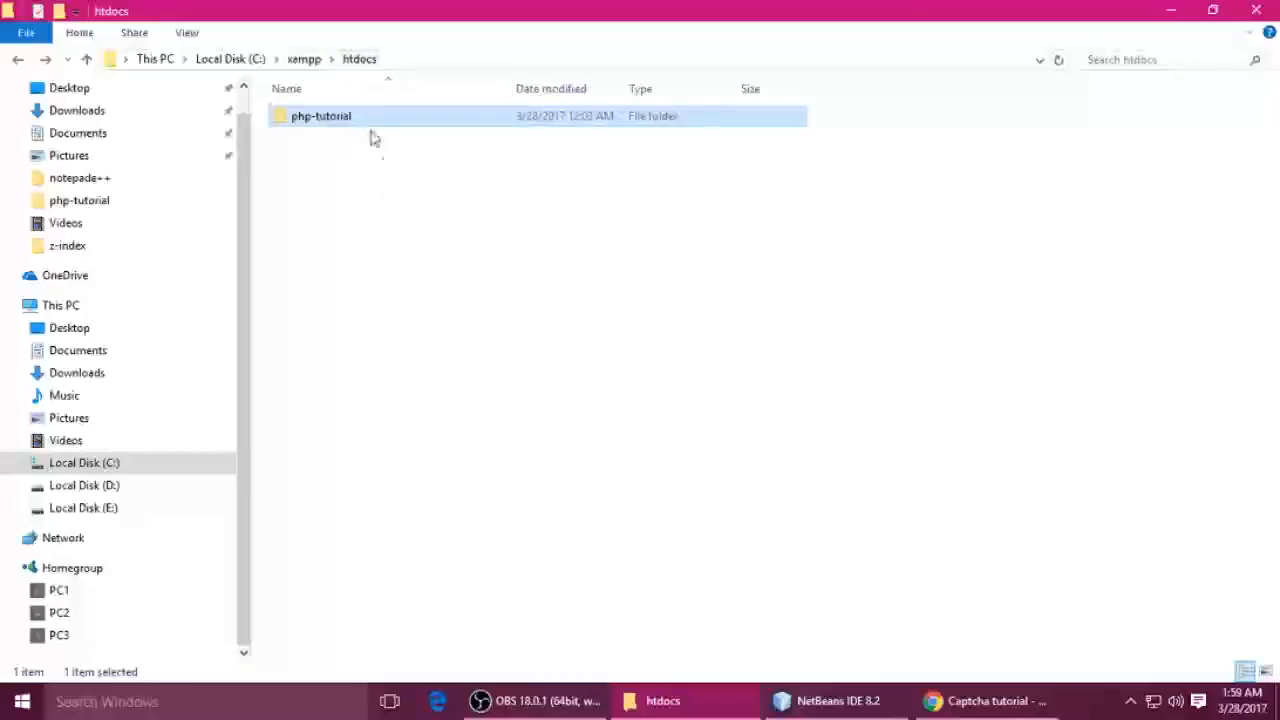
# Create a new folder named php-captcha inside htdocs.
pyautogui.click(384, 218)
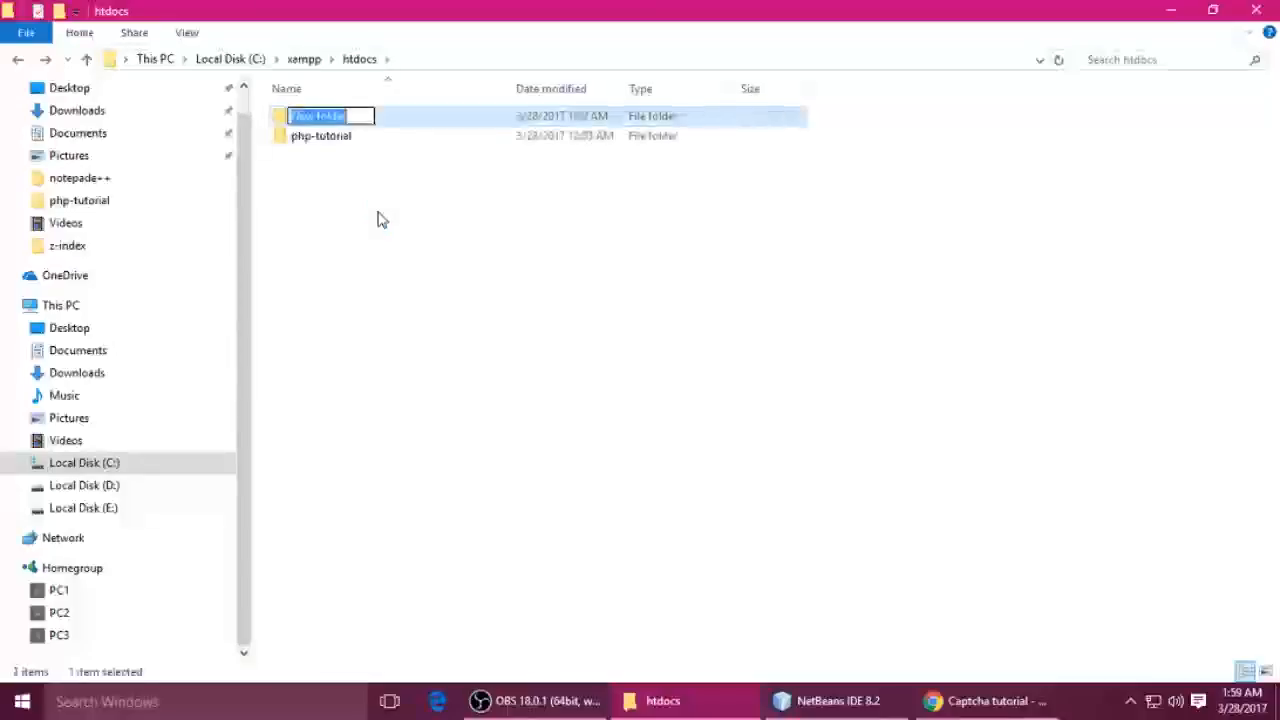
pyautogui.write('php-')
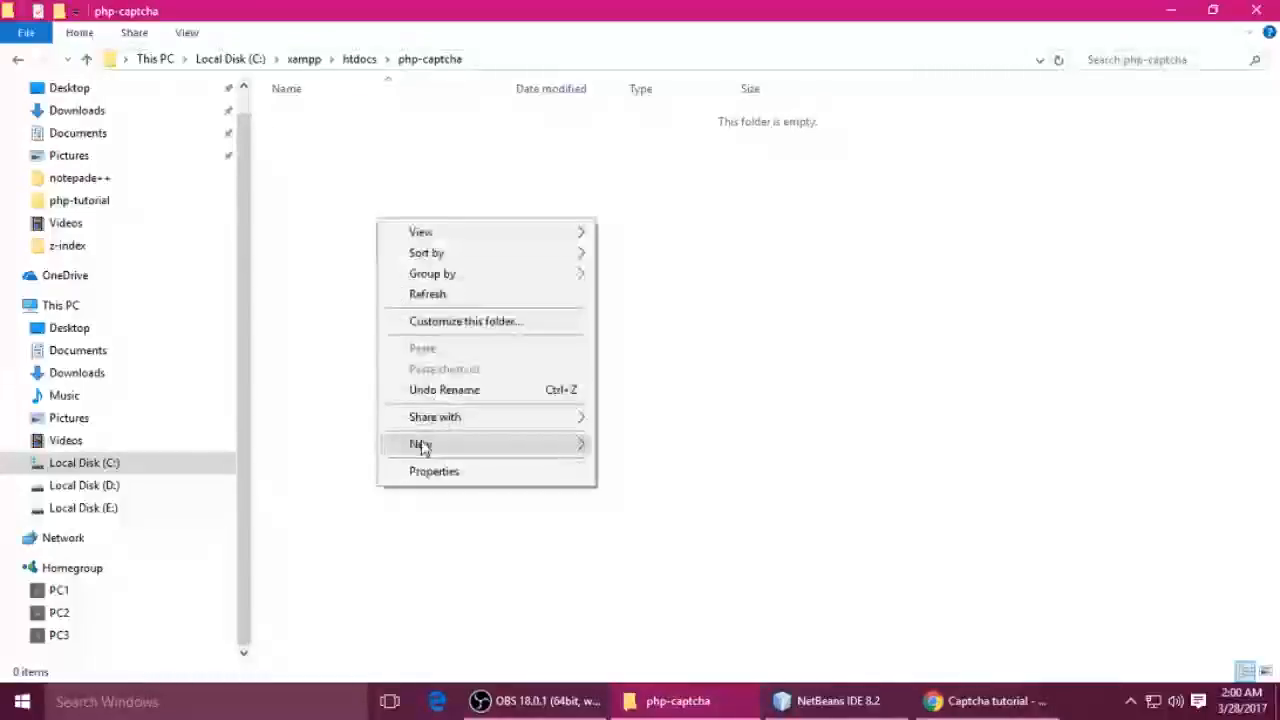
# Create a new text document in php-captcha and rename it index.php.
pyautogui.click(420, 444)
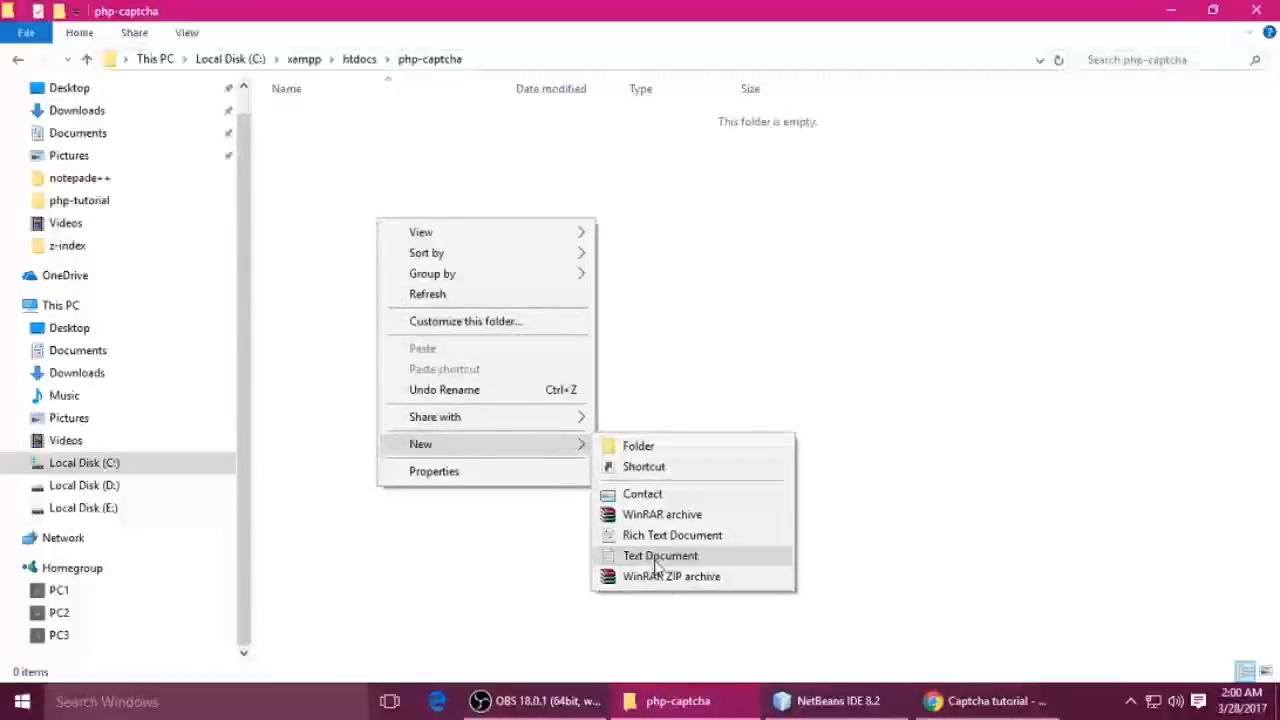
pyautogui.click(658, 556)
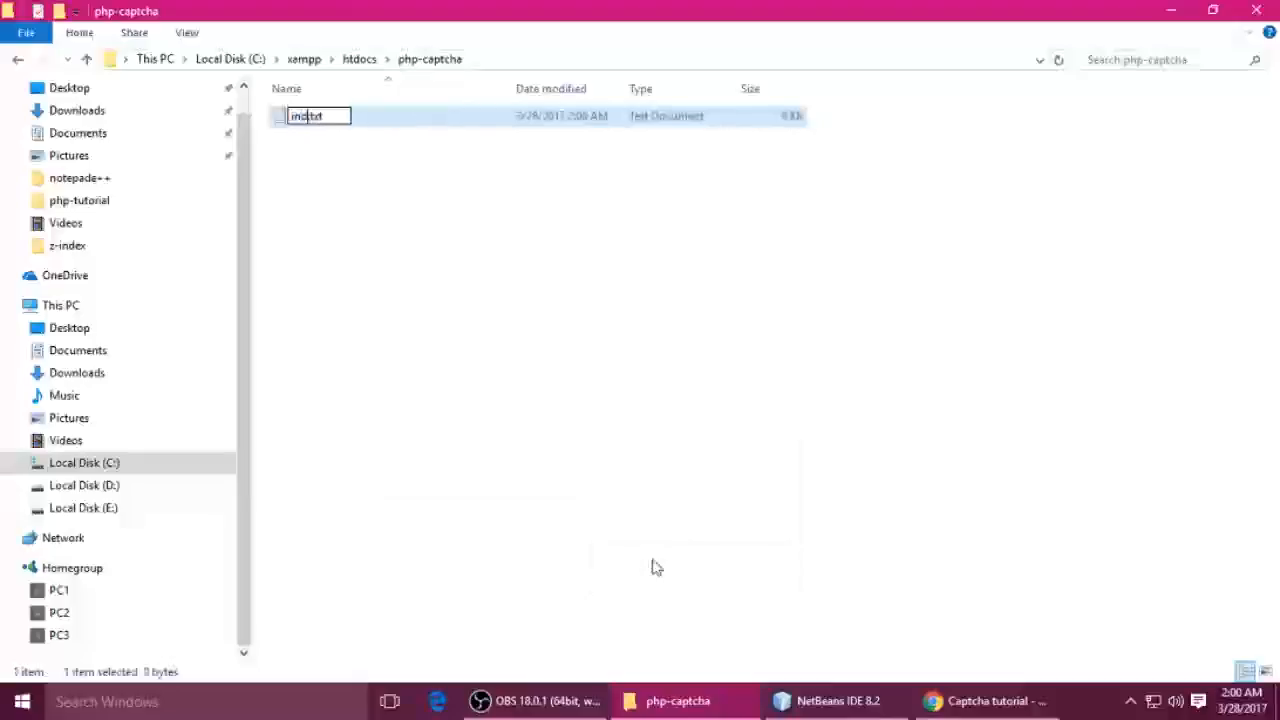
pyautogui.write('index.txt')
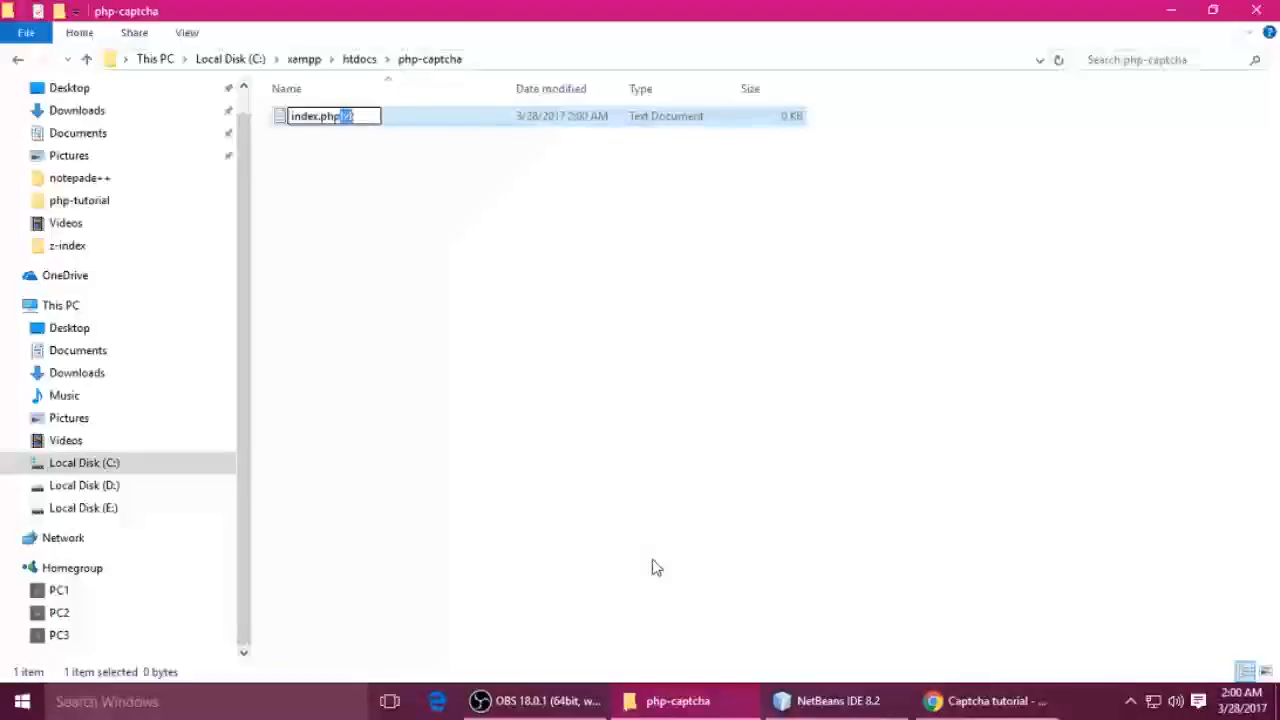
pyautogui.press('Enter')
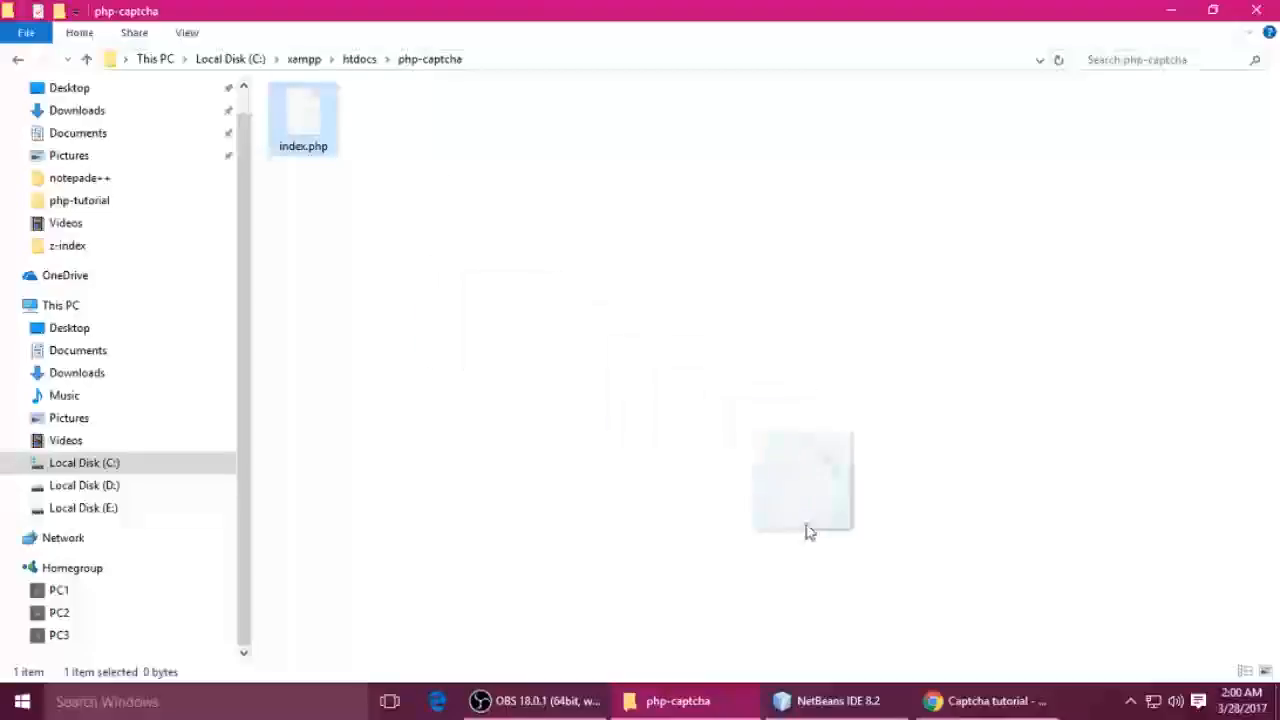
# Load index.php into NetBeans and write the html and head elements.
pyautogui.click(848, 700)
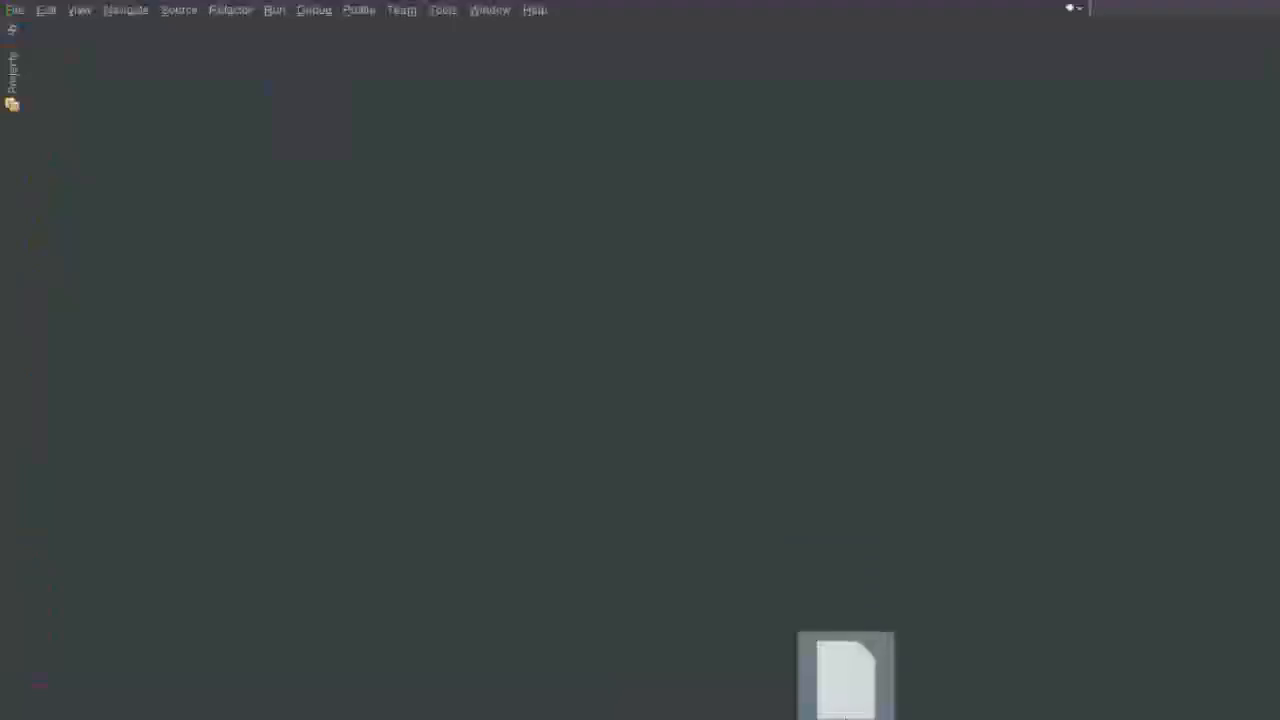
pyautogui.moveTo(844, 676); pyautogui.dragTo(496, 310)
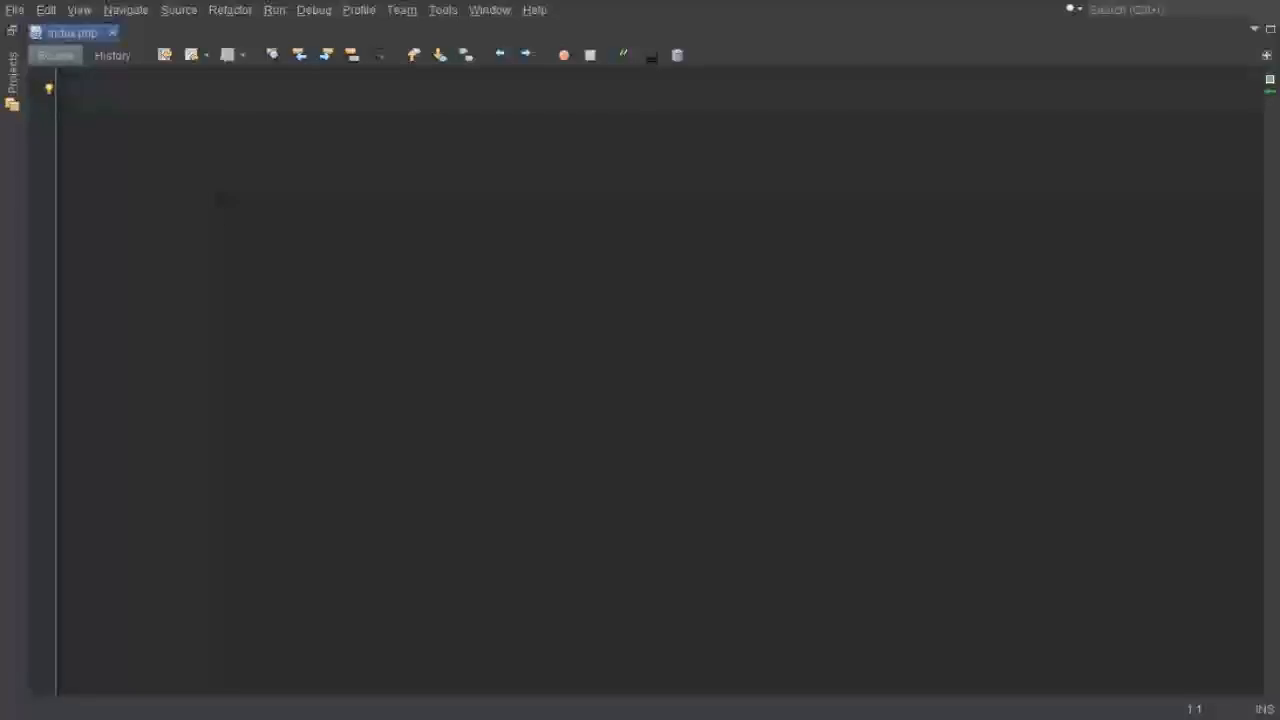
pyautogui.write('<html>')
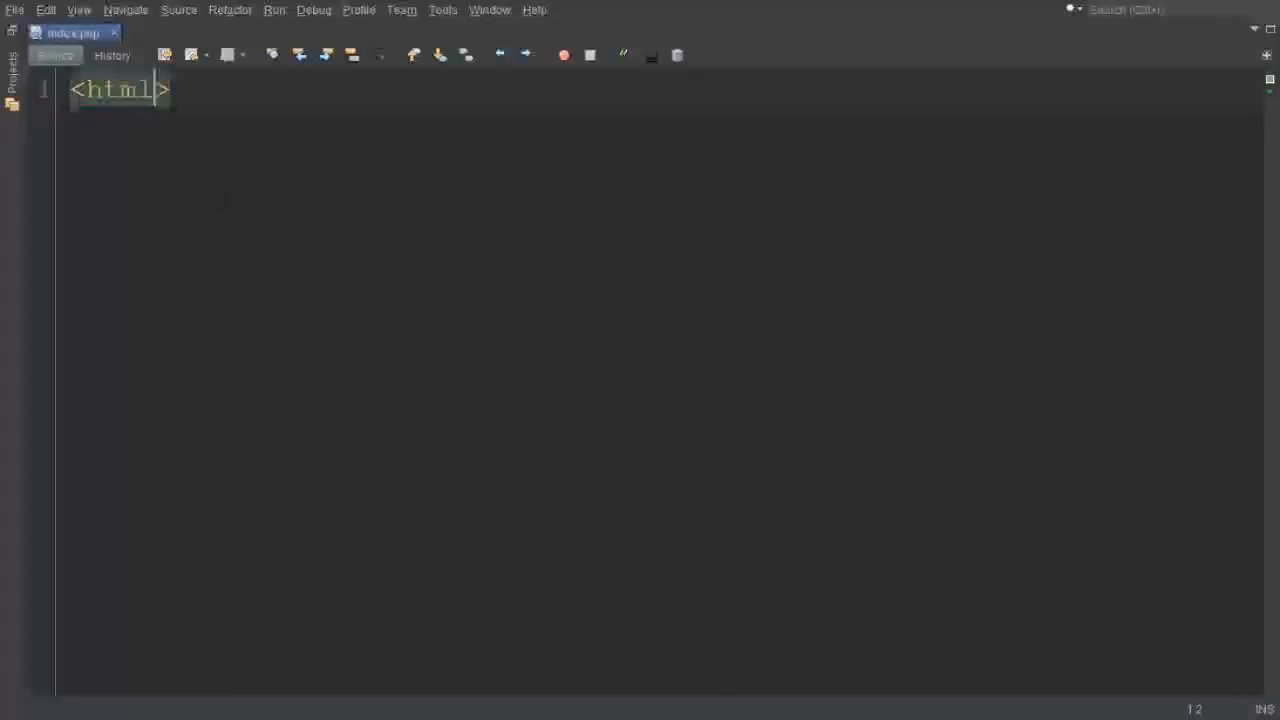
pyautogui.press('Enter')
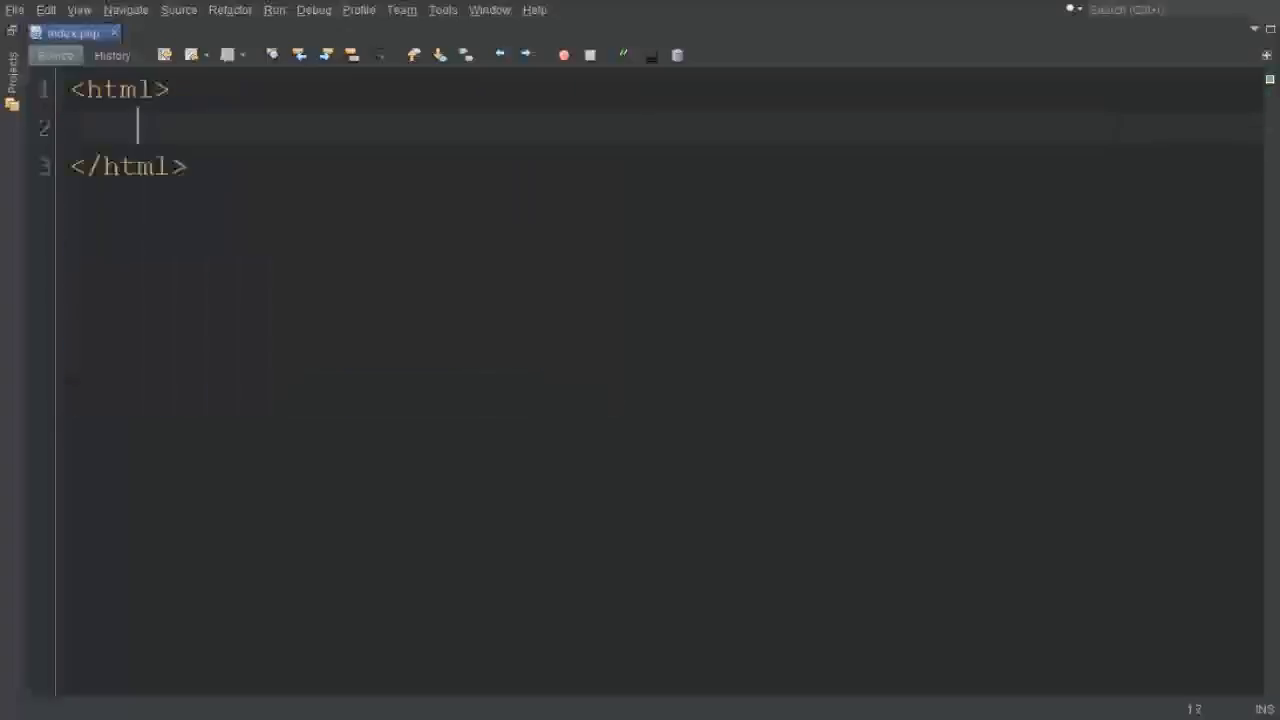
pyautogui.write('<>')
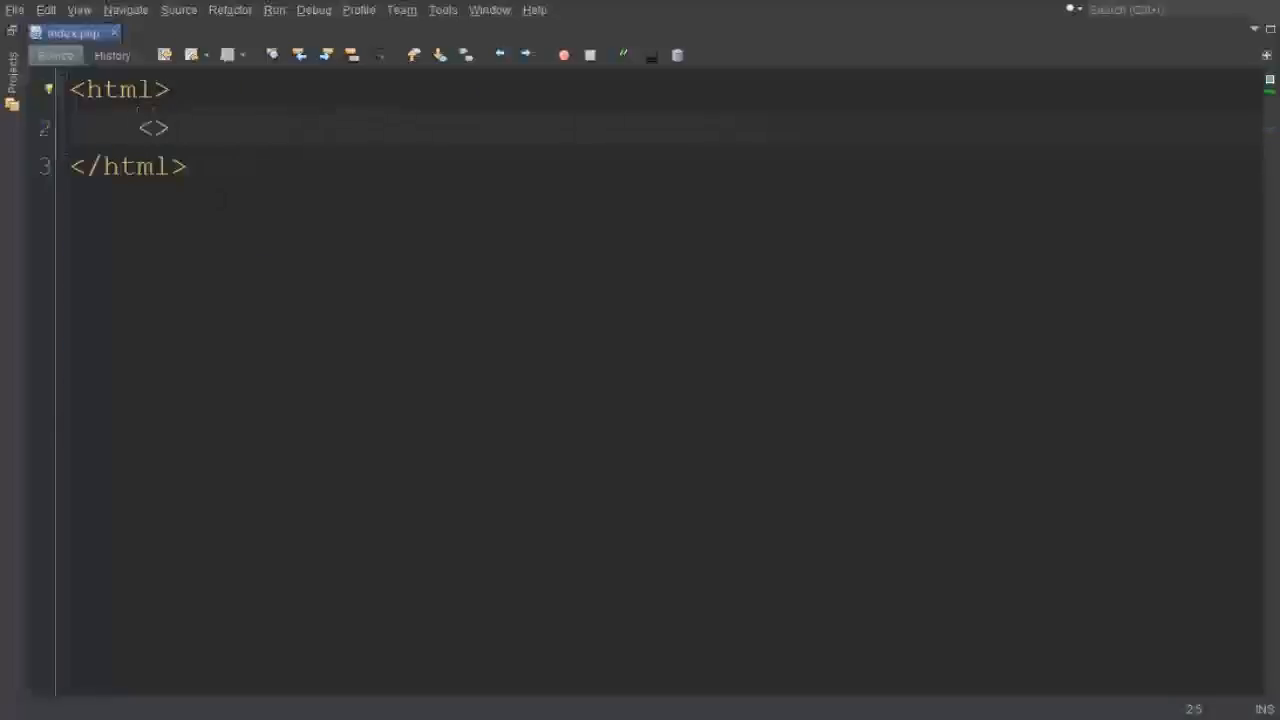
pyautogui.write('head')
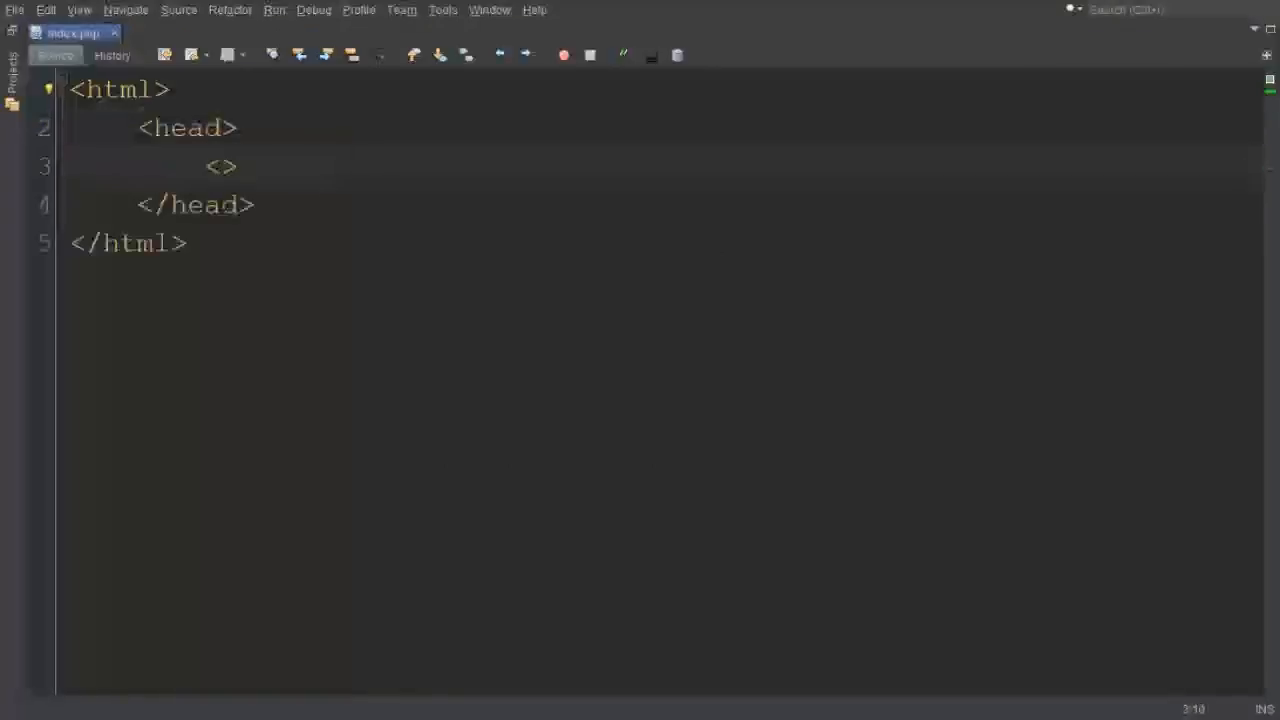
# Add the title 'PHP captcha', an empty body, and save index.php.
pyautogui.write('title')
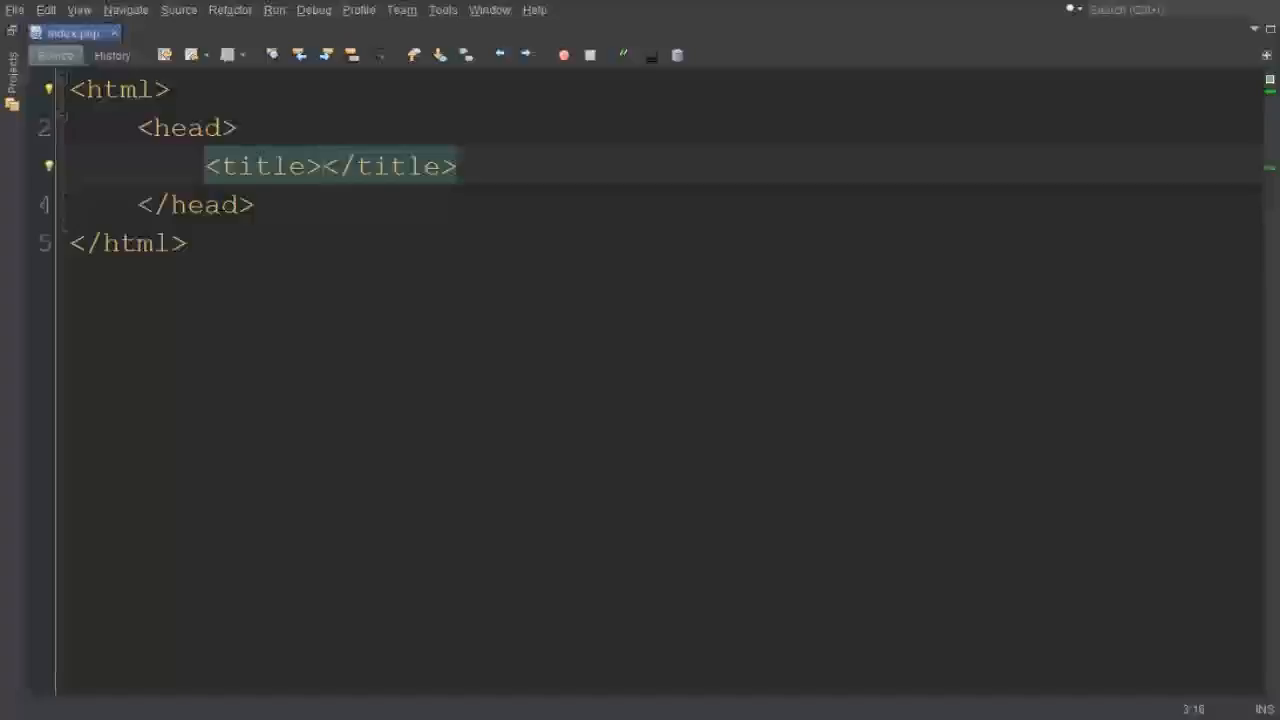
pyautogui.write('Pp')
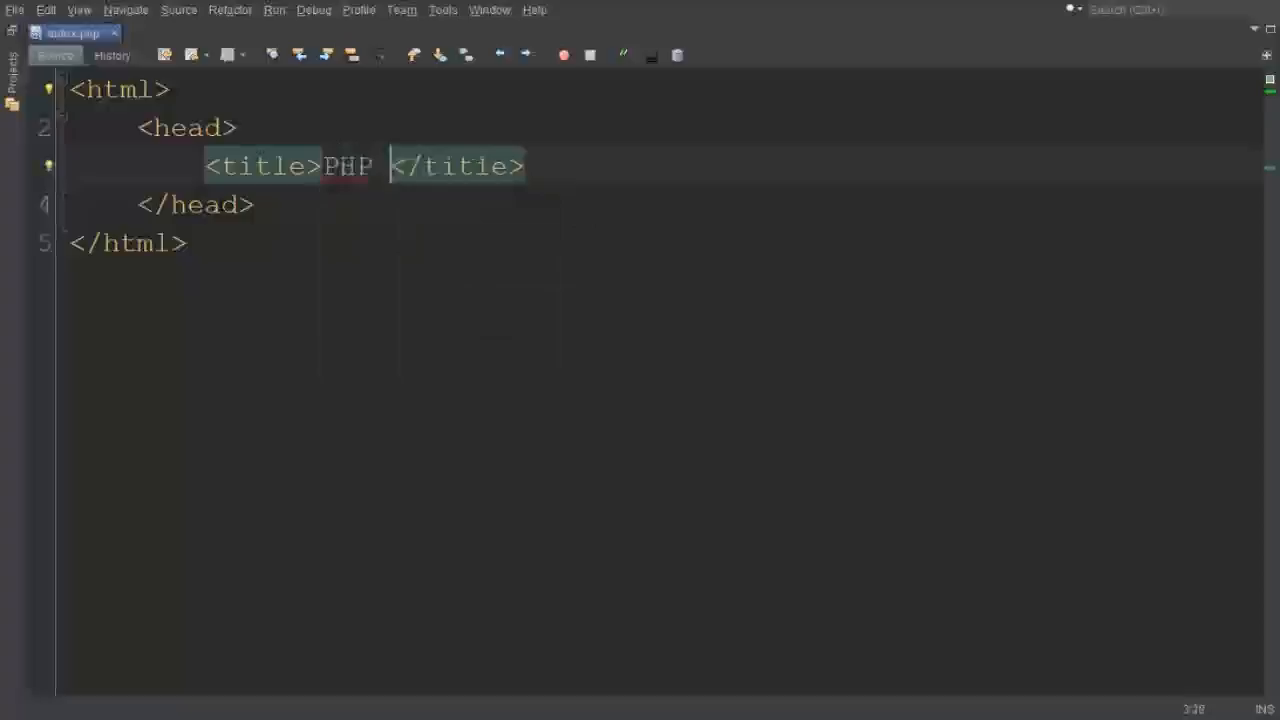
pyautogui.write('captcha')
pyautogui.write('<')
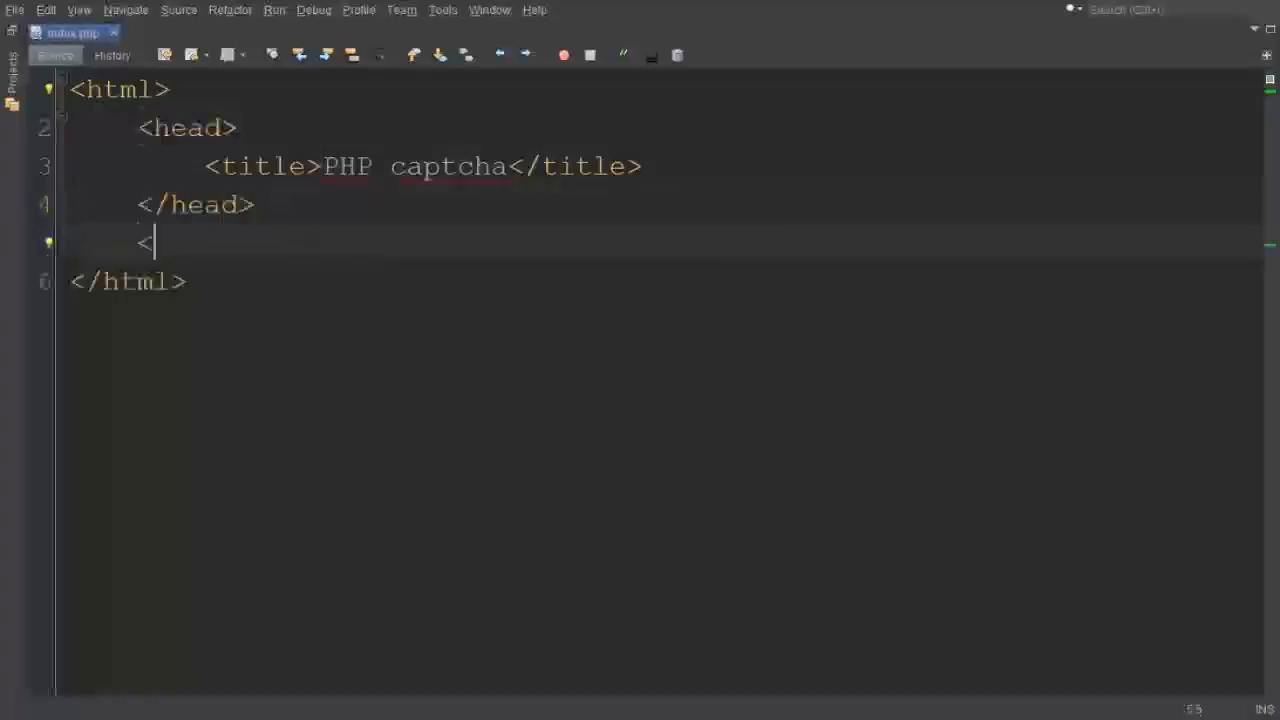
pyautogui.write('>')
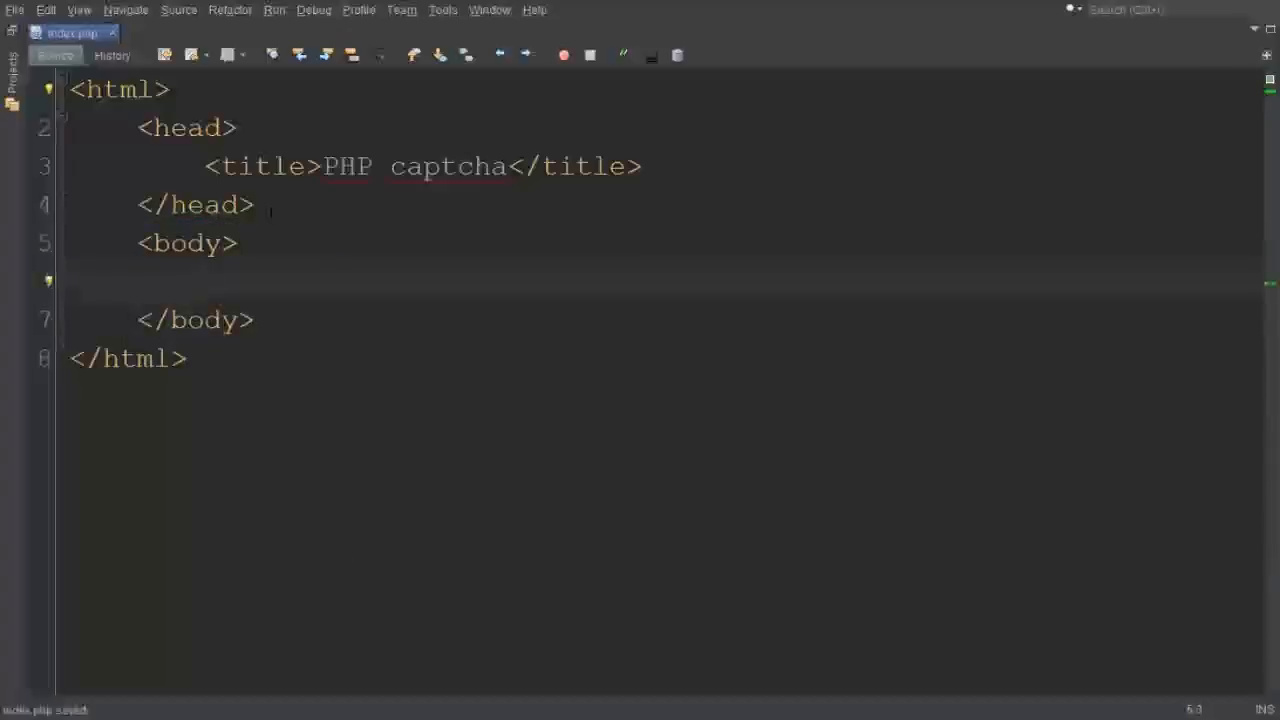
pyautogui.press('ctrl+s')
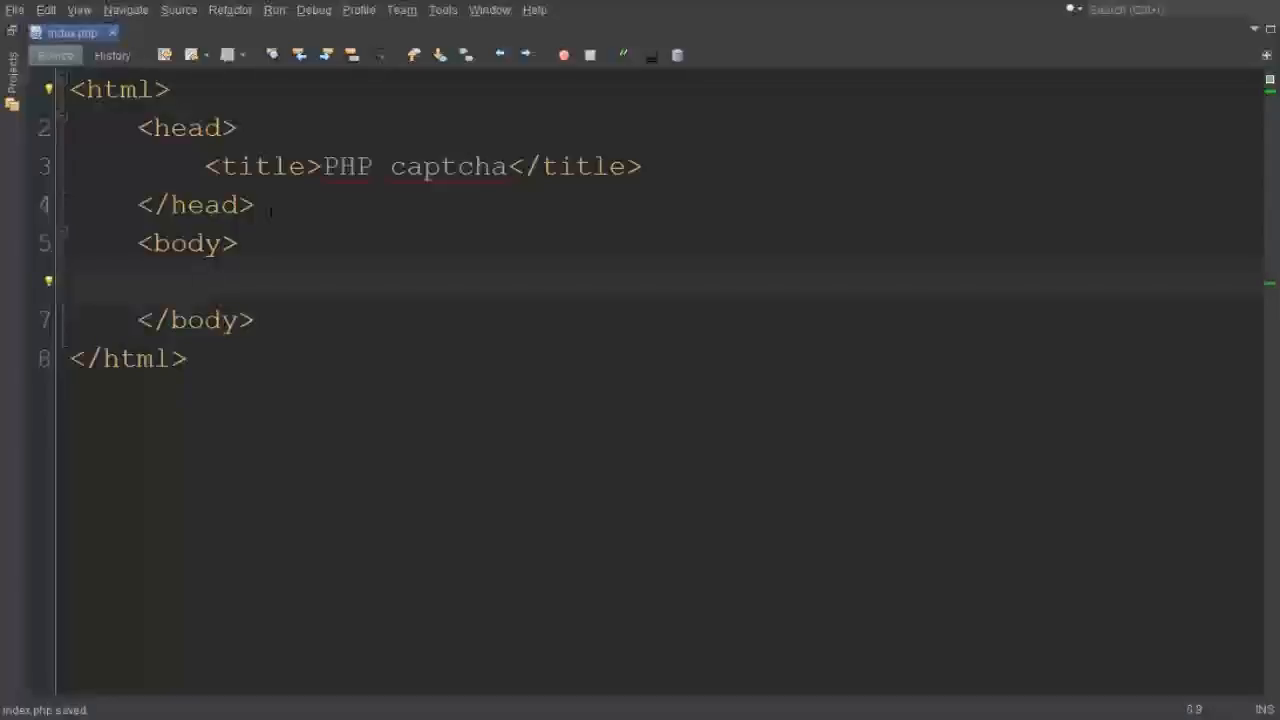
pyautogui.press('Alt+Tab')
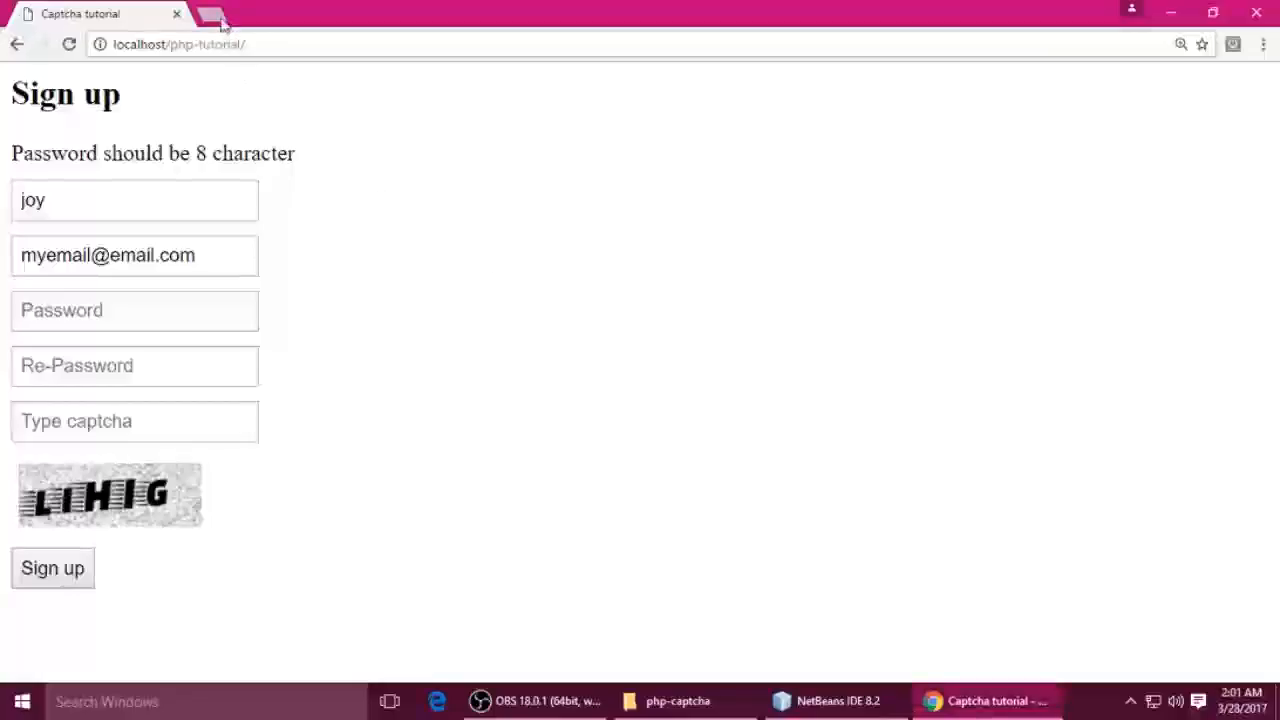
# Load localhost/php-captcha in a new Chrome tab and compare it with the finished example.
pyautogui.click(210, 18)
pyautogui.write('localhost/php-captcha/')
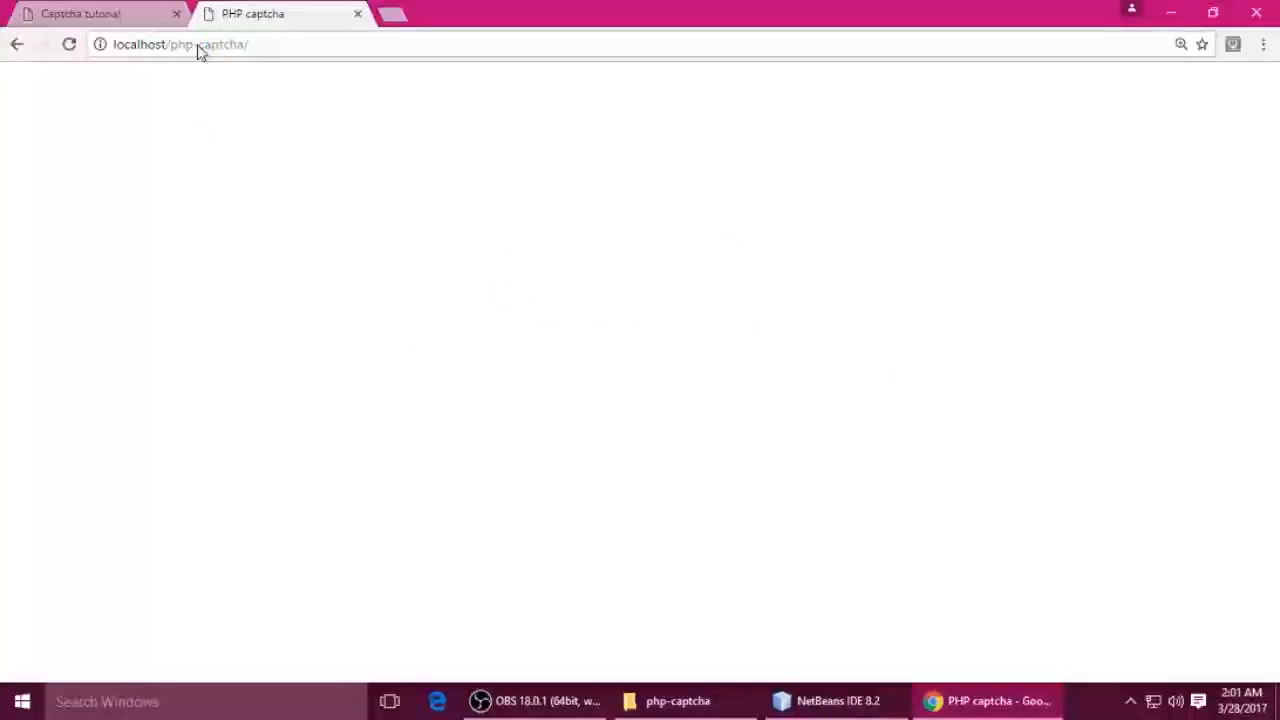
pyautogui.moveTo(492, 280)
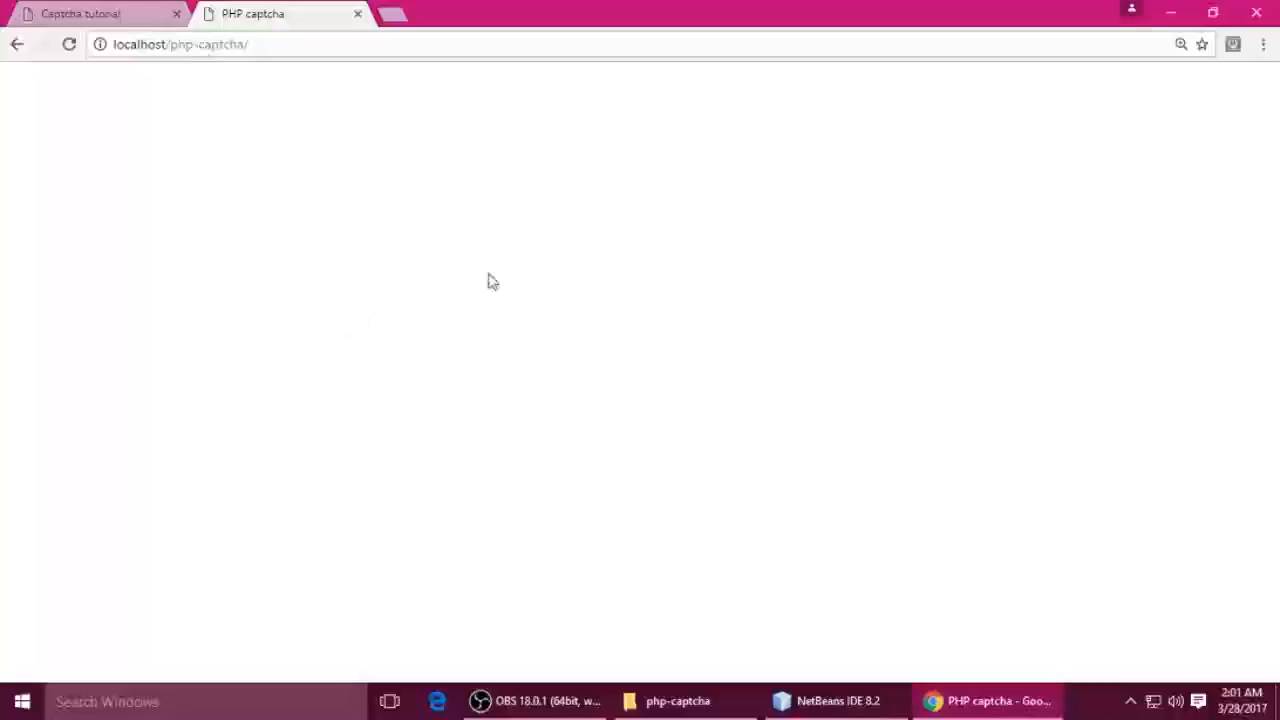
pyautogui.click(836, 700)
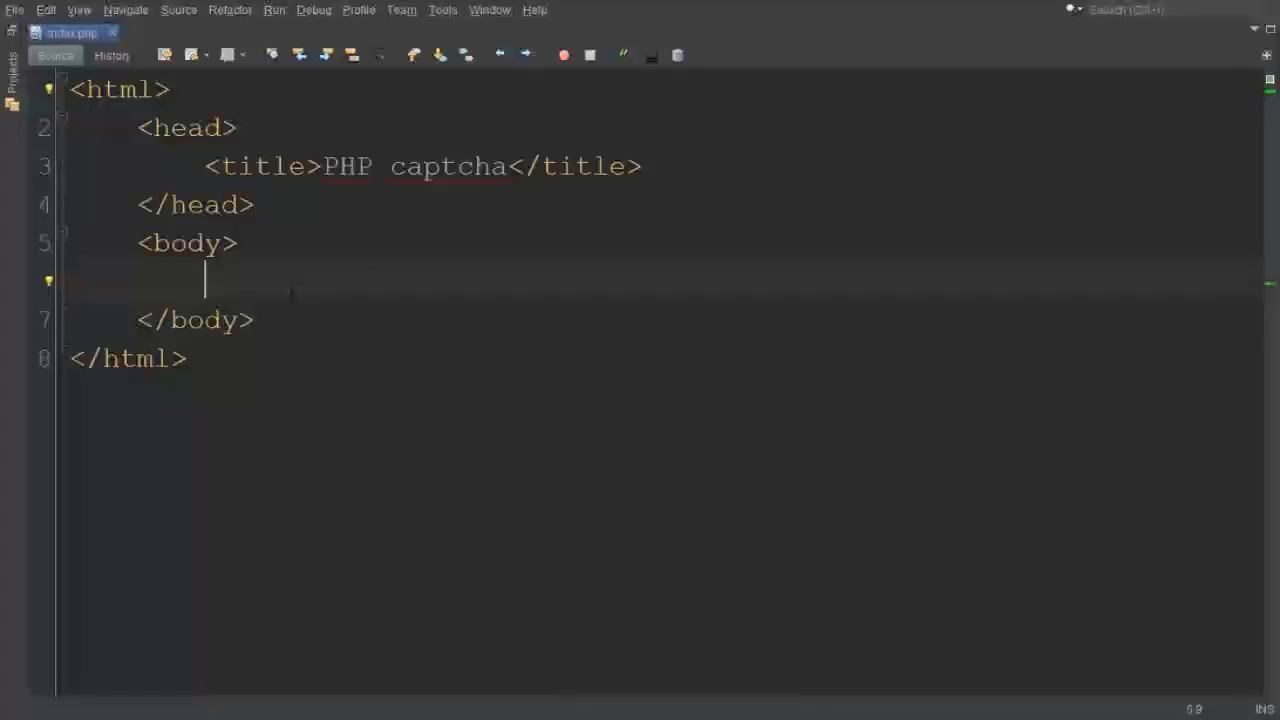
pyautogui.press('alt+tab')
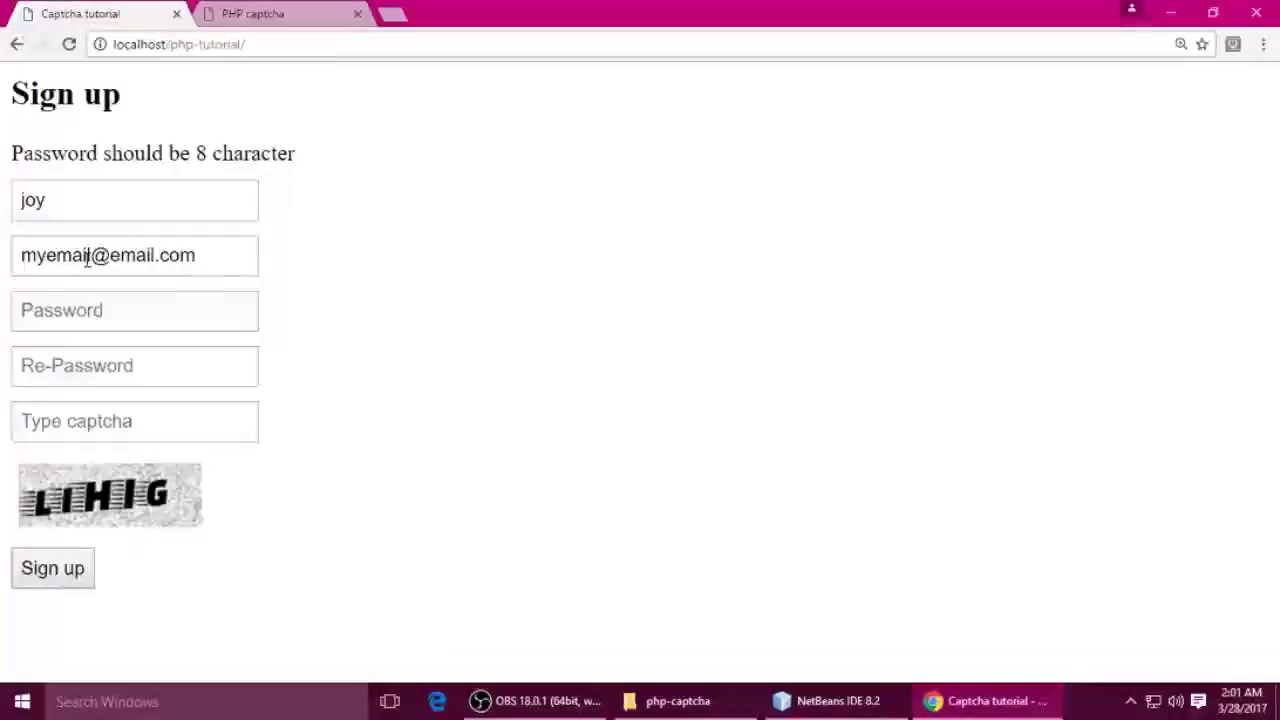
pyautogui.moveTo(516, 440)
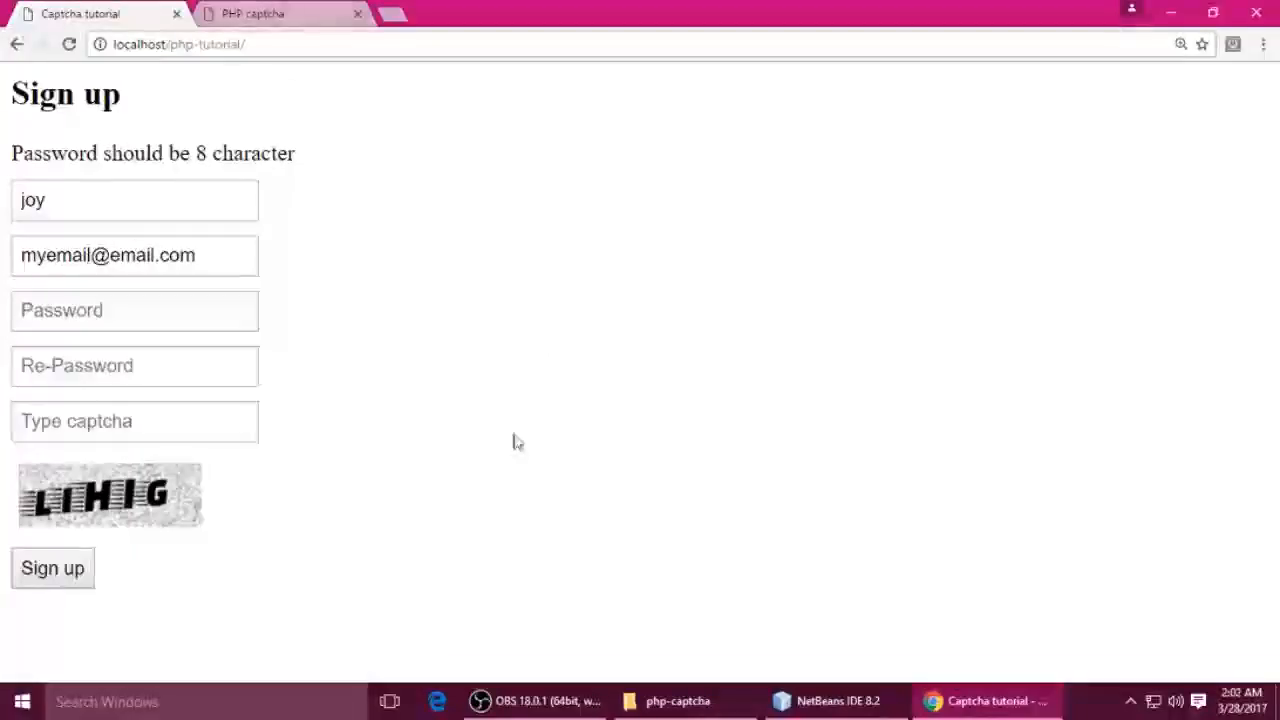
pyautogui.click(838, 700)
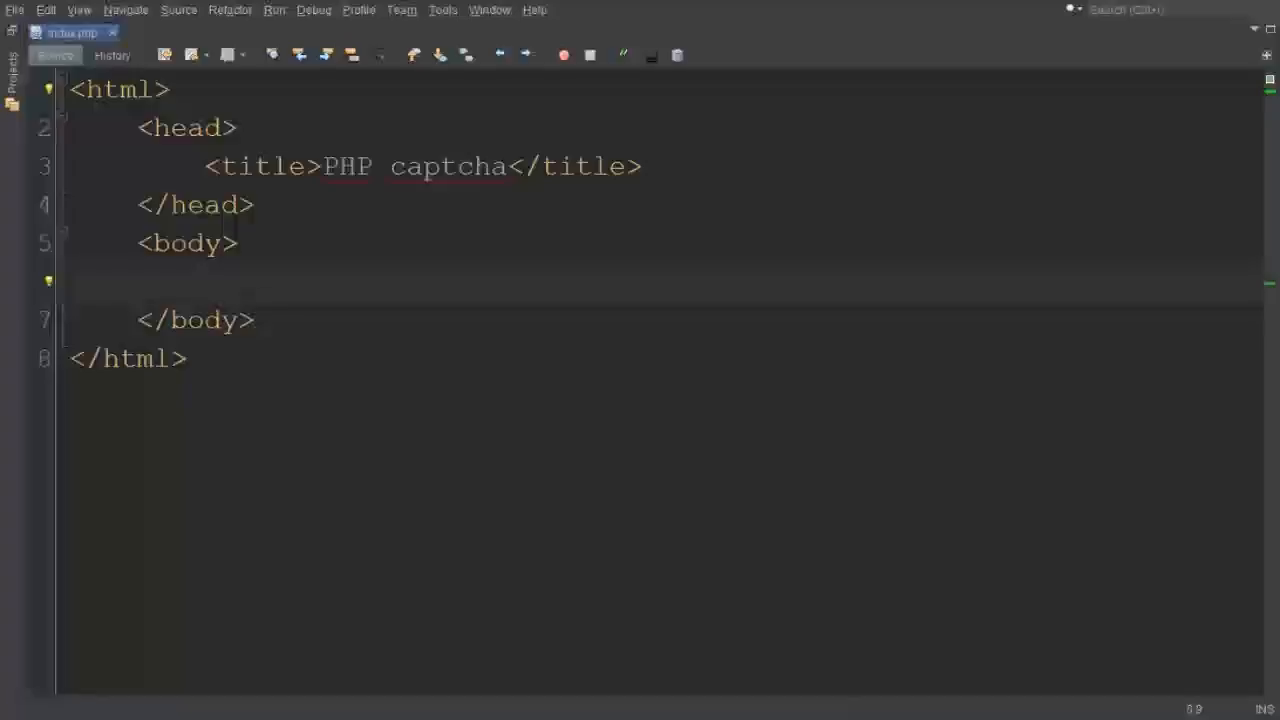
# Add a form with empty action and method post inside the body.
pyautogui.write('<>')
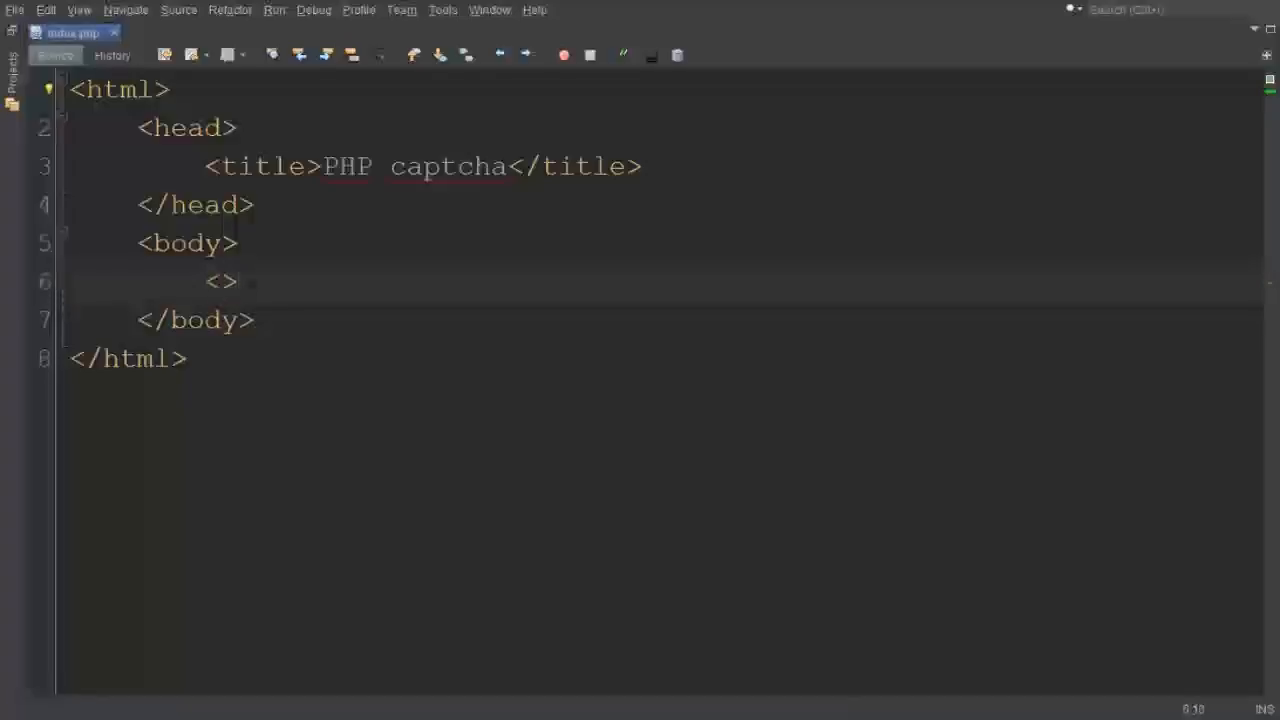
pyautogui.write('form')
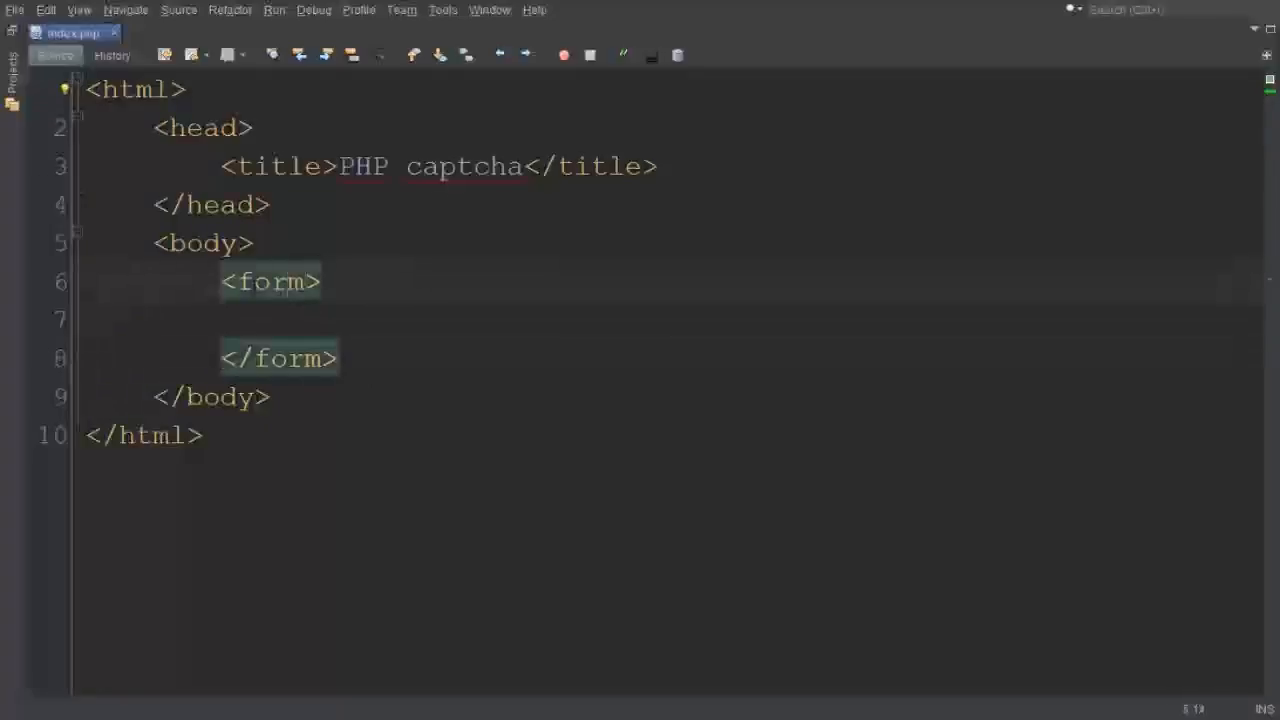
pyautogui.write('ac')
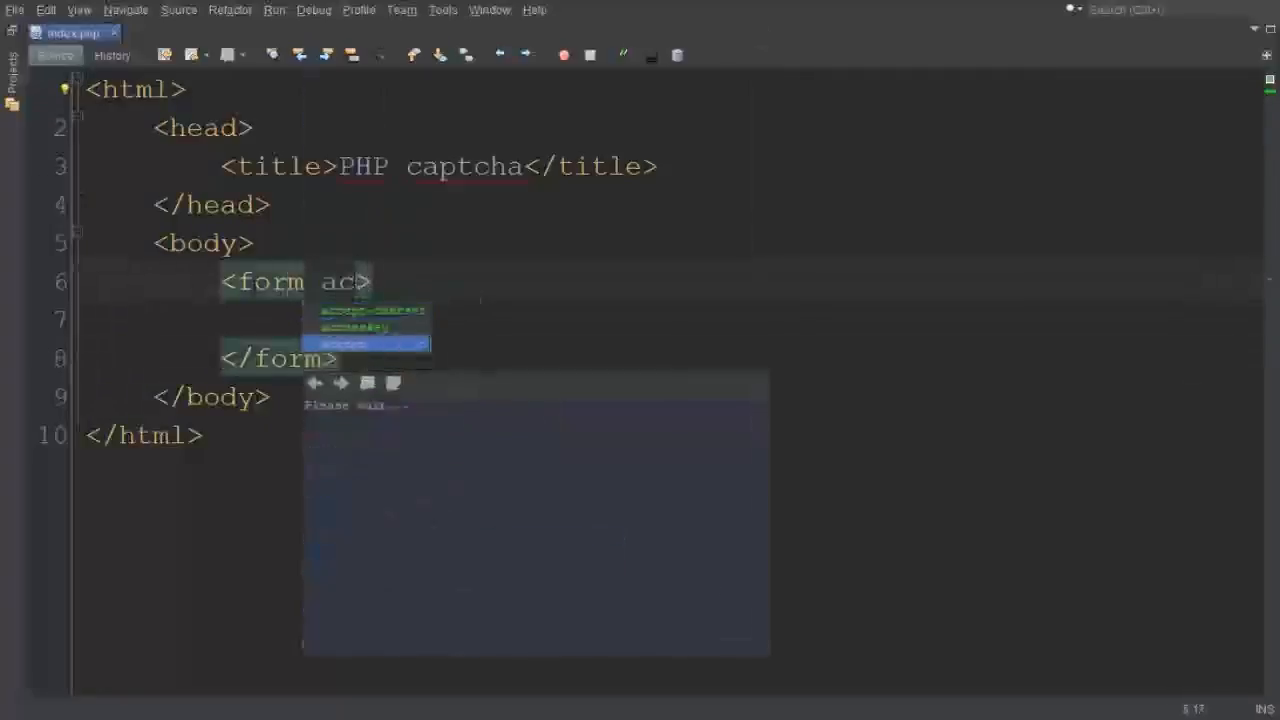
pyautogui.write('action=""')
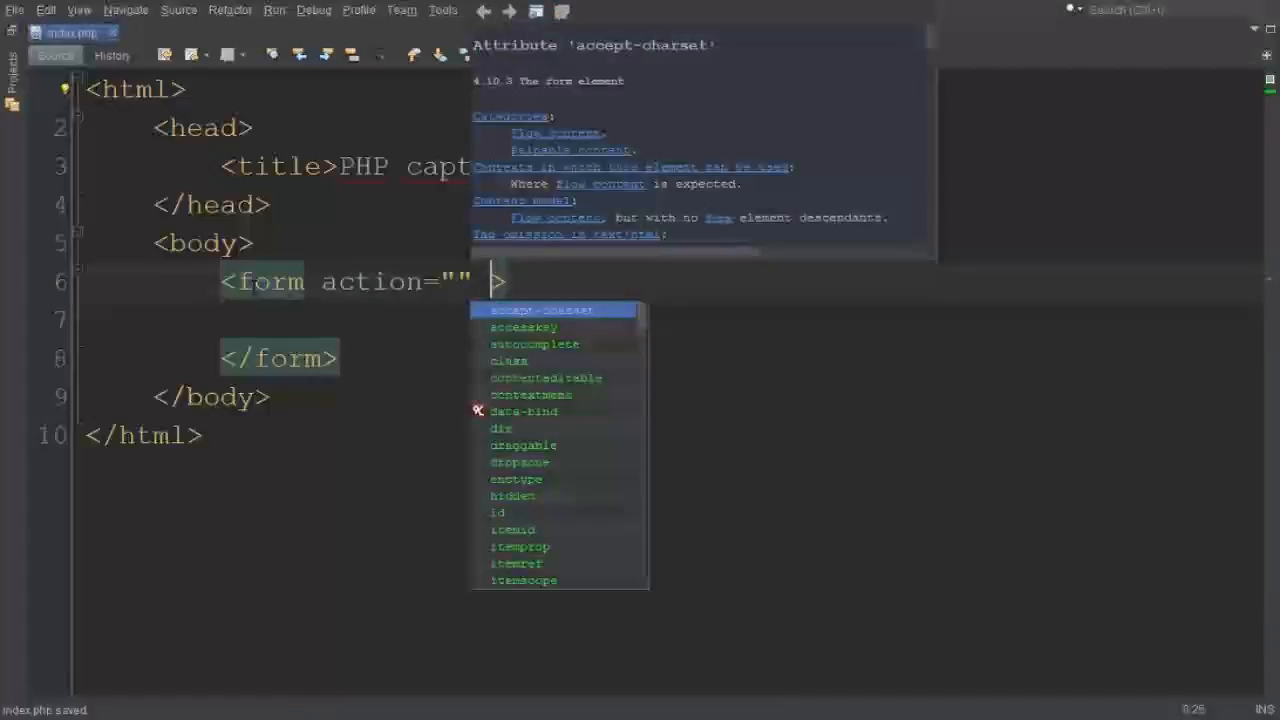
pyautogui.write('me')
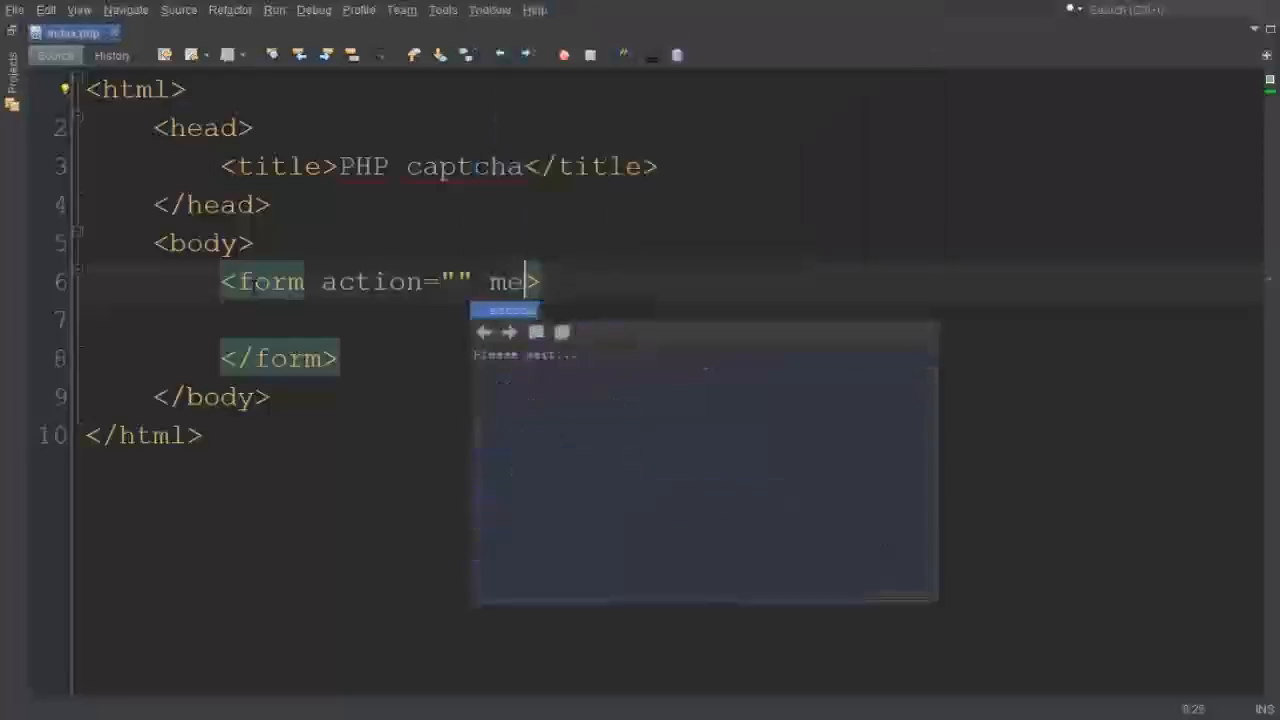
pyautogui.write('thod="post"')
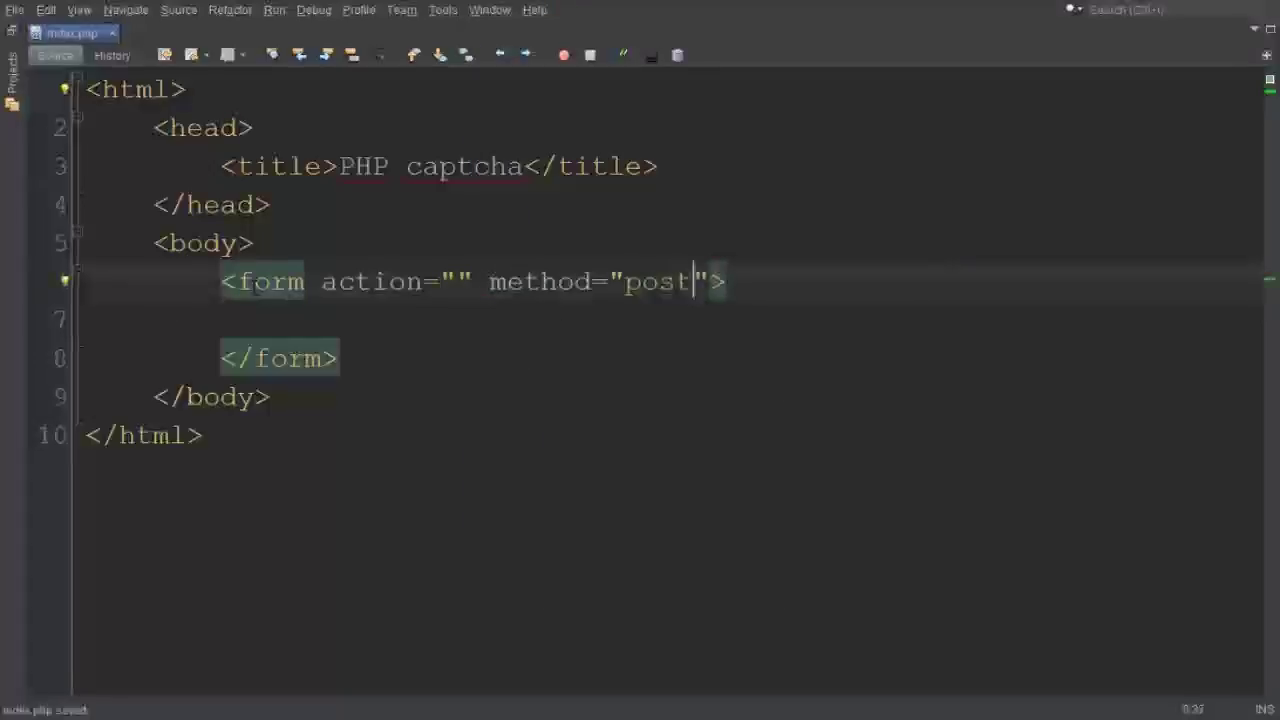
# Add a text input named username with placeholder Username to the form.
pyautogui.write('<>')
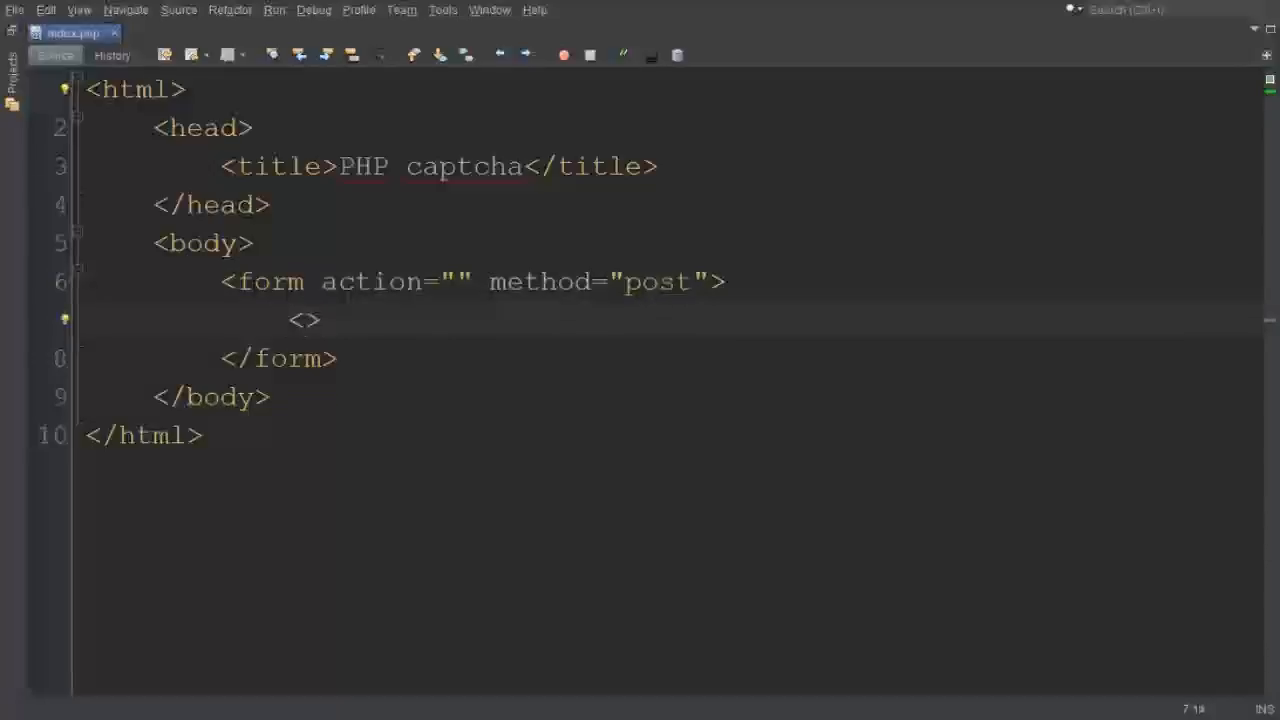
pyautogui.write('input ty')
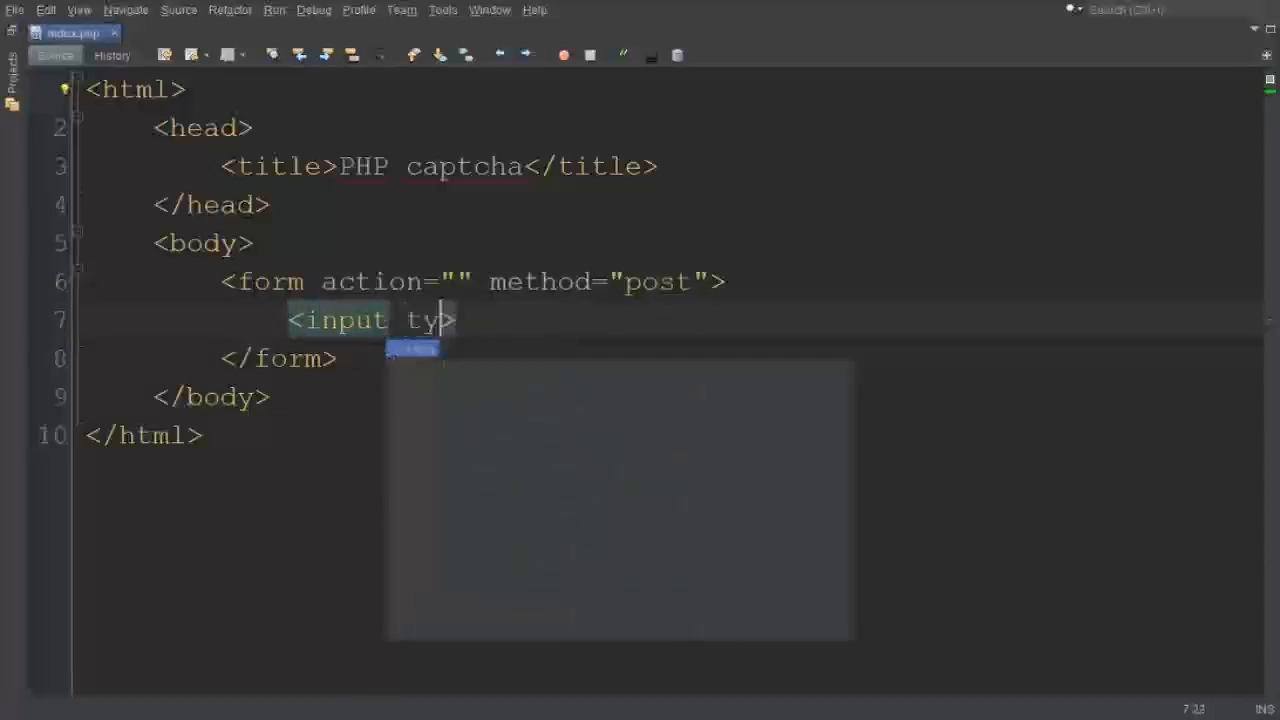
pyautogui.write('pe="text"')
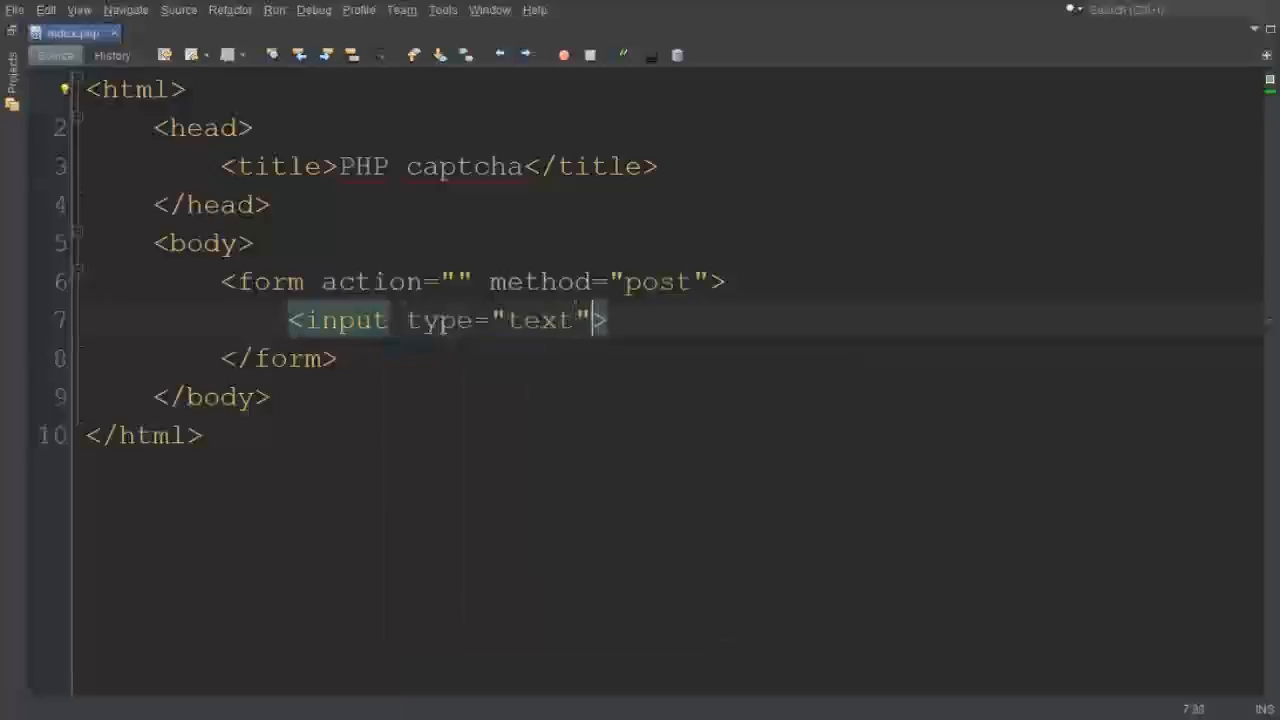
pyautogui.write('name="us"')
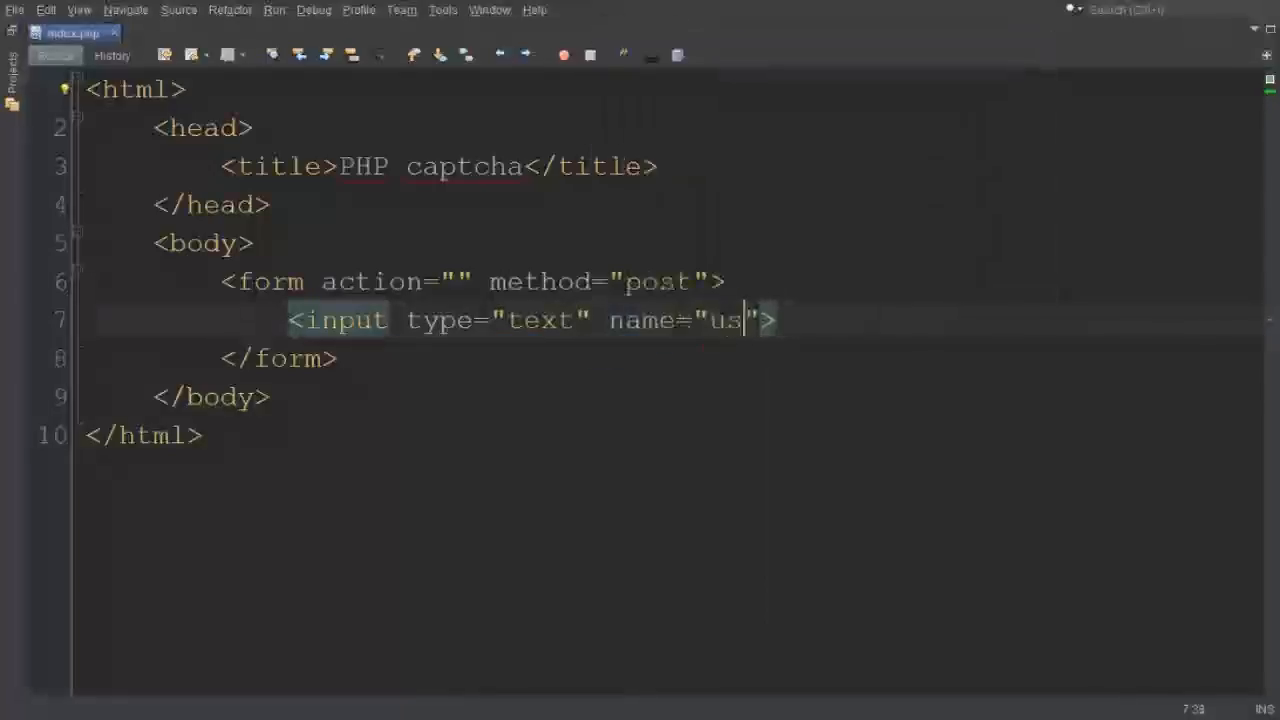
pyautogui.write('ername" p')
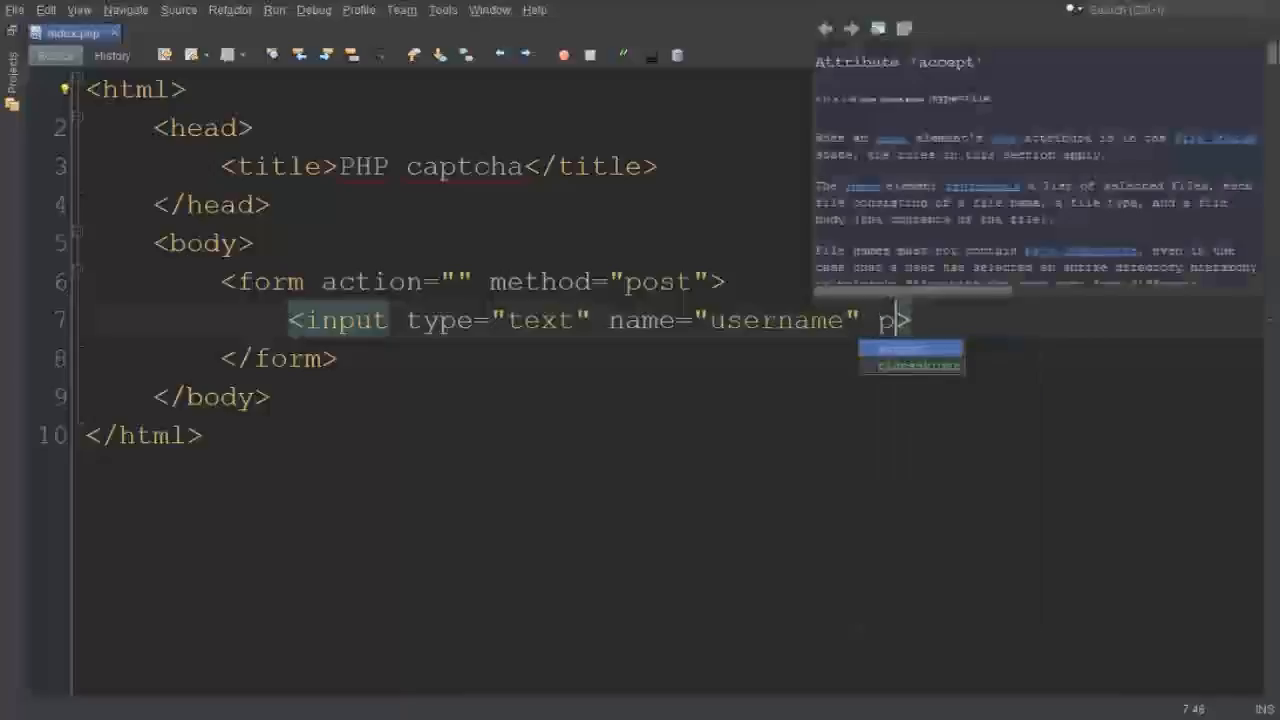
pyautogui.write('laceholder="Usern"')
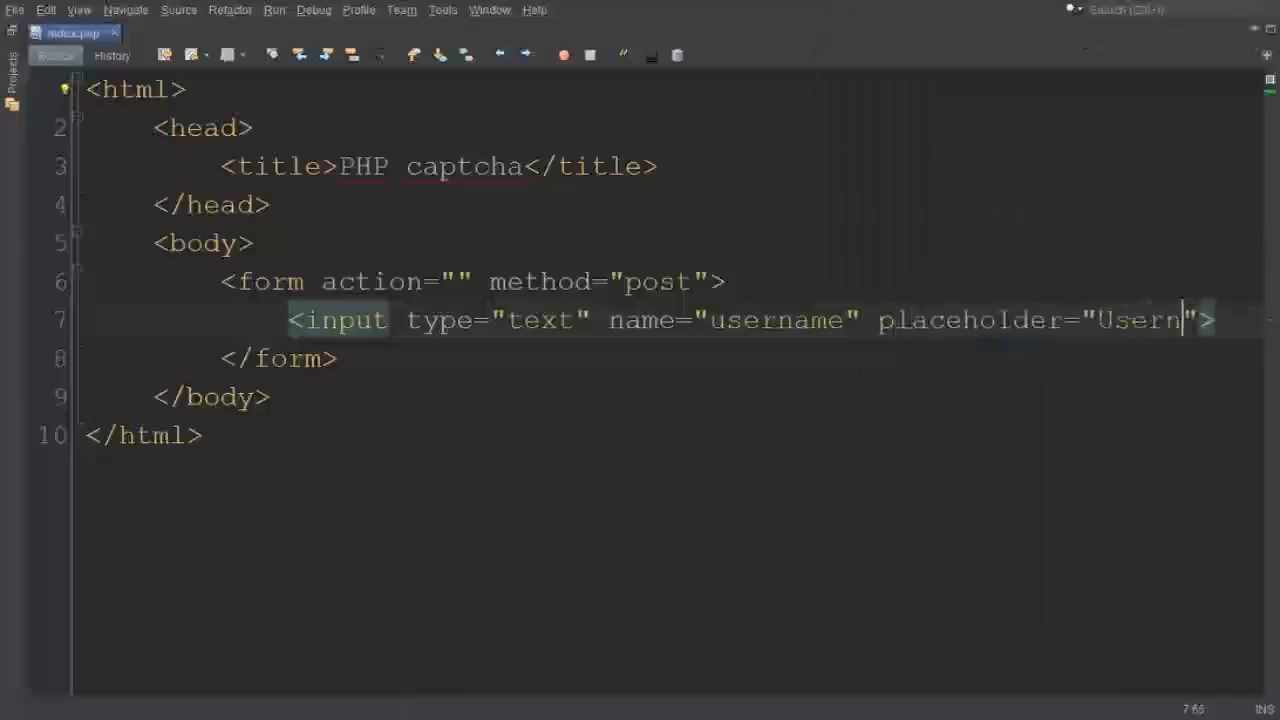
pyautogui.write('ame')
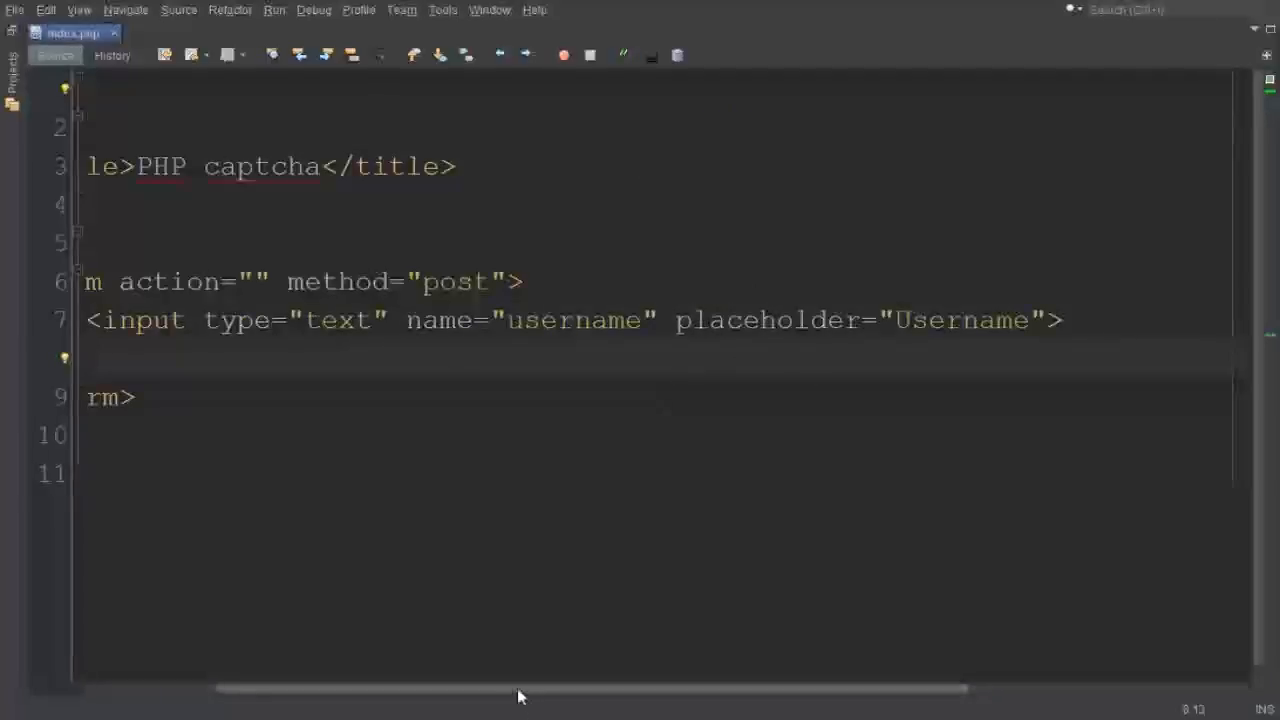
pyautogui.hscroll(-3)
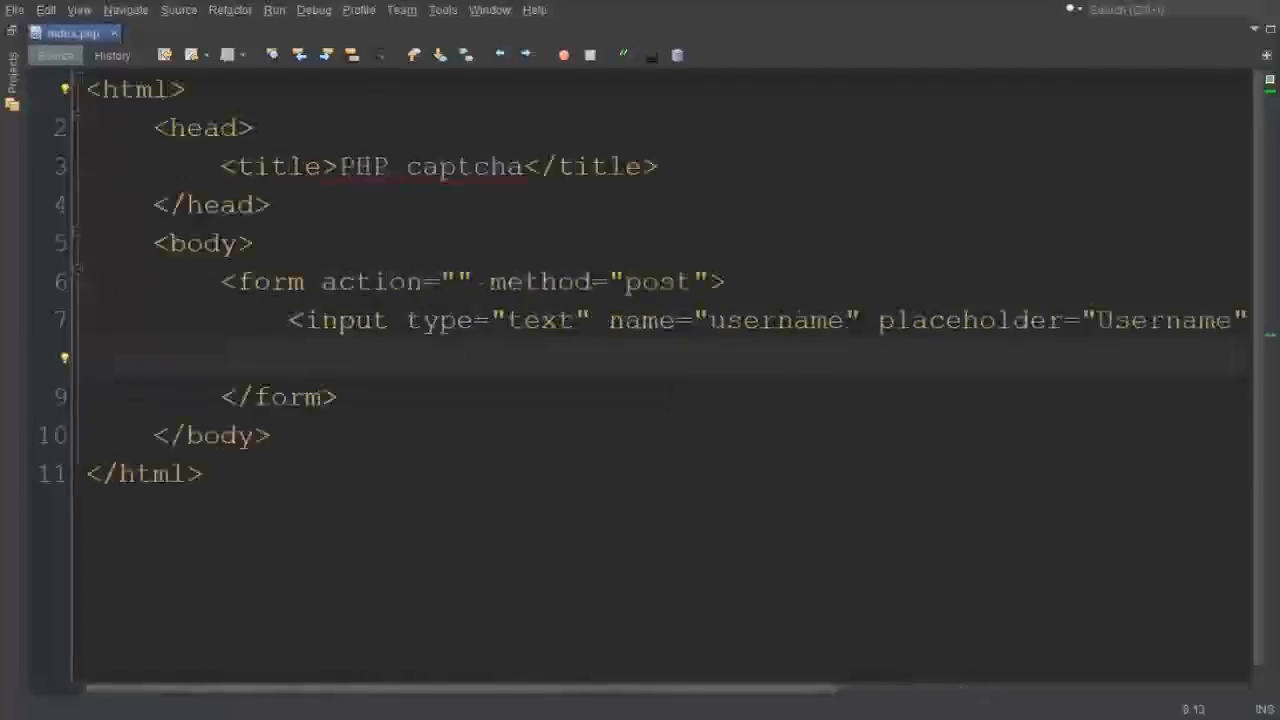
# Add a text input named email with placeholder Email.
pyautogui.write('<>')
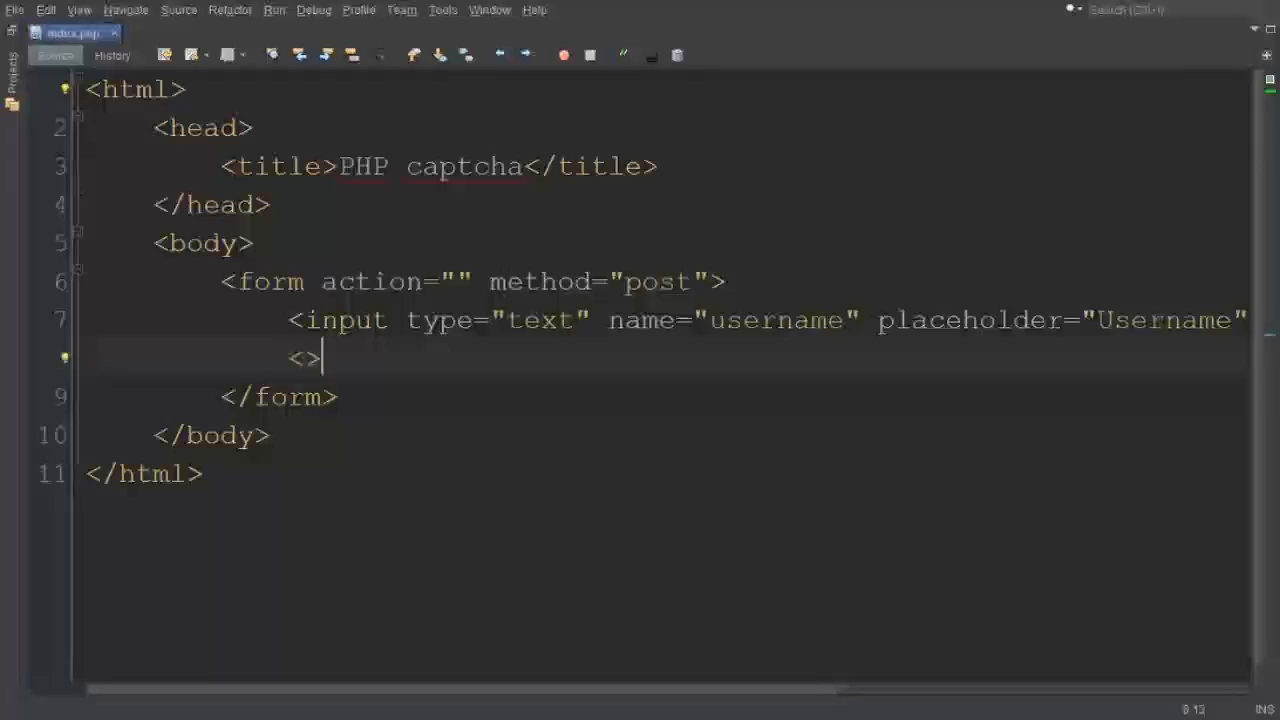
pyautogui.write('inut')
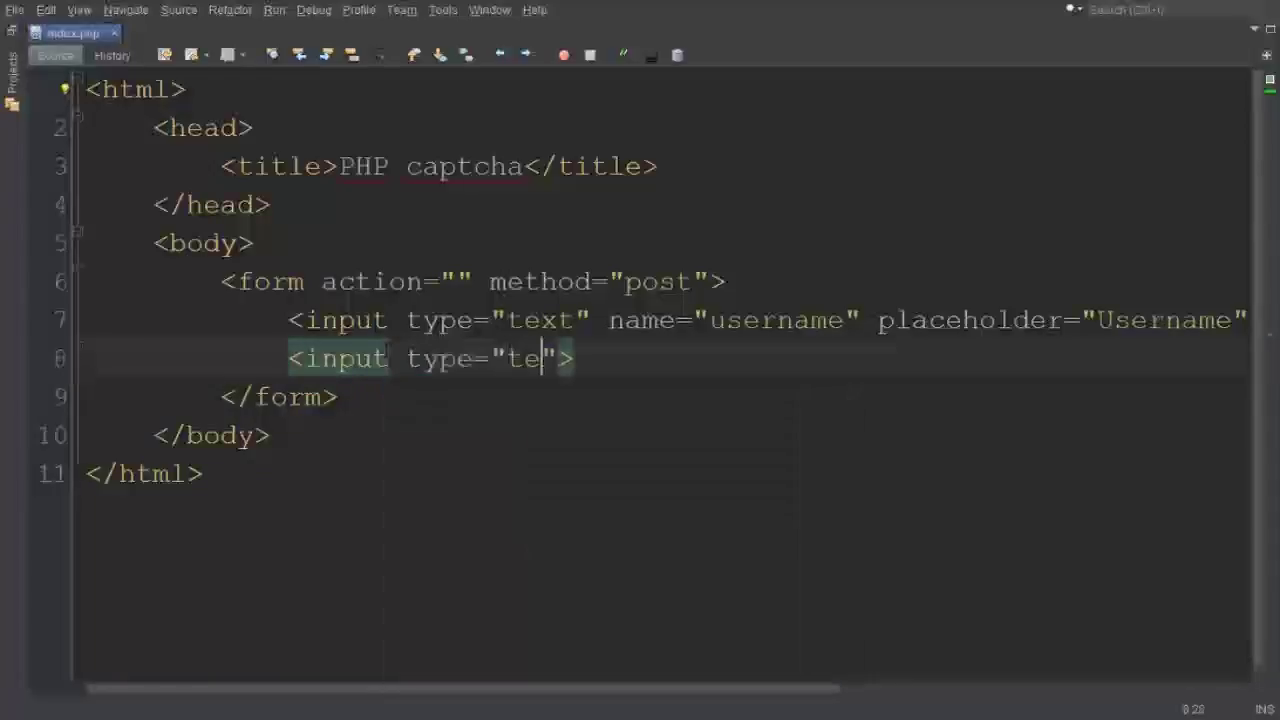
pyautogui.write('xt" name="')
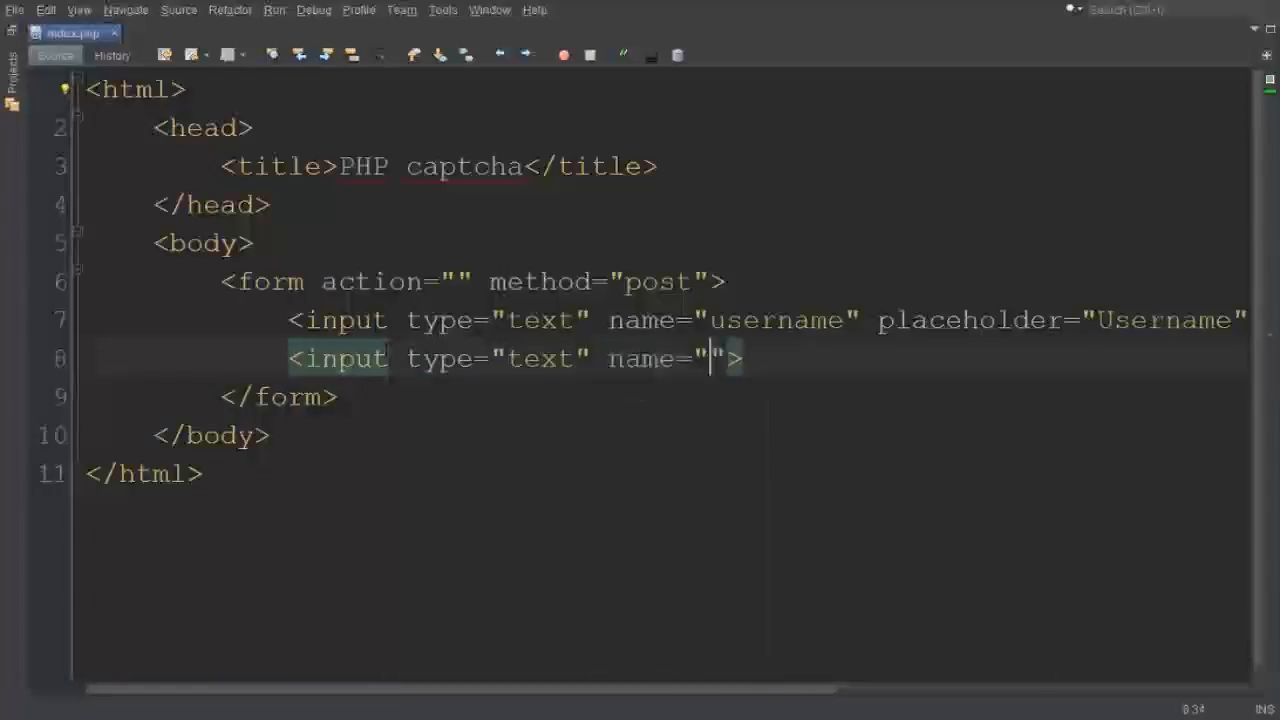
pyautogui.write('email')
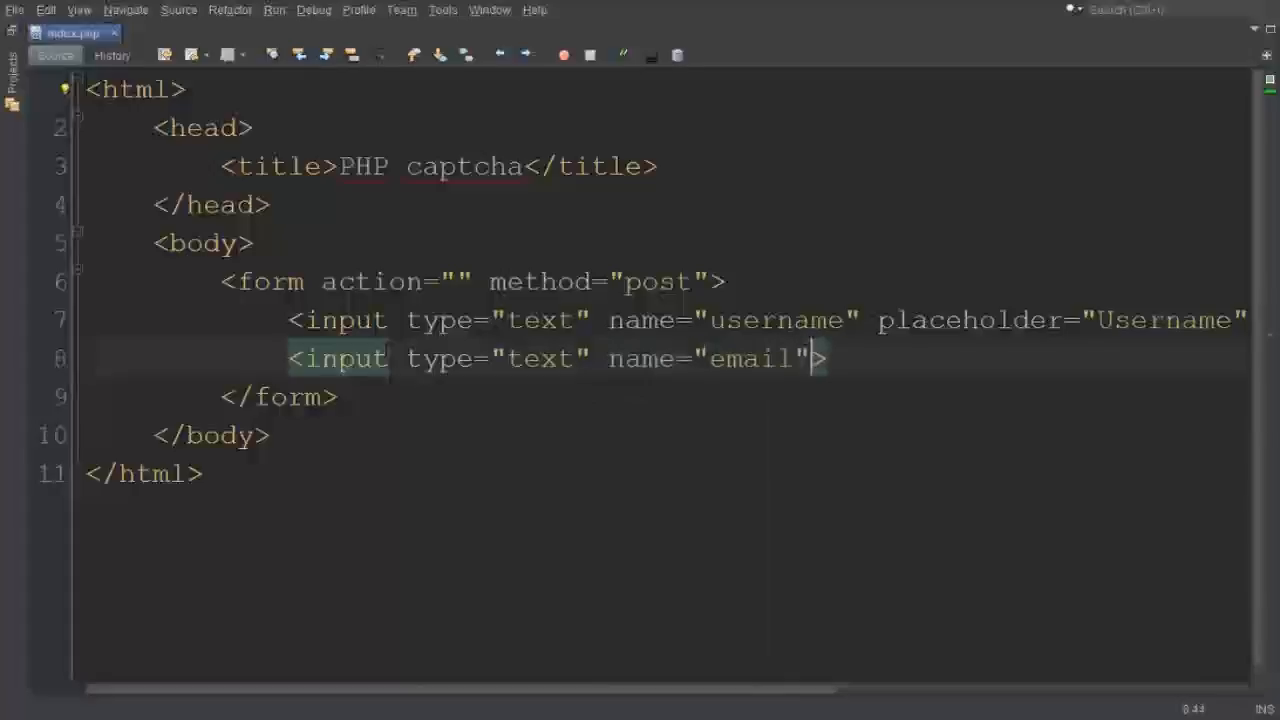
pyautogui.write('placeholder=""')
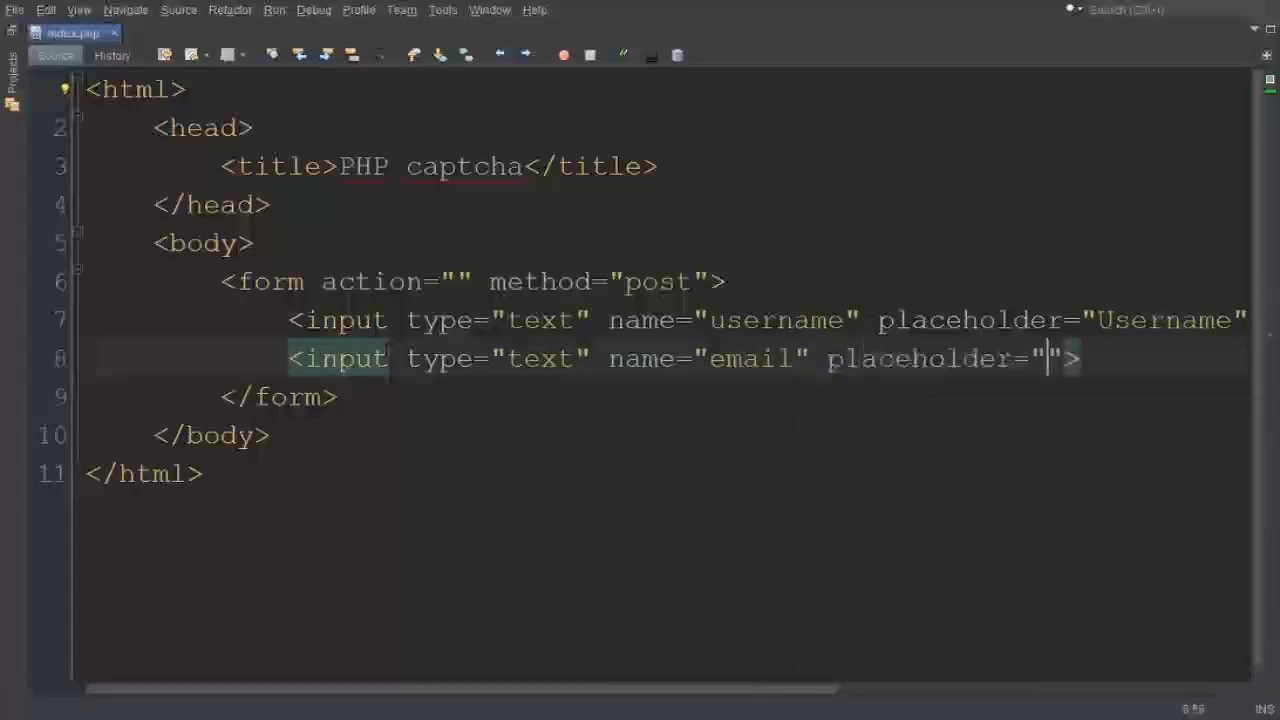
pyautogui.write('Email')
pyautogui.write('<')
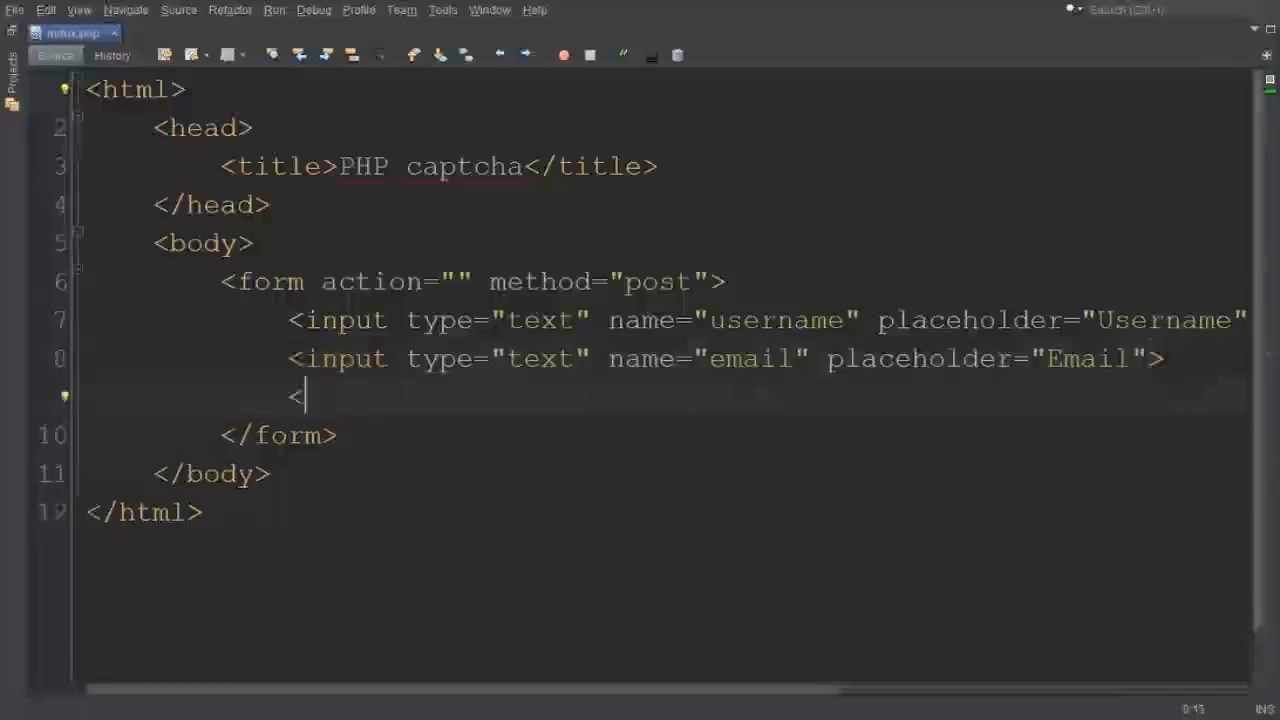
# Add a password input named password below the email field.
pyautogui.write('input>')
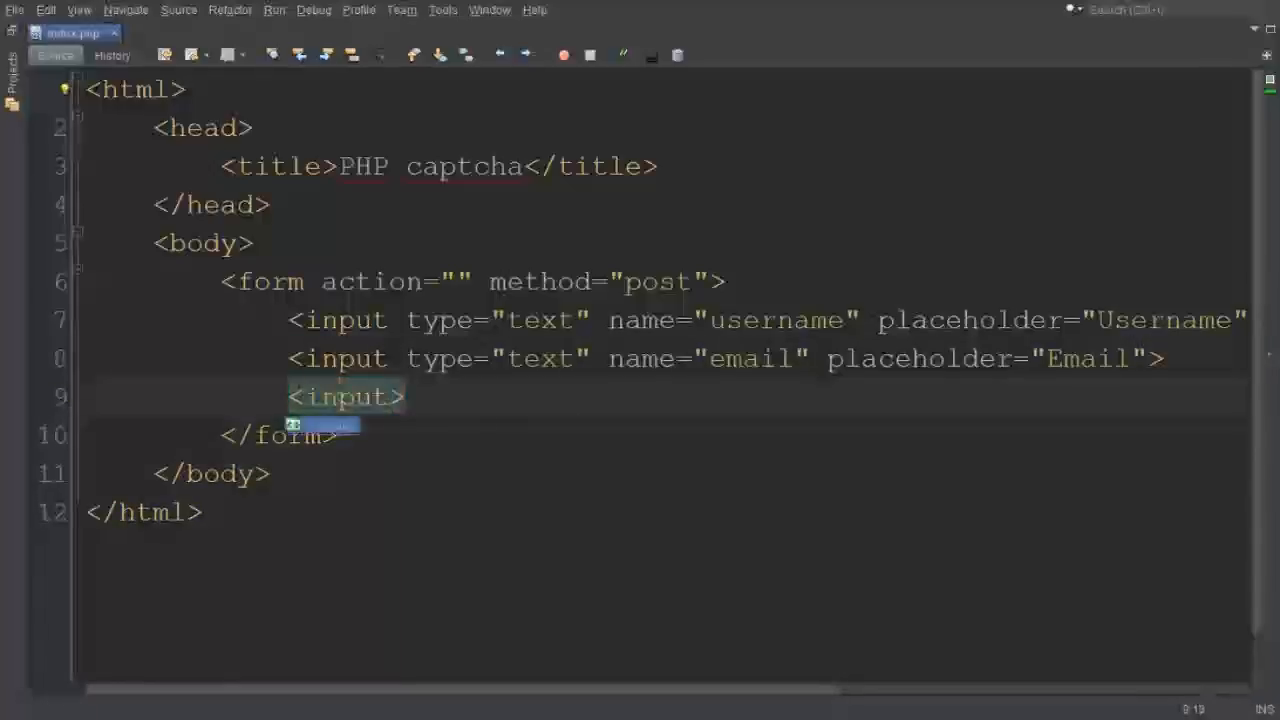
pyautogui.write('type="pas"')
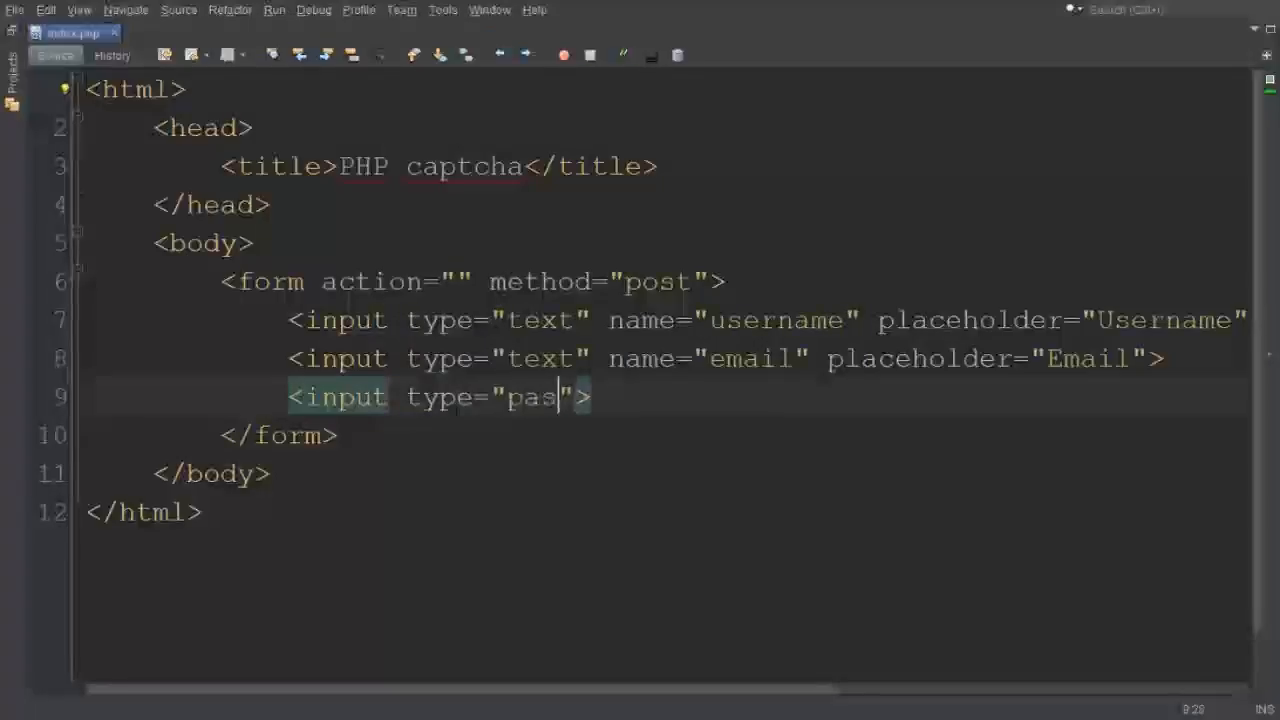
pyautogui.write('sword')
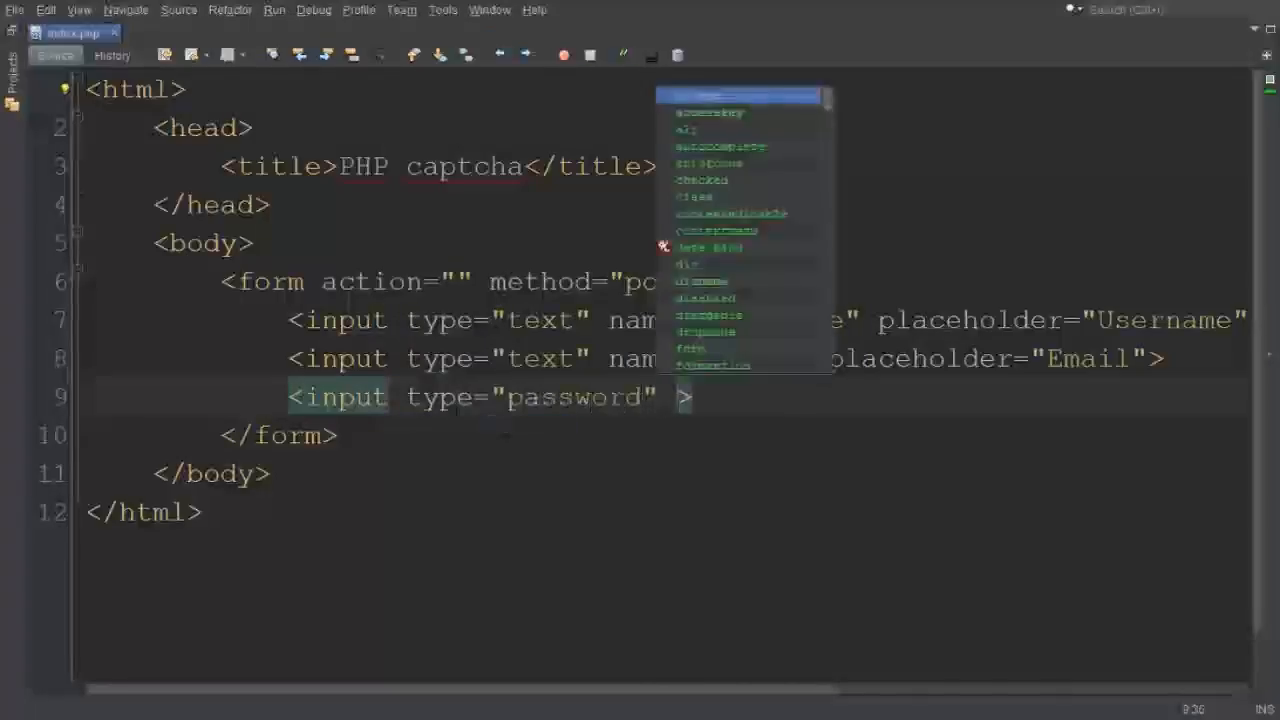
pyautogui.write('name="password')
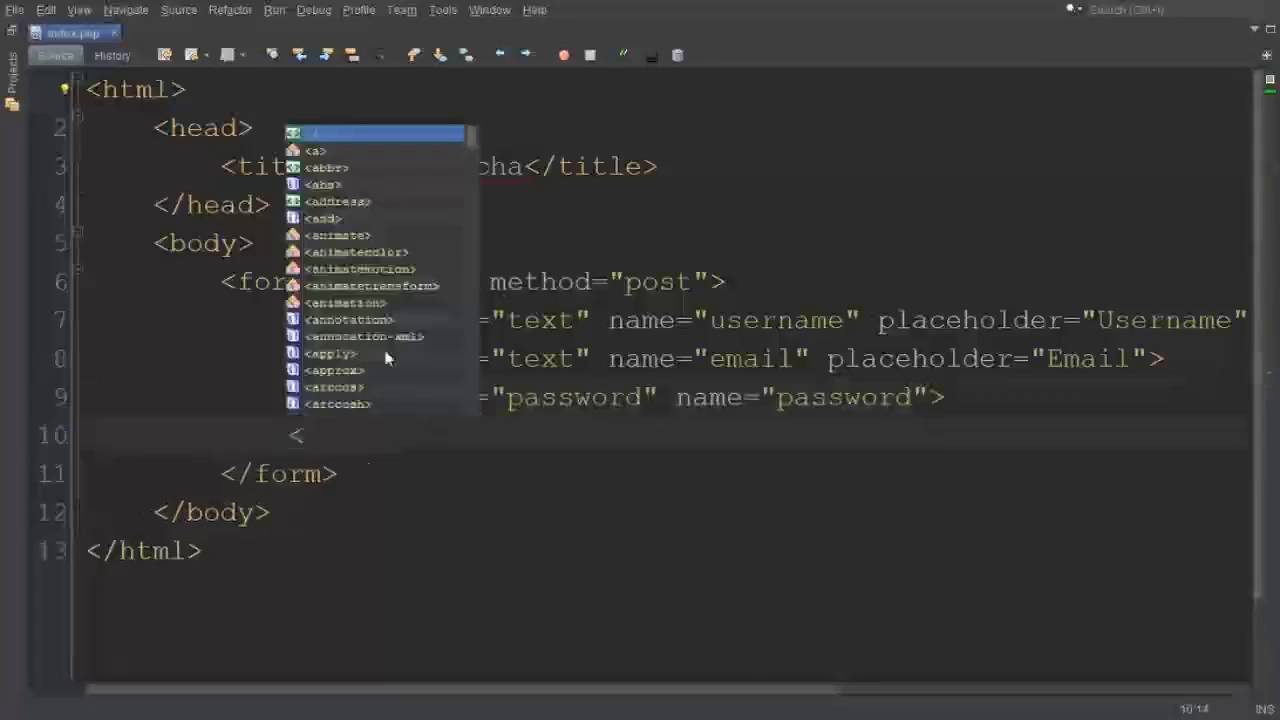
# Add a password input named repassword for confirming the password.
pyautogui.write('input type="">')
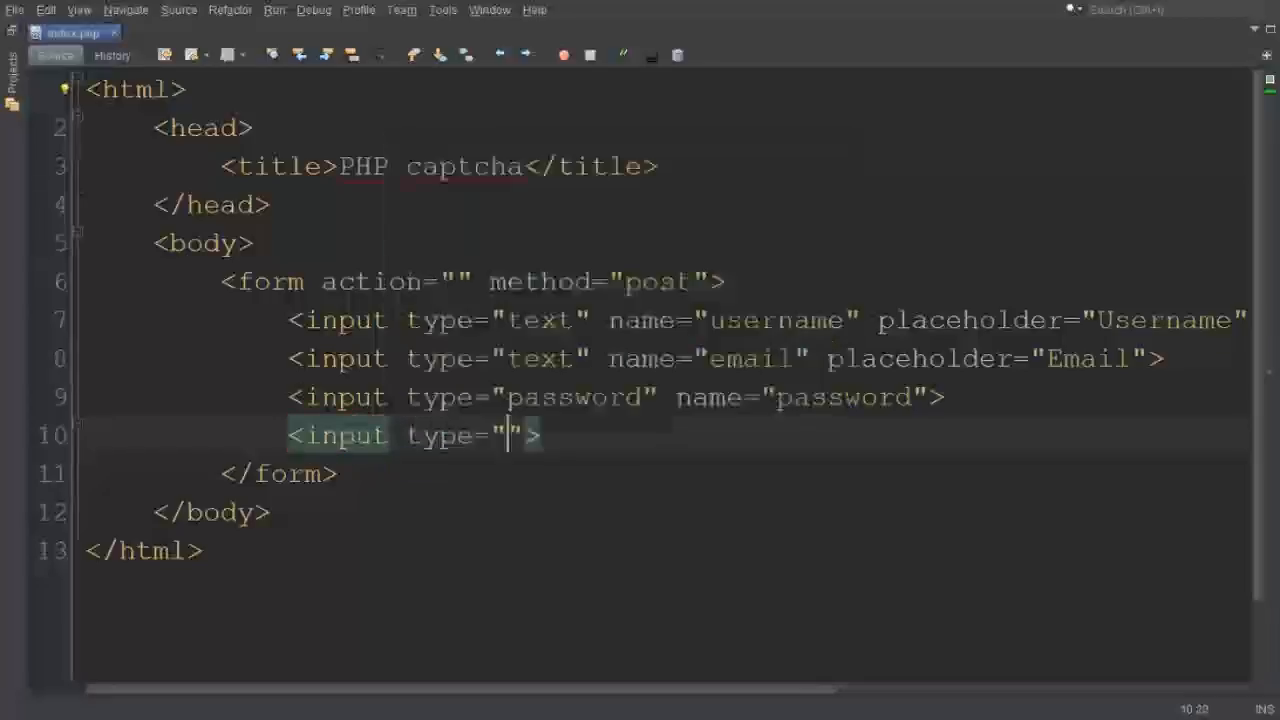
pyautogui.write('password')
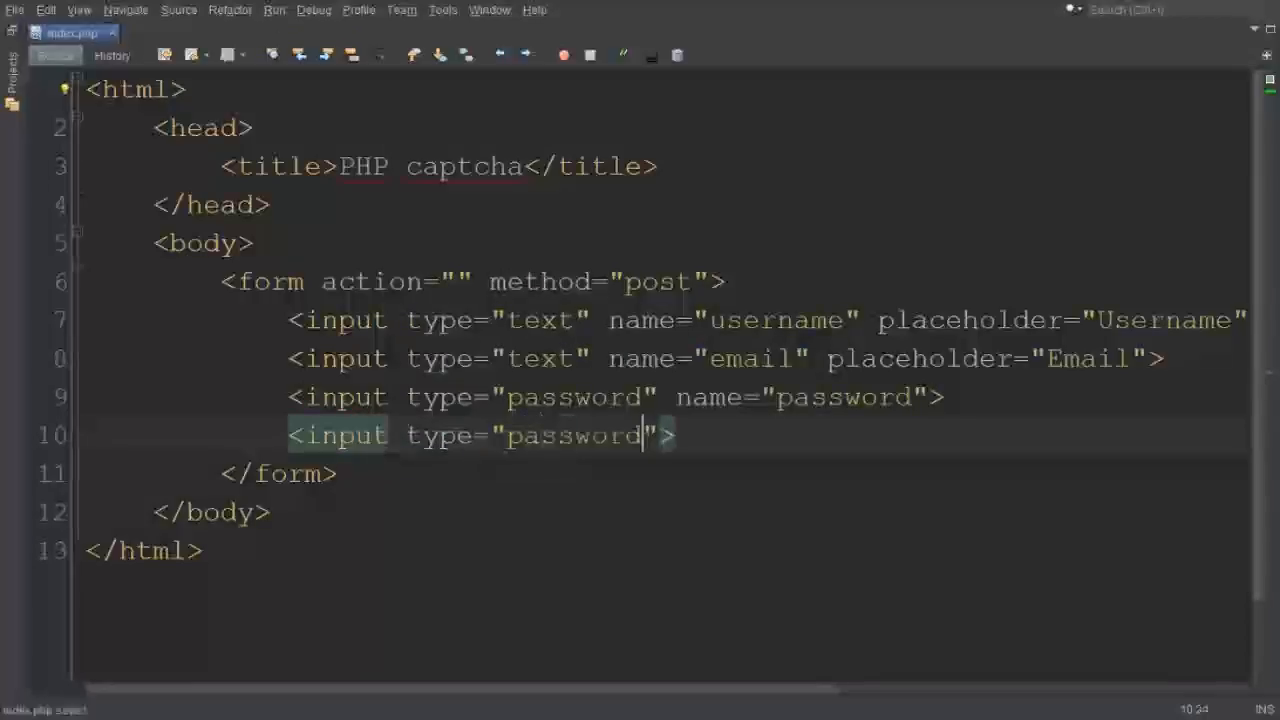
pyautogui.write('na')
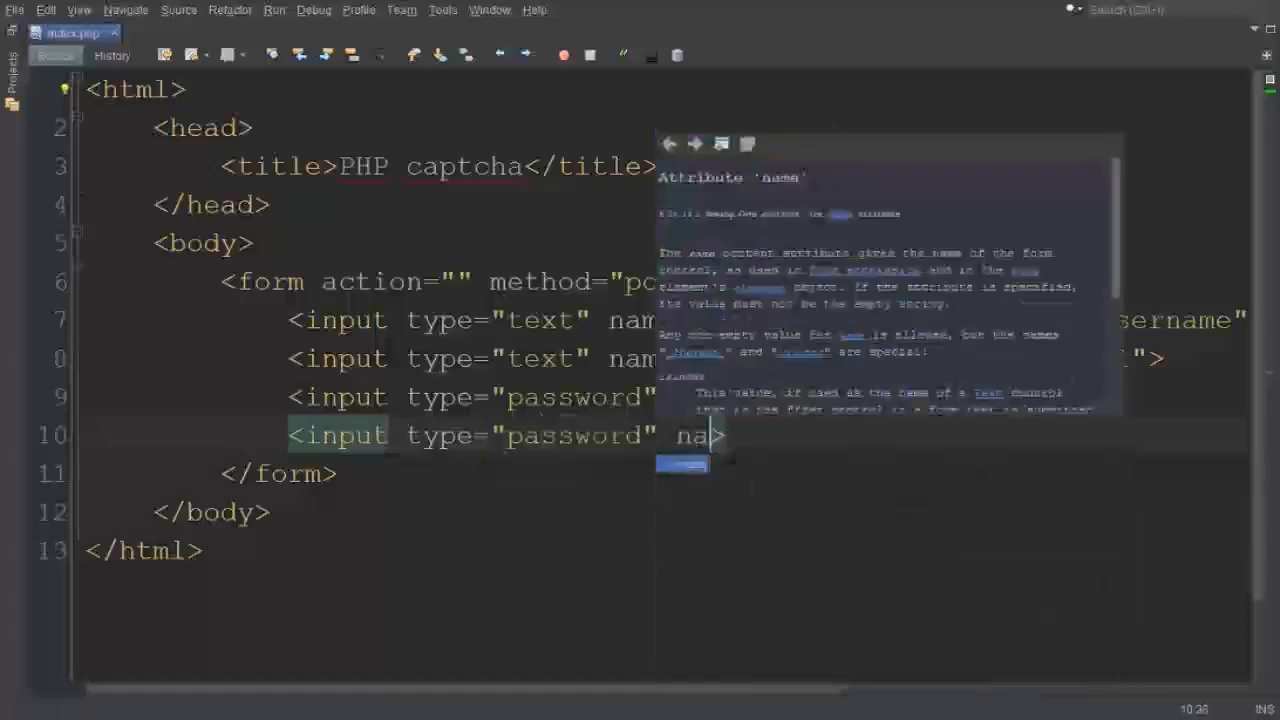
pyautogui.write('repass')
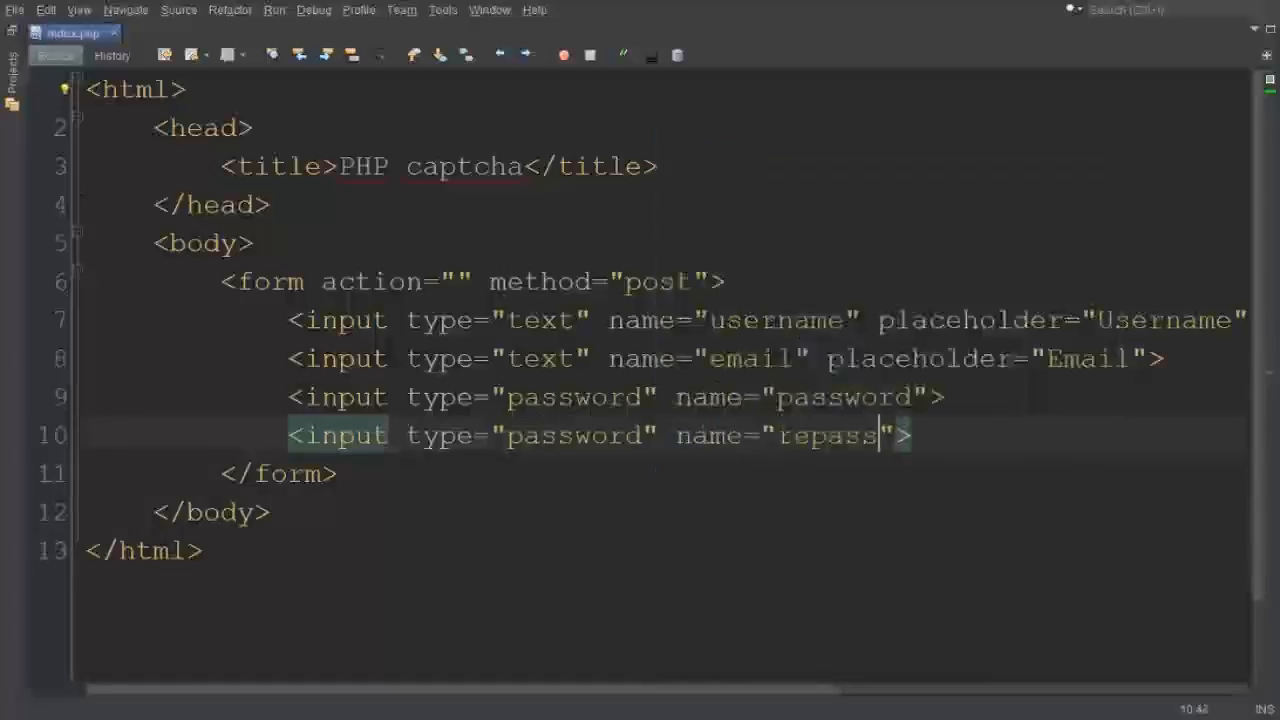
pyautogui.write('word')
pyautogui.write('<>')
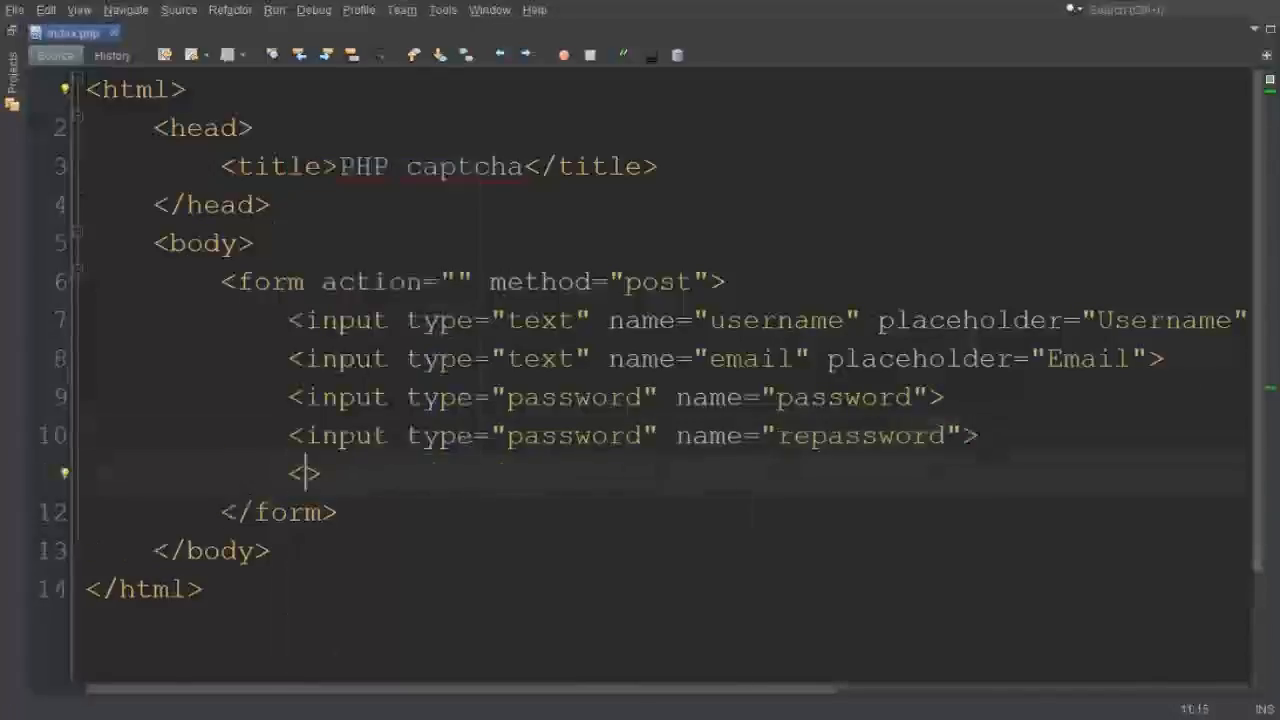
# Add a text input for typing the captcha.
pyautogui.write('input t')
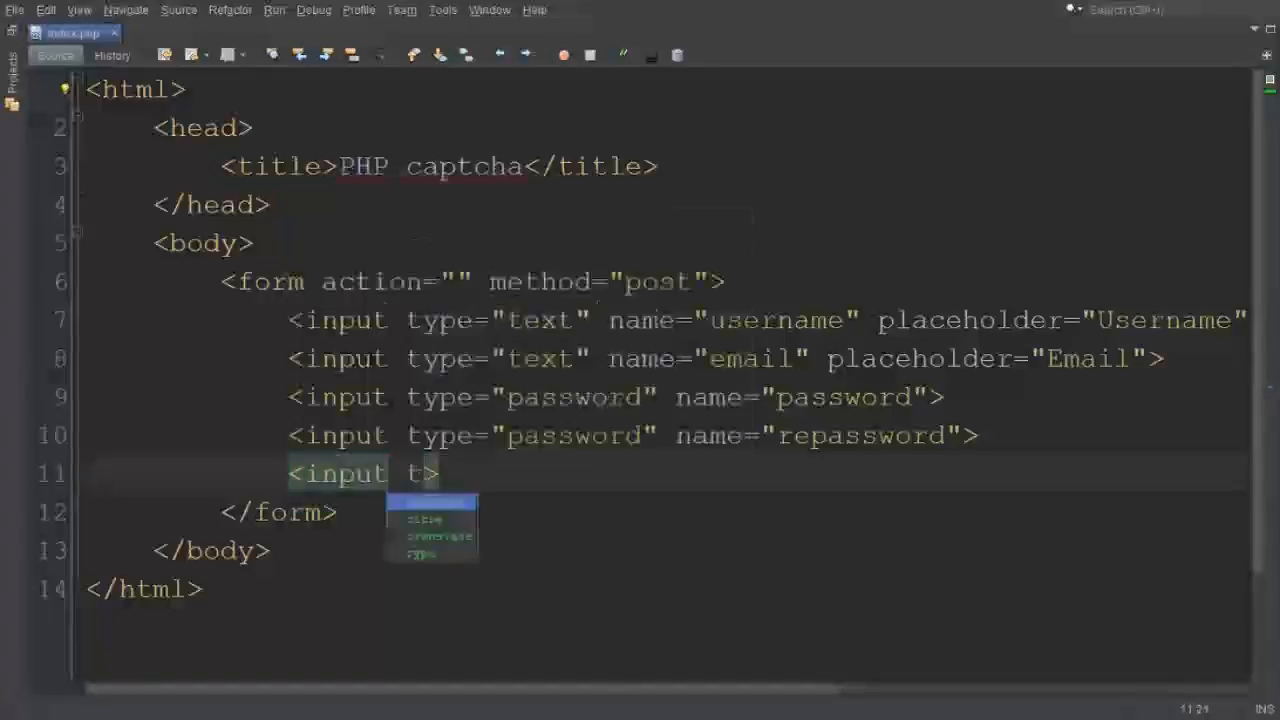
pyautogui.write('ext')
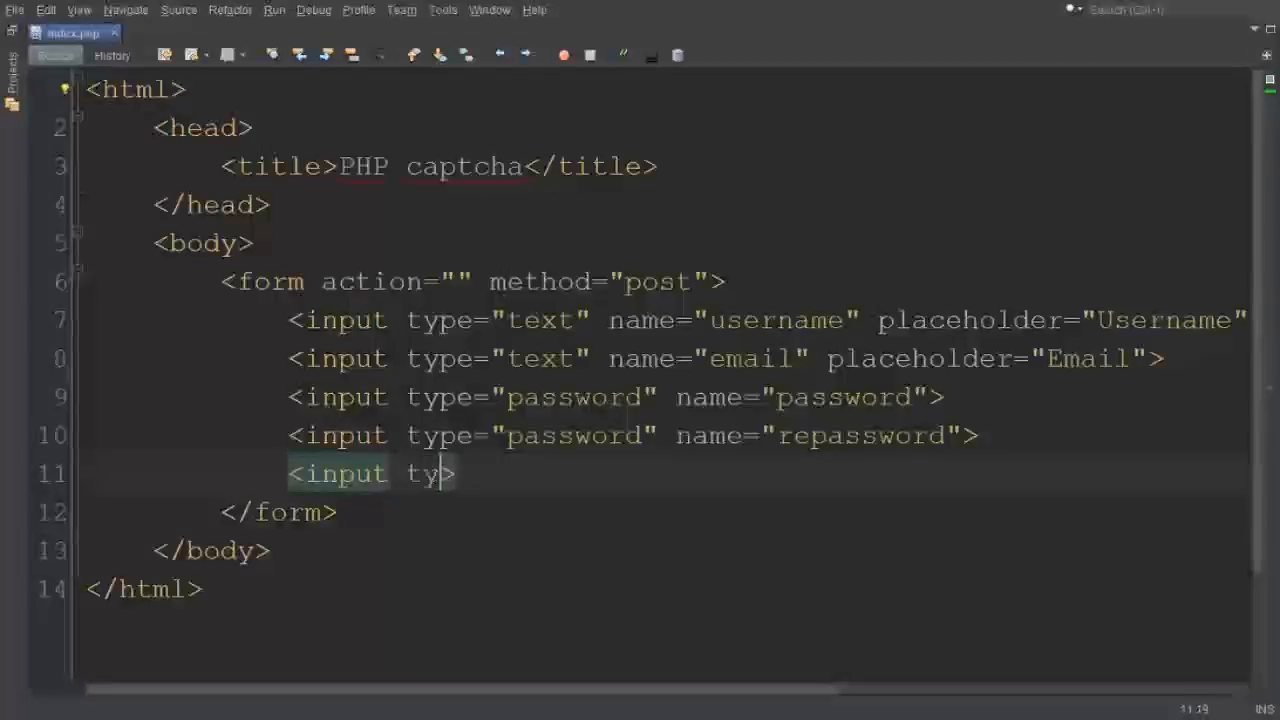
pyautogui.write('pe="text"')
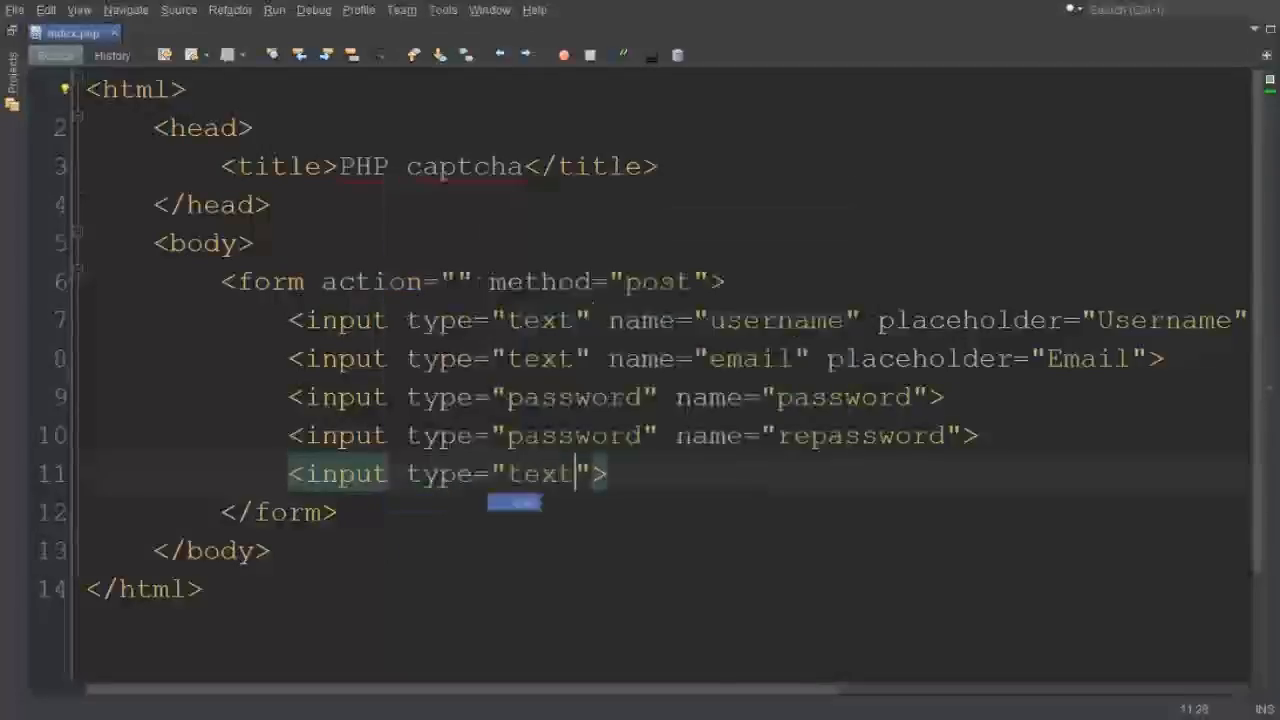
pyautogui.write('name=""')
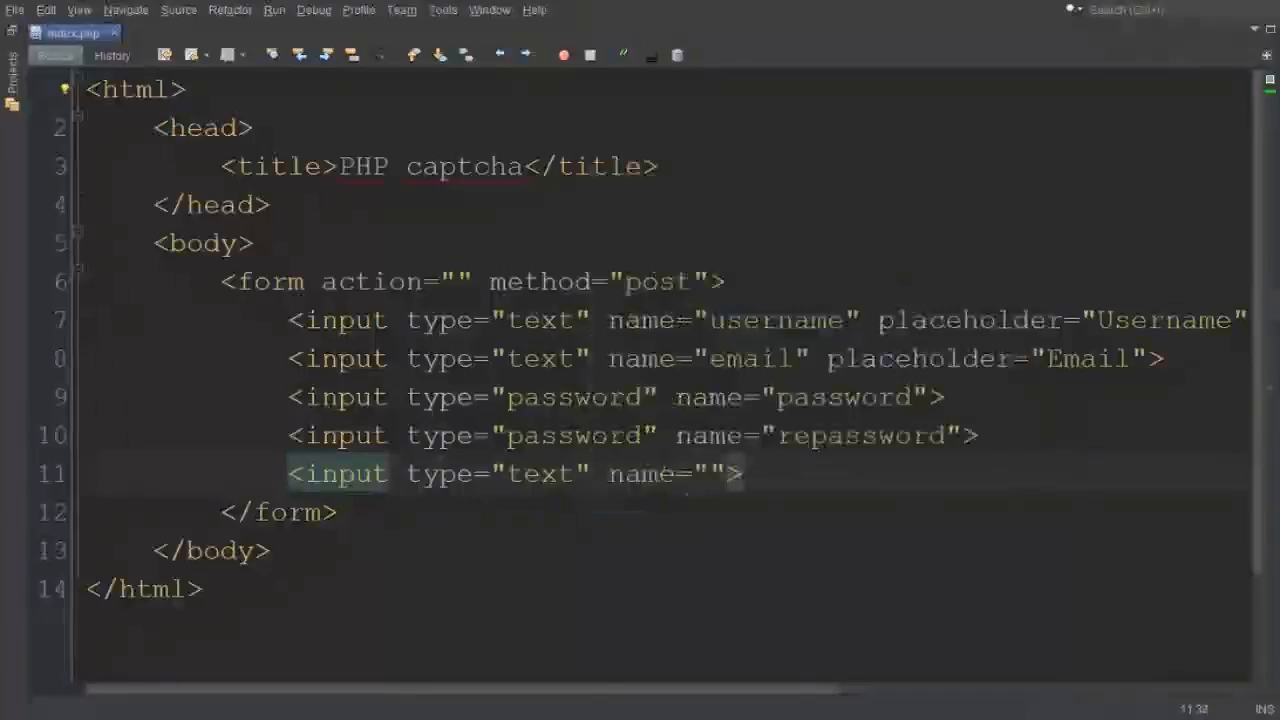
pyautogui.write('Ty')
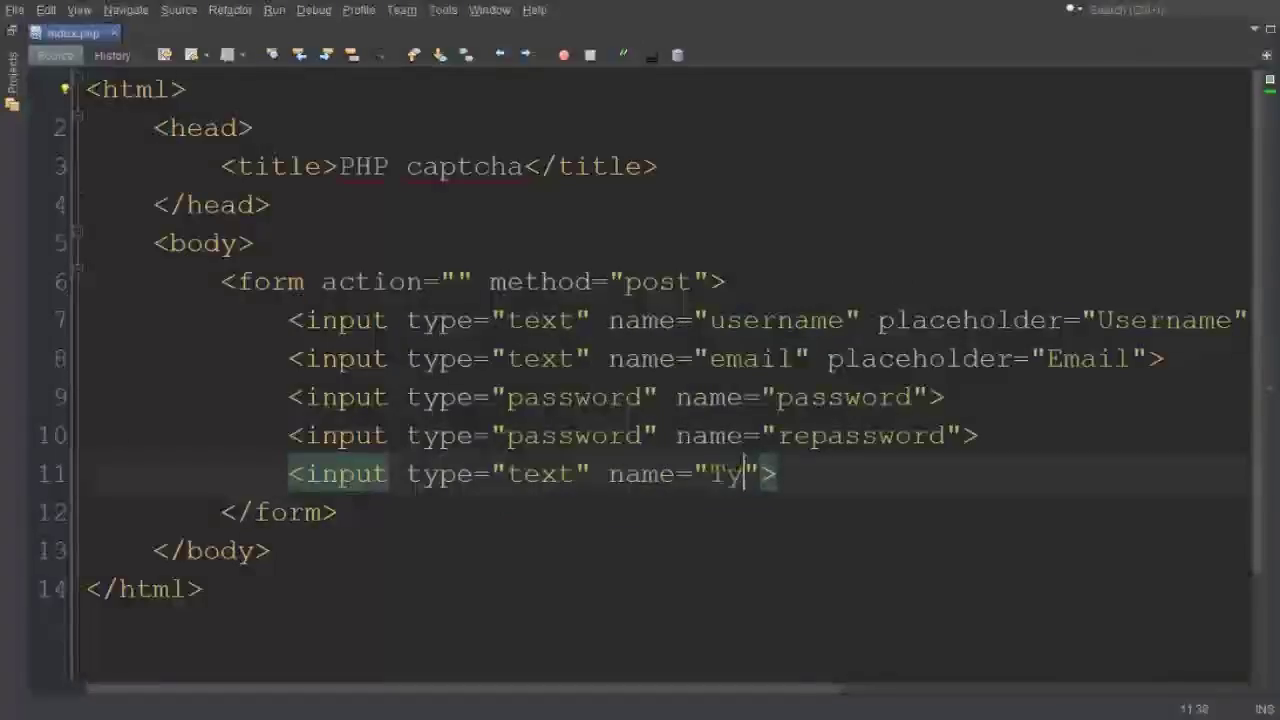
pyautogui.write('pe captcah')
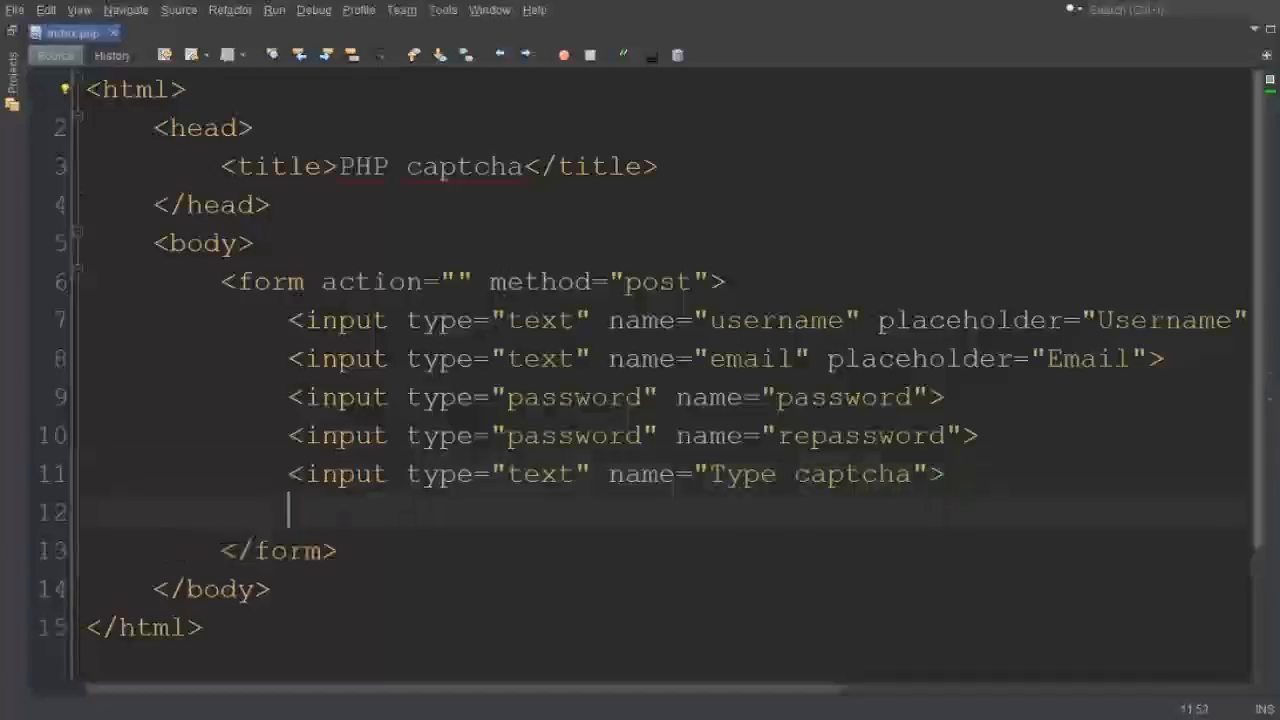
# Add a submit button with value Signup and preview the form in Chrome.
pyautogui.write('<>')
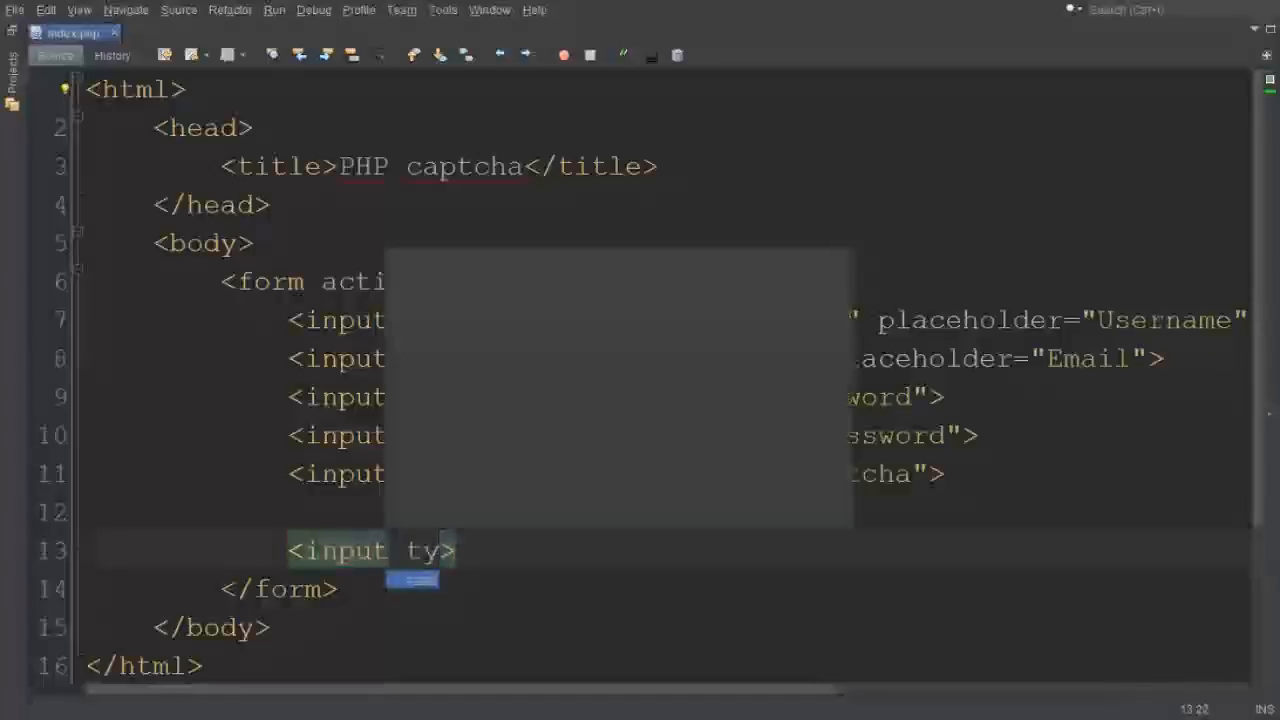
pyautogui.write('submit')
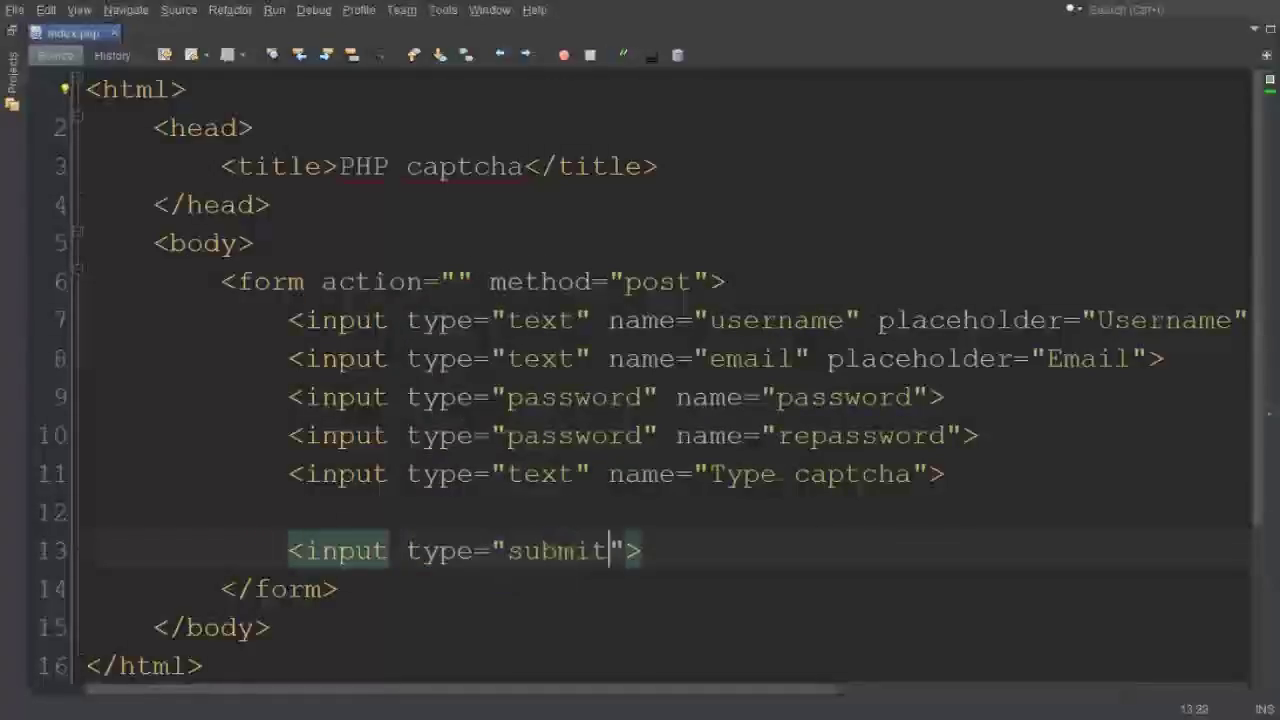
pyautogui.write('value=""')
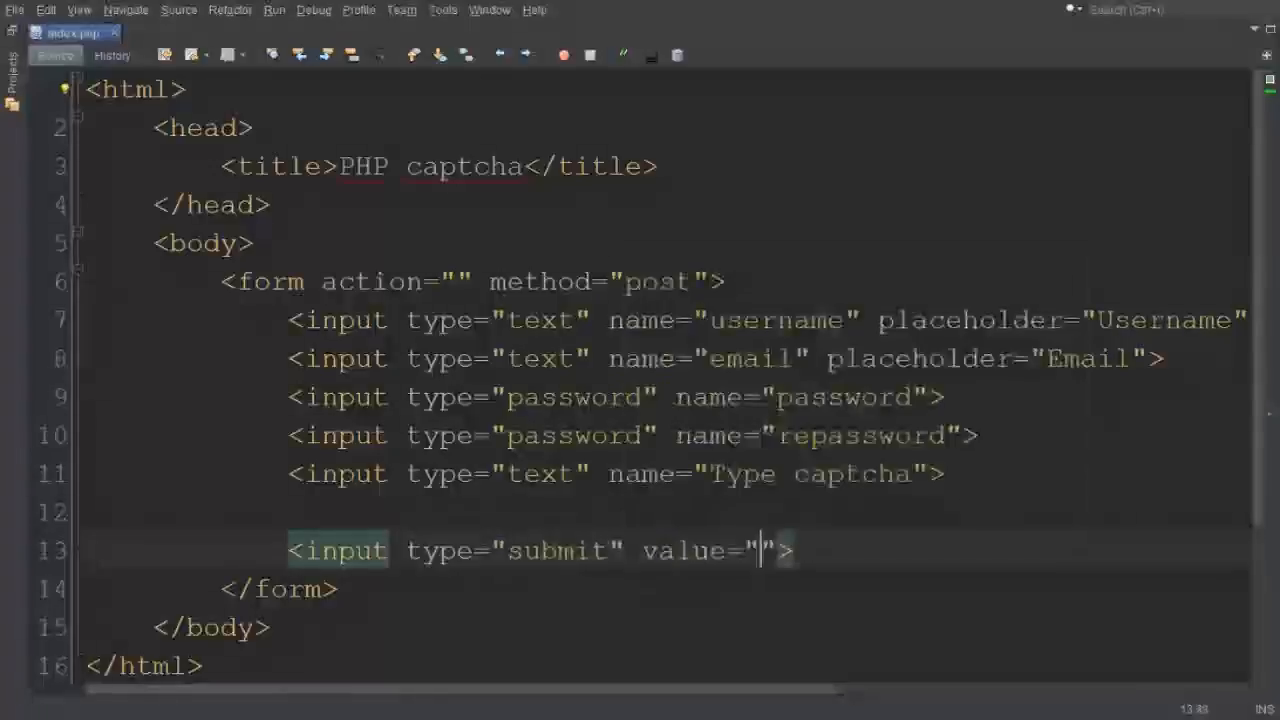
pyautogui.write('Si')
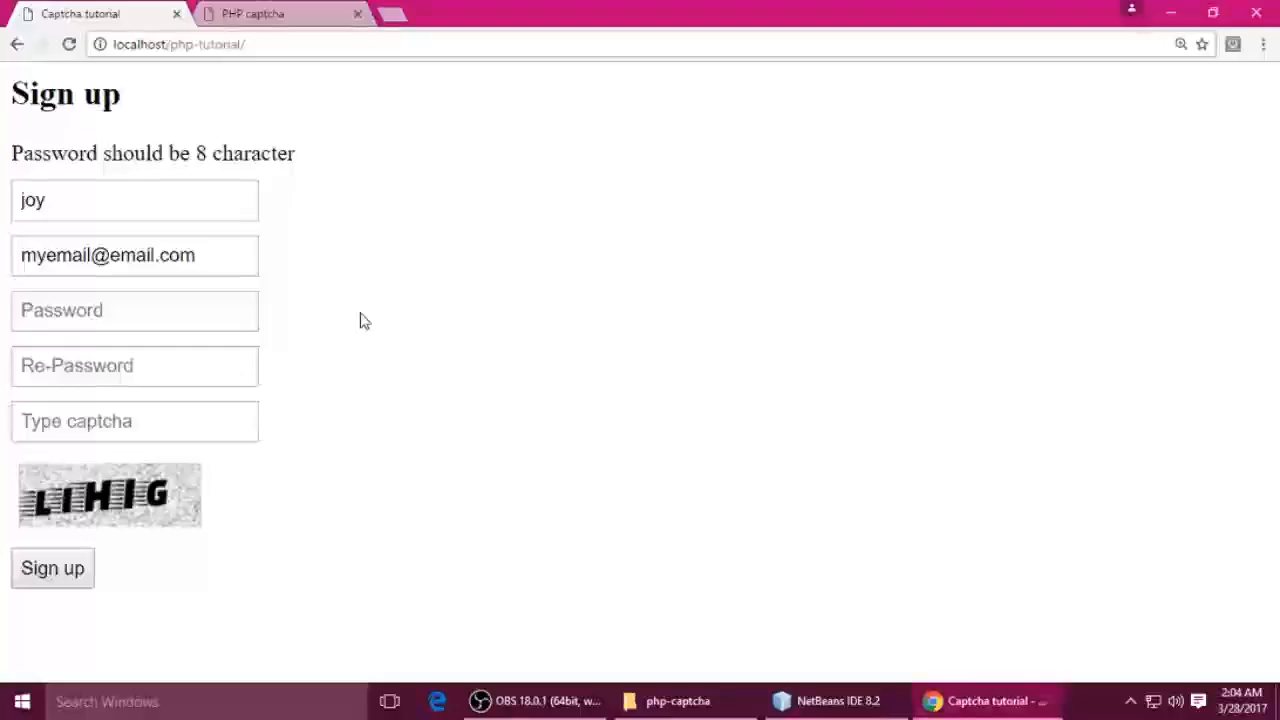
pyautogui.click(256, 12)
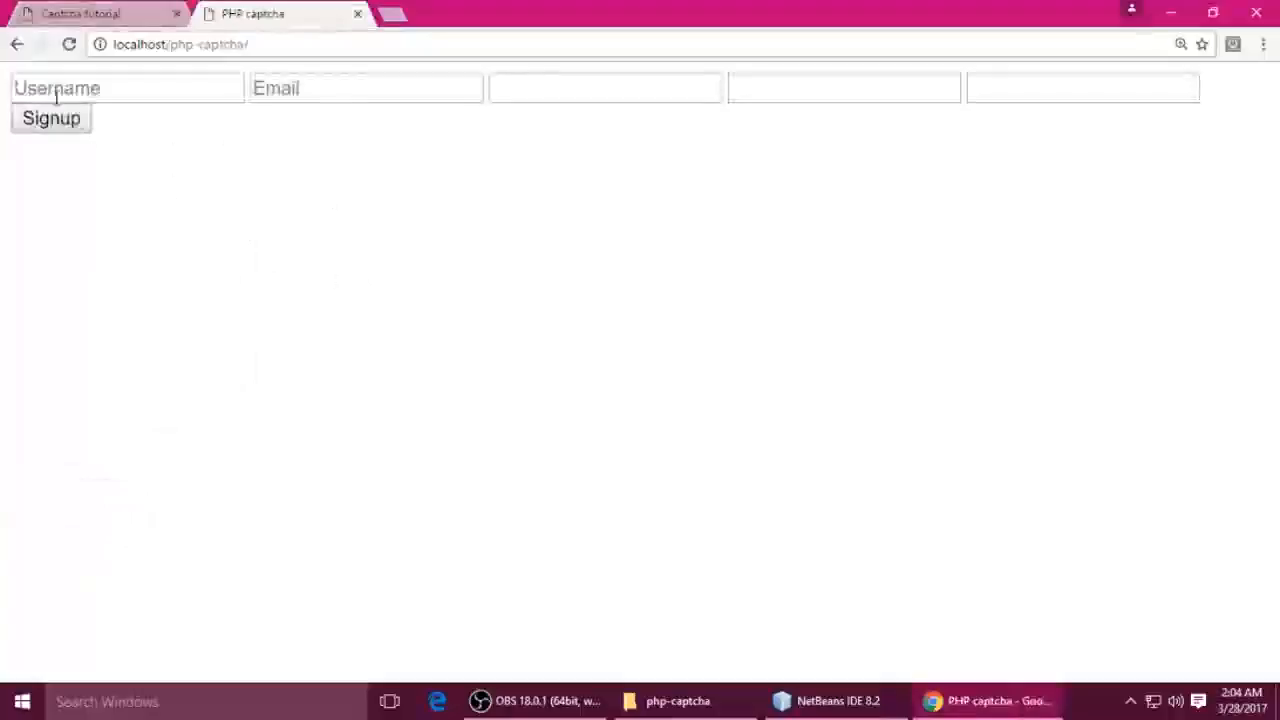
pyautogui.click(844, 88)
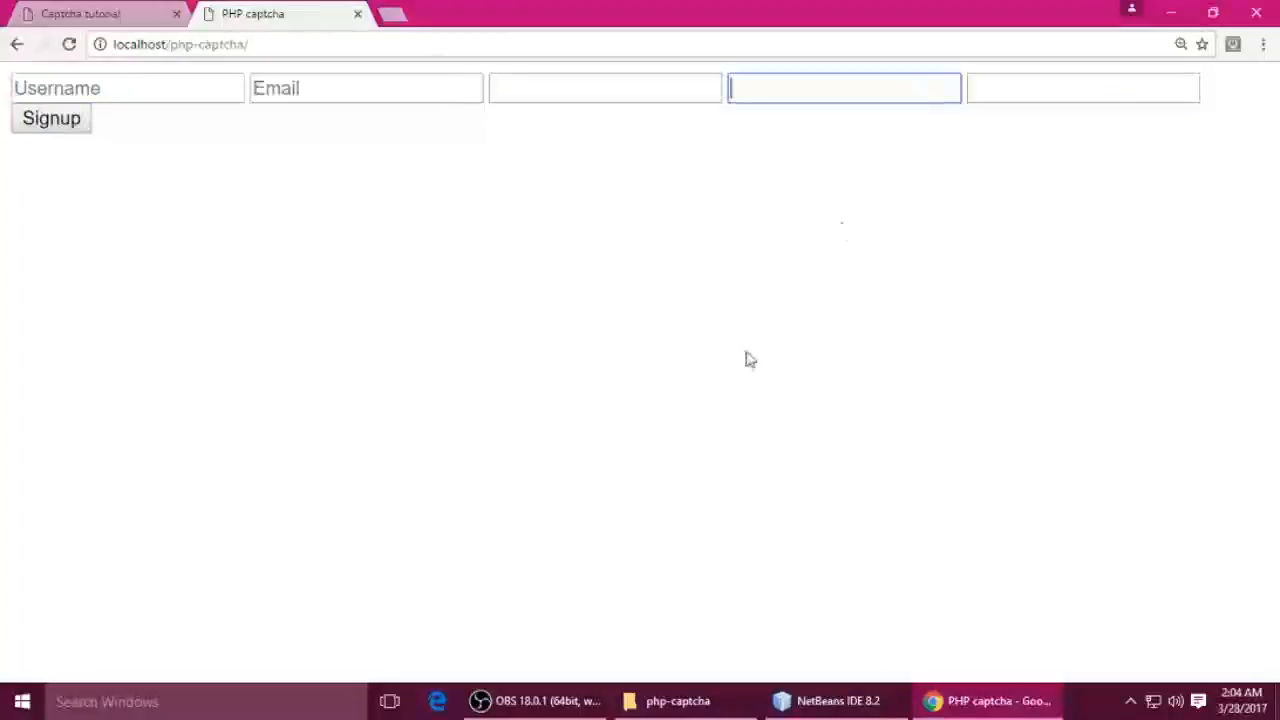
# Give the password and repassword inputs placeholders Password and Re-Password.
pyautogui.click(844, 698)
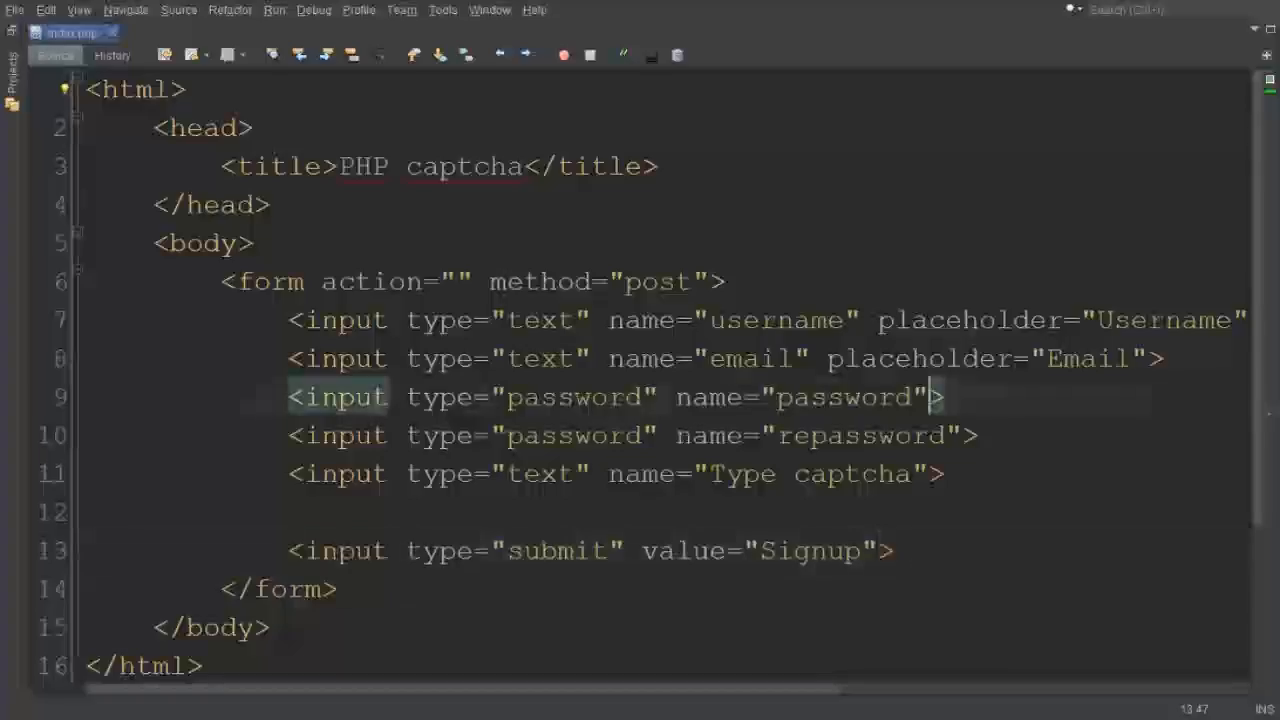
pyautogui.write('placeholder=""')
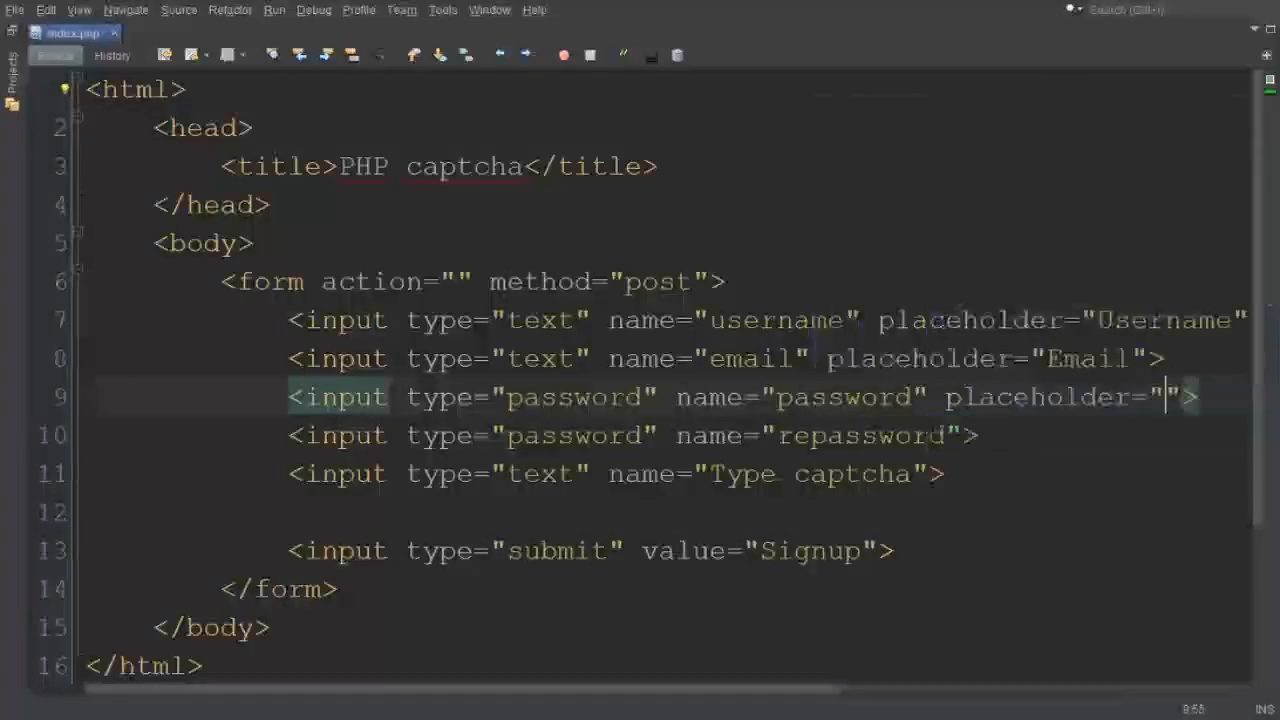
pyautogui.write('Password')
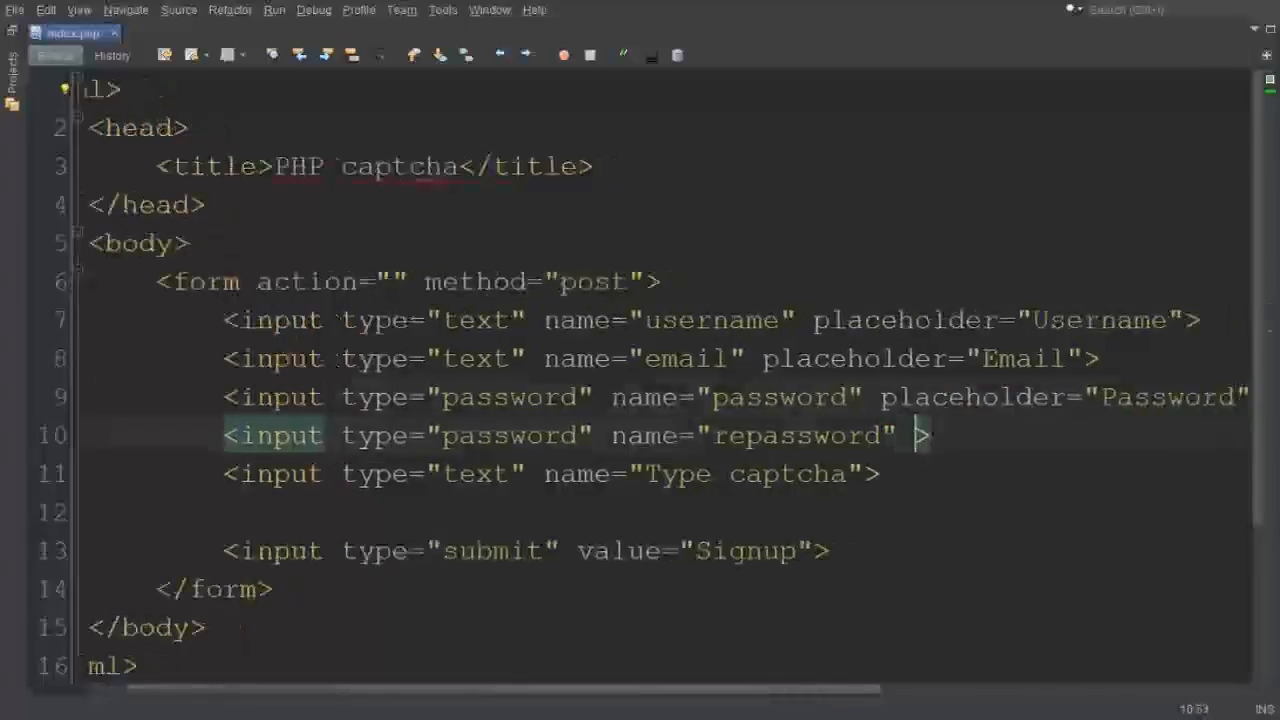
pyautogui.write('placeholder=""')
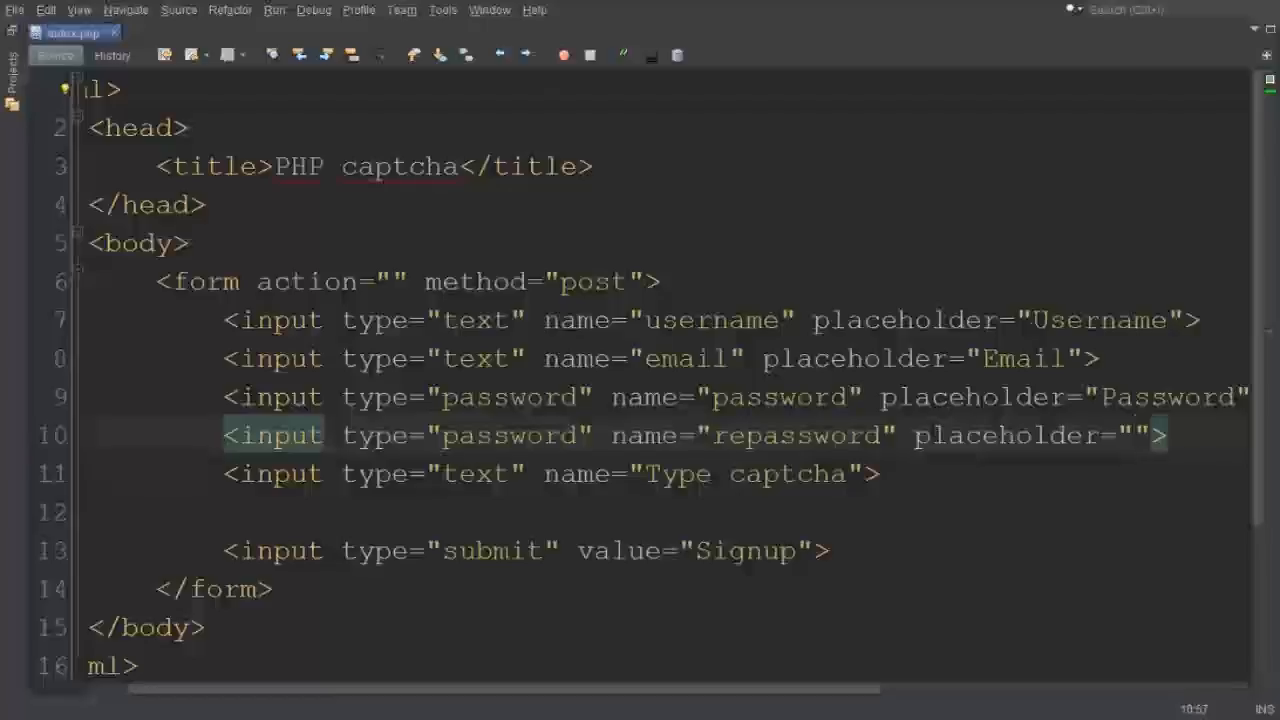
pyautogui.write('Re-Password')
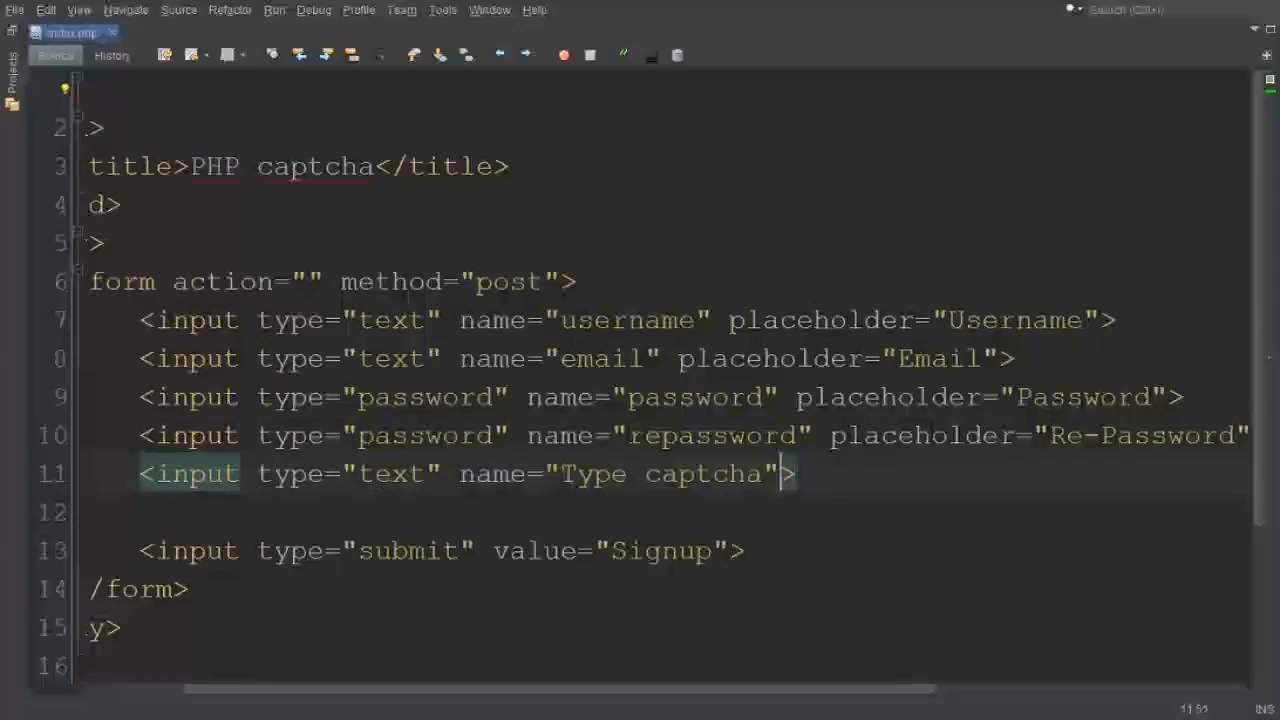
# Give the captcha input placeholder Type-Captcha and rename its field captcha.
pyautogui.write('placeholder=""')
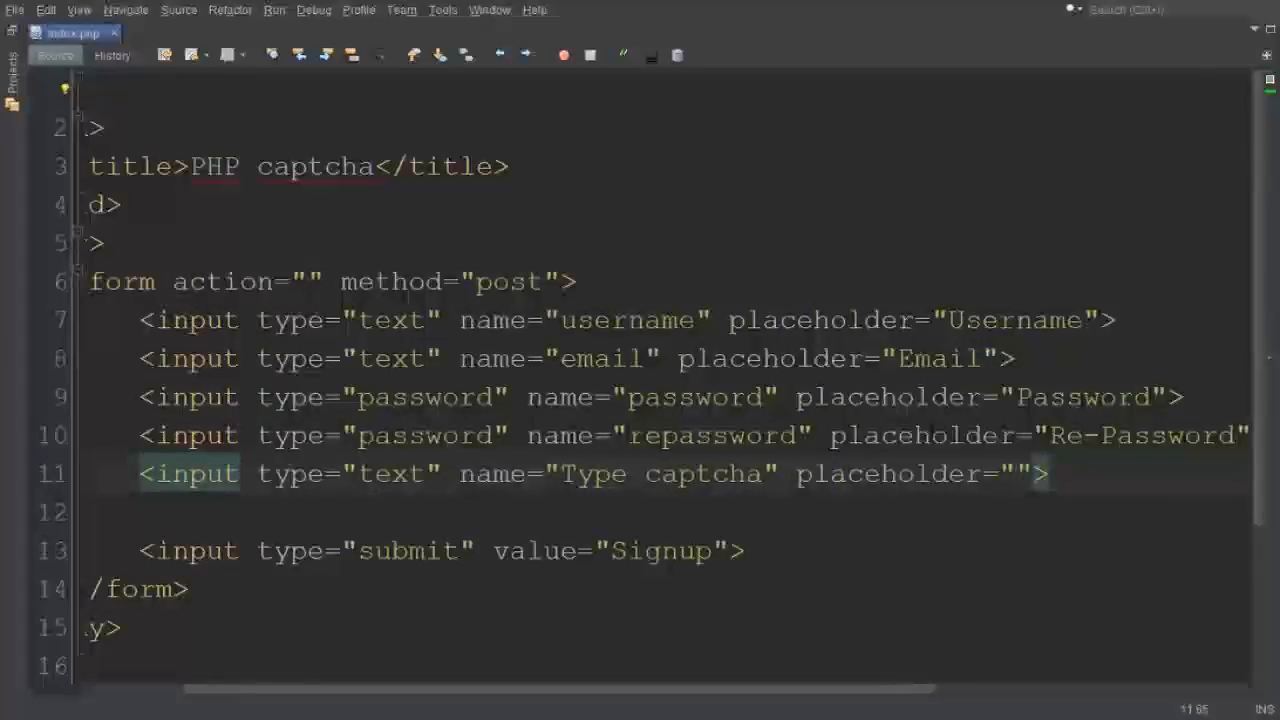
pyautogui.write('Type-c')
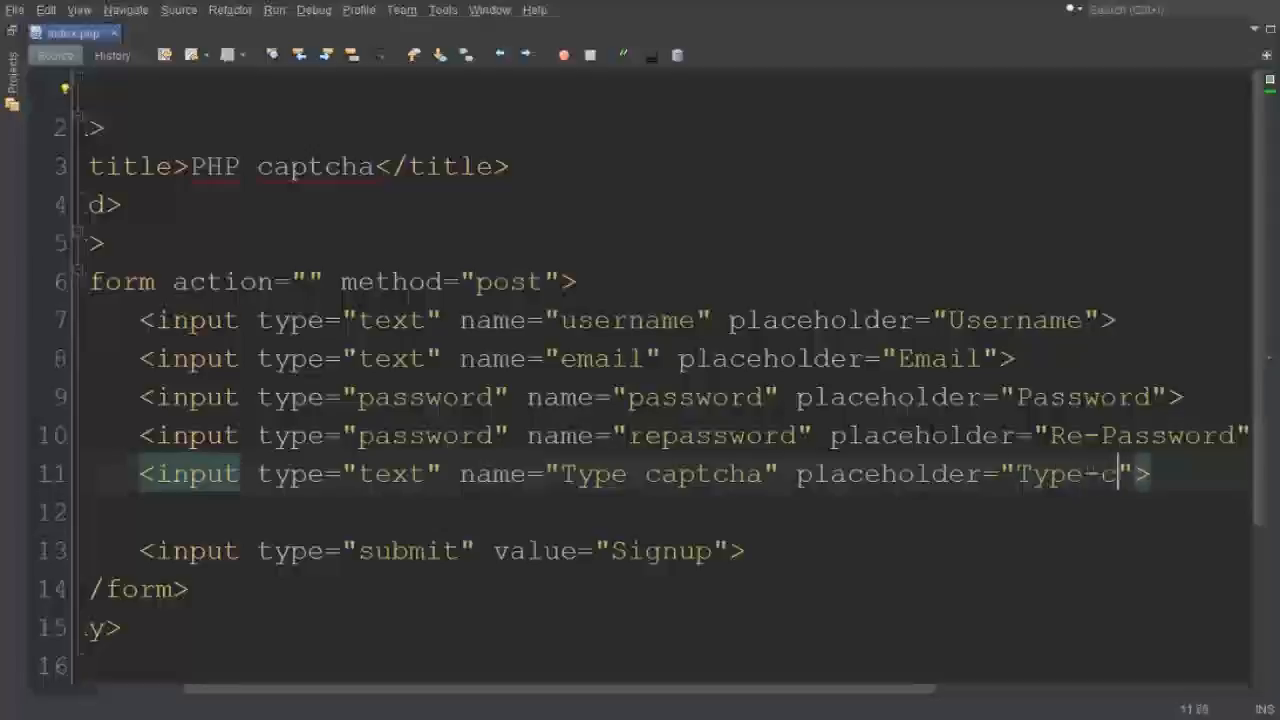
pyautogui.write('Cp')
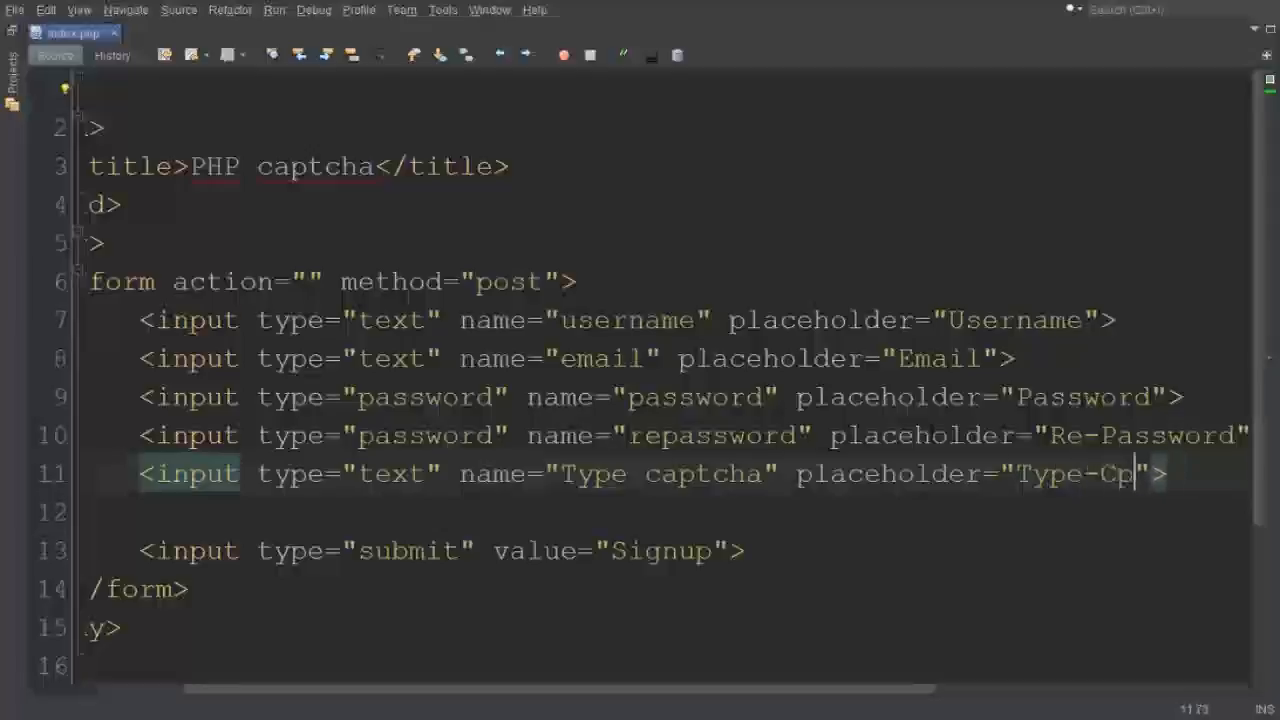
pyautogui.write('atcha')
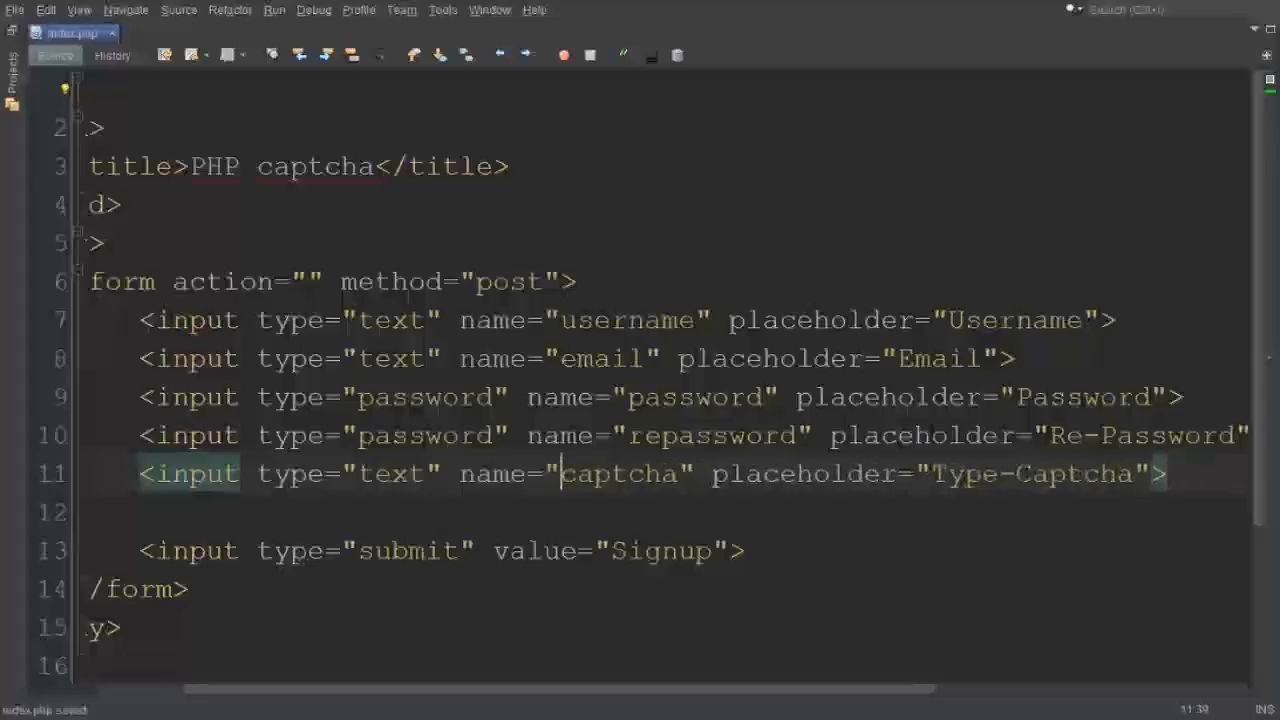
pyautogui.doubleClick(620, 474)
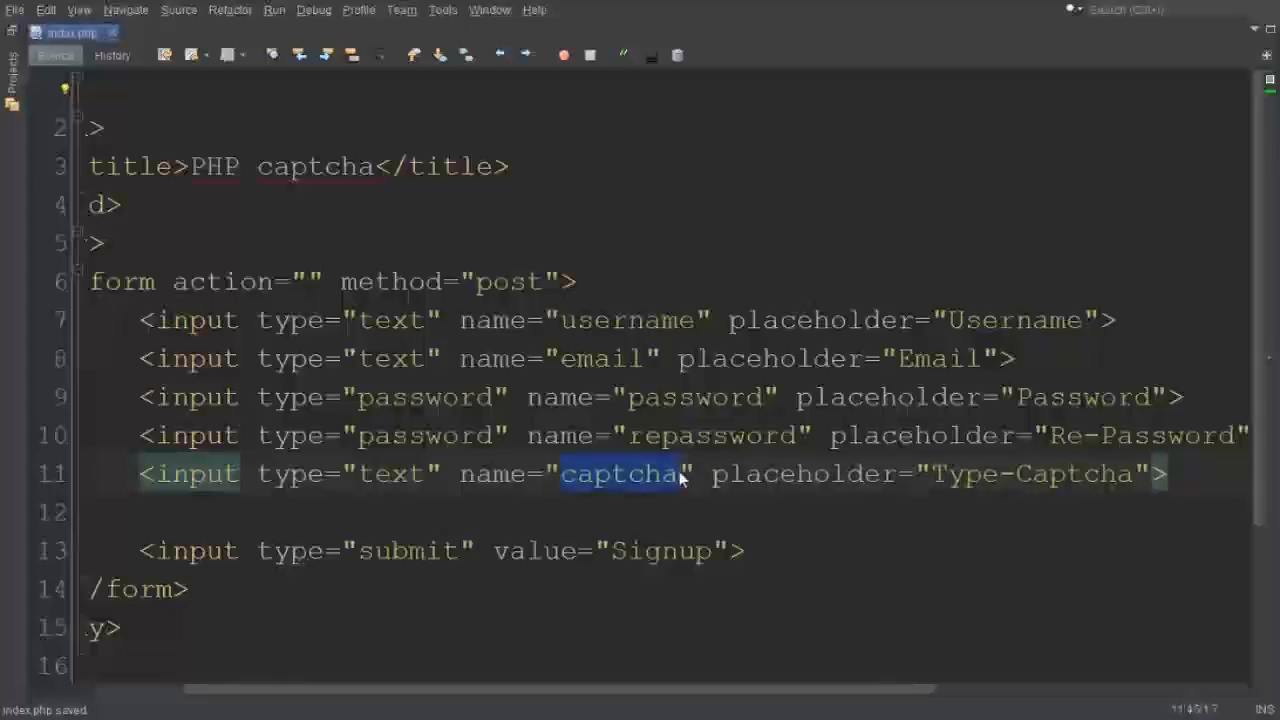
pyautogui.press('alt+tab')
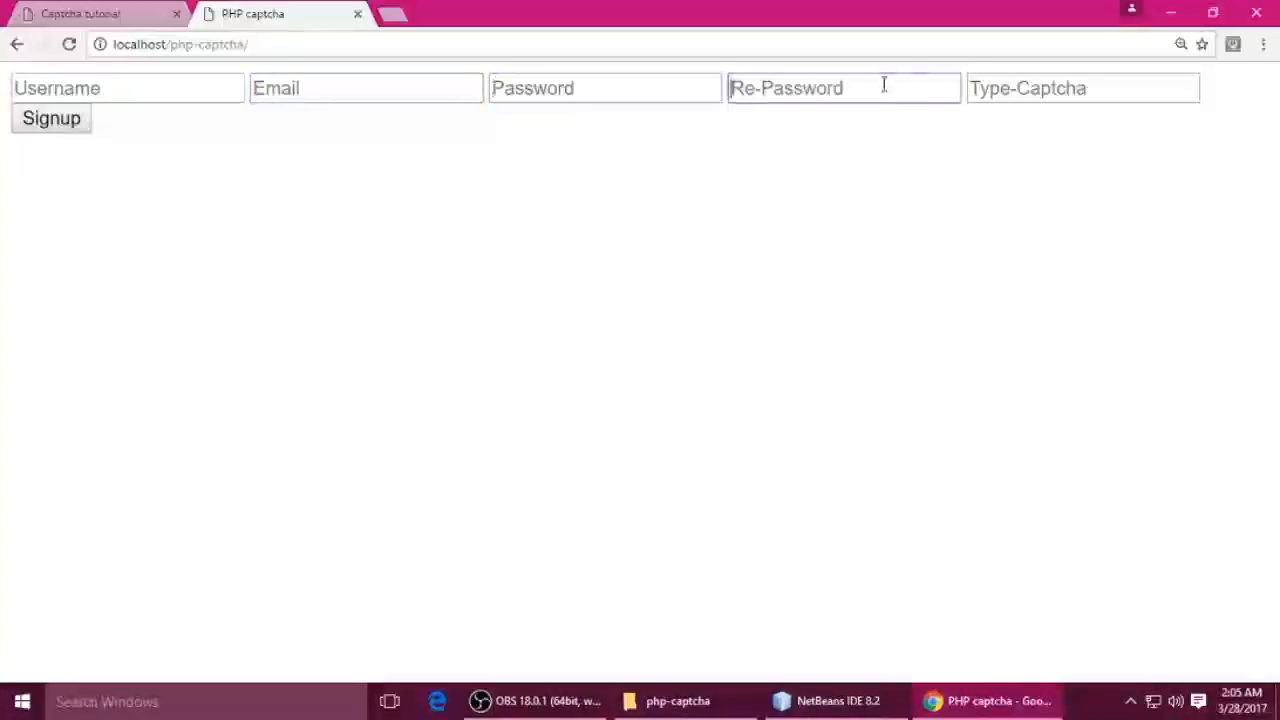
pyautogui.click(80, 12)
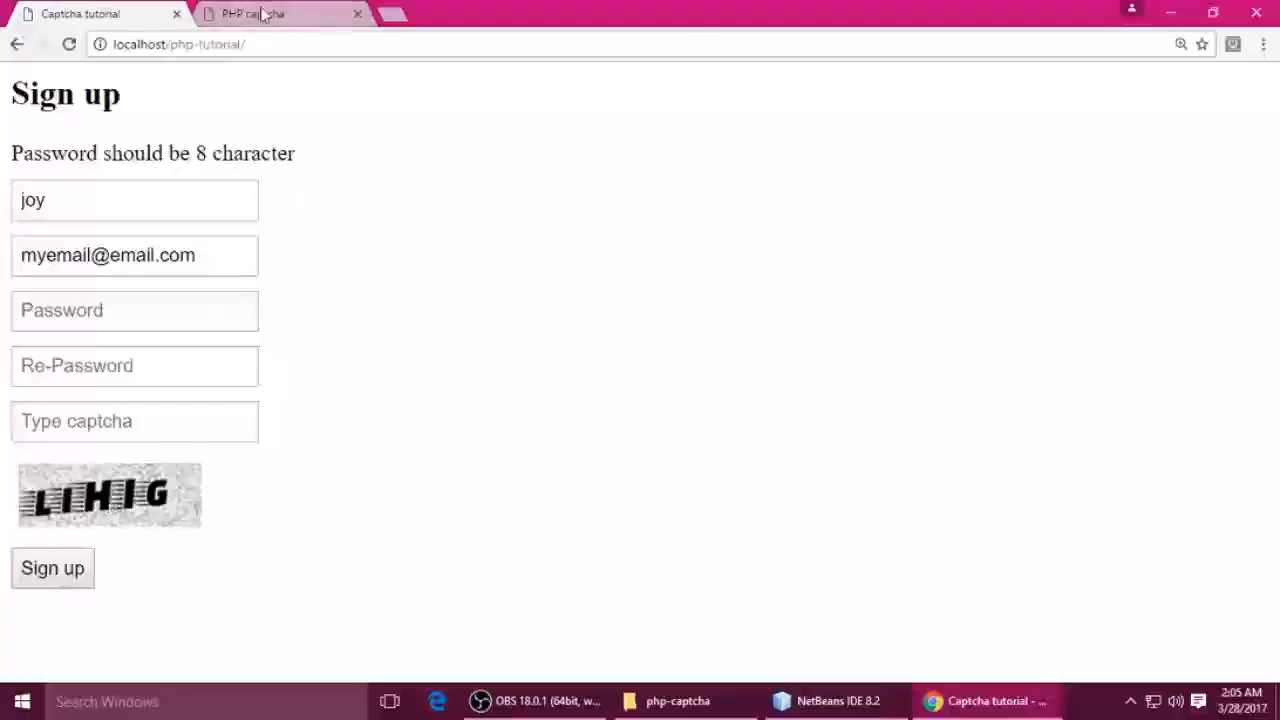
pyautogui.click(260, 12)
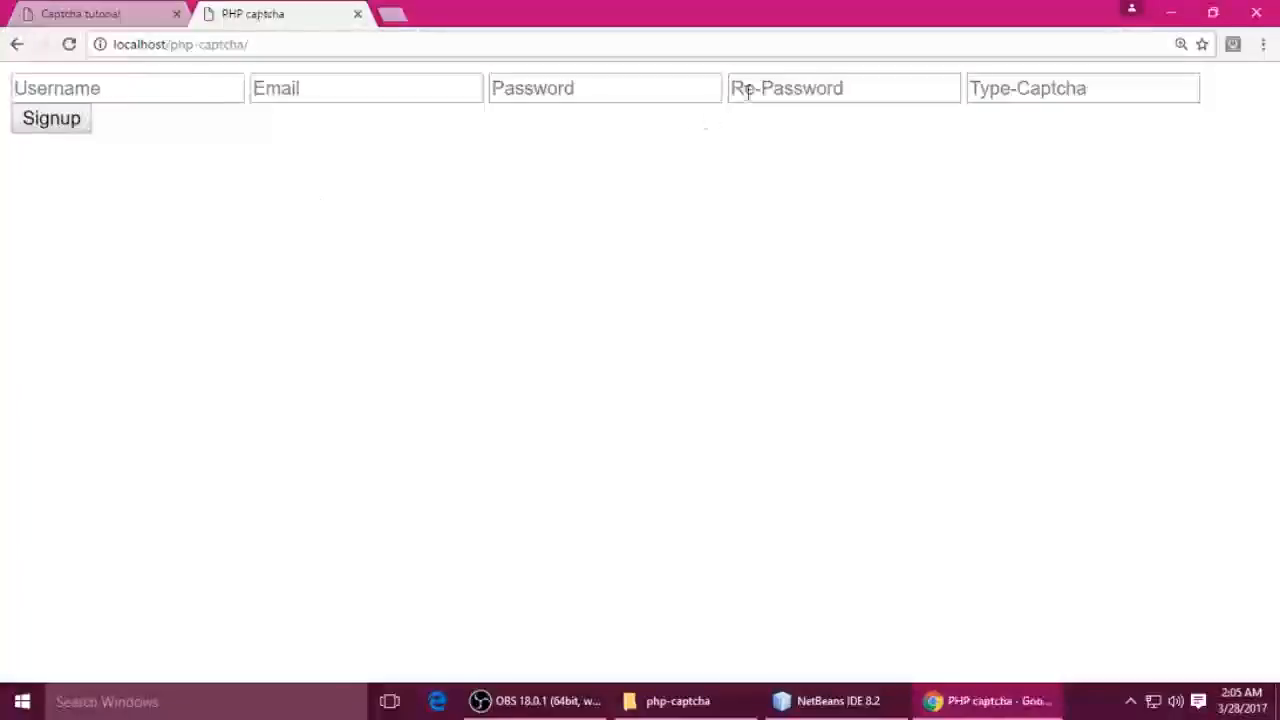
pyautogui.click(824, 698)
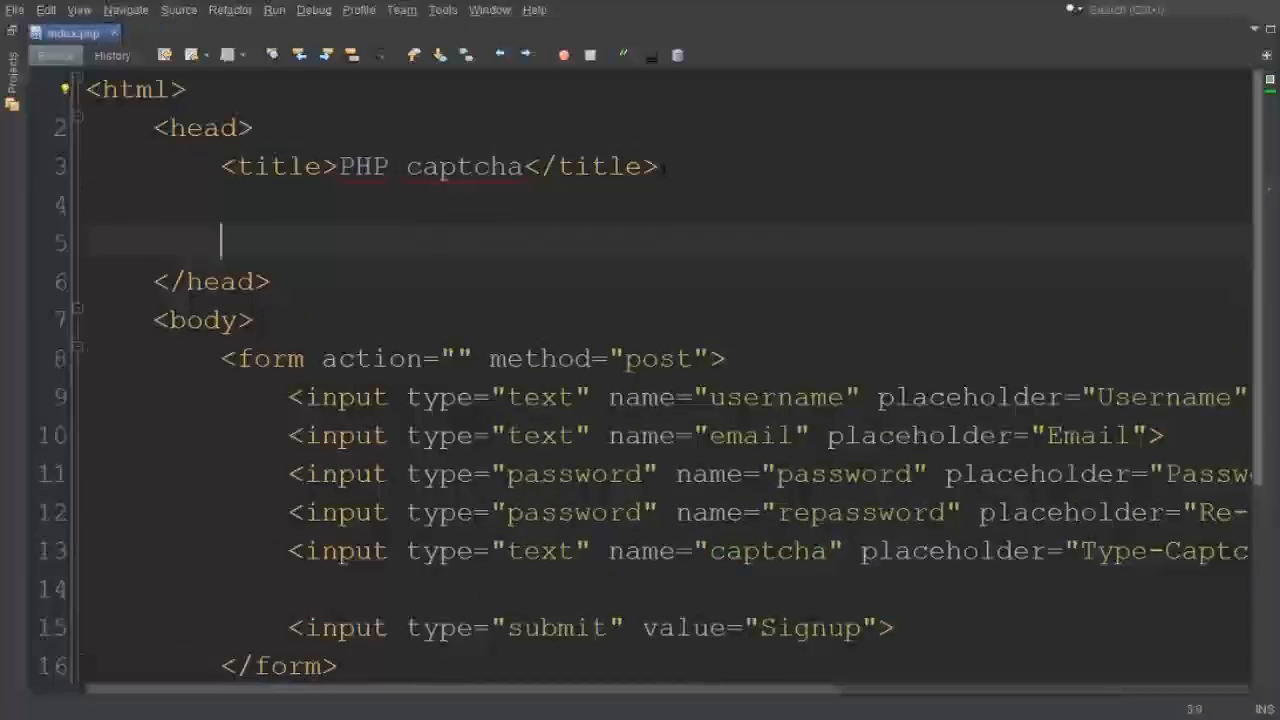
# Add a head style rule 'form input { display: block; margin-top }' to stack the fields.
pyautogui.write('<>')
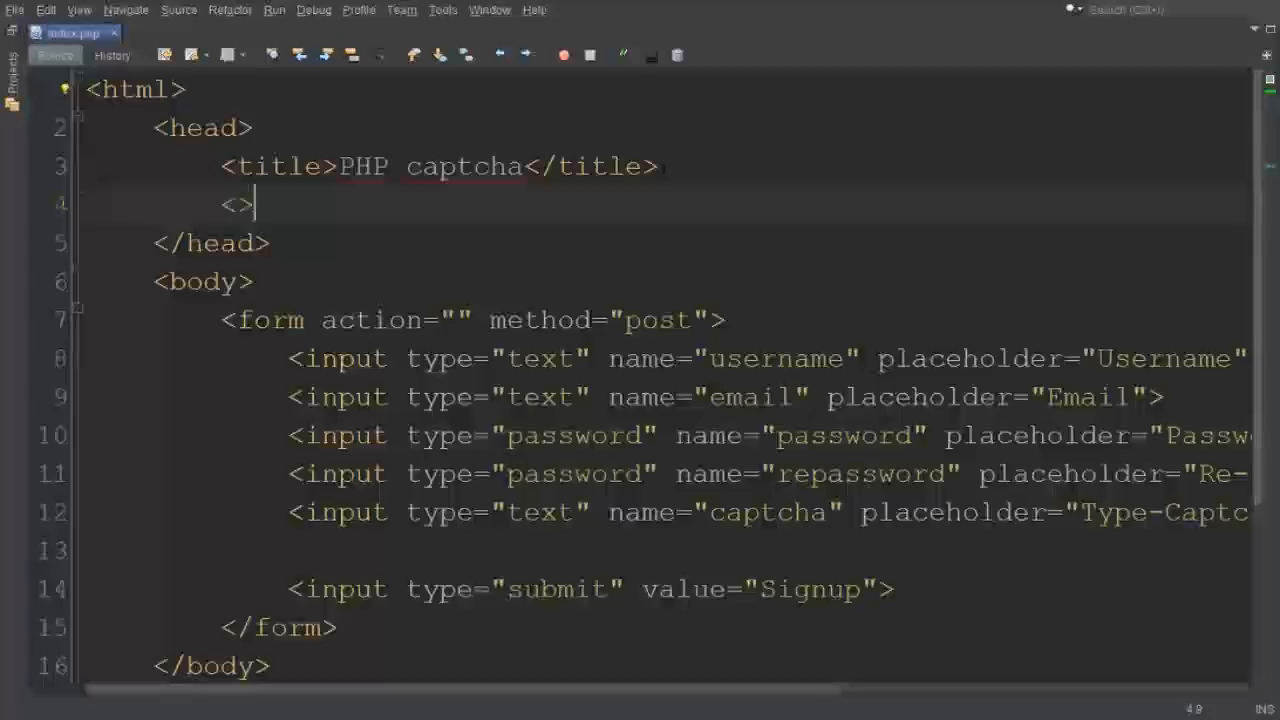
pyautogui.write('style')
pyautogui.write('<')
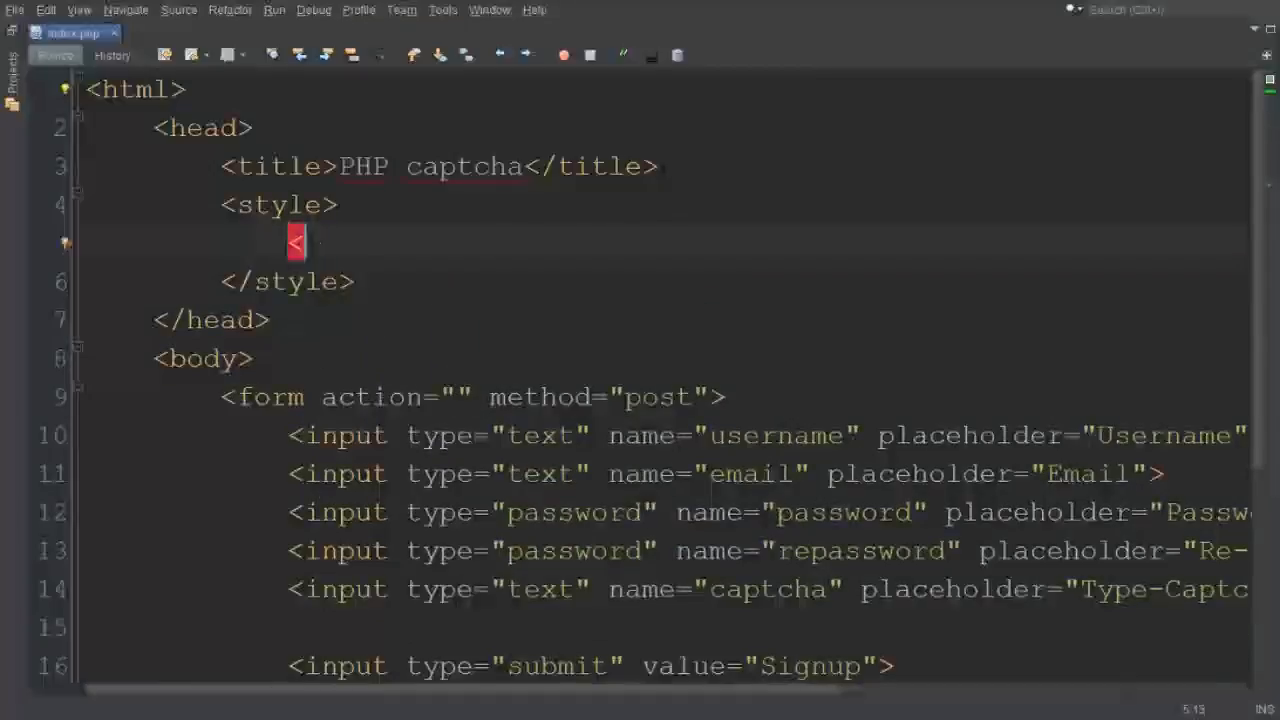
pyautogui.write('for')
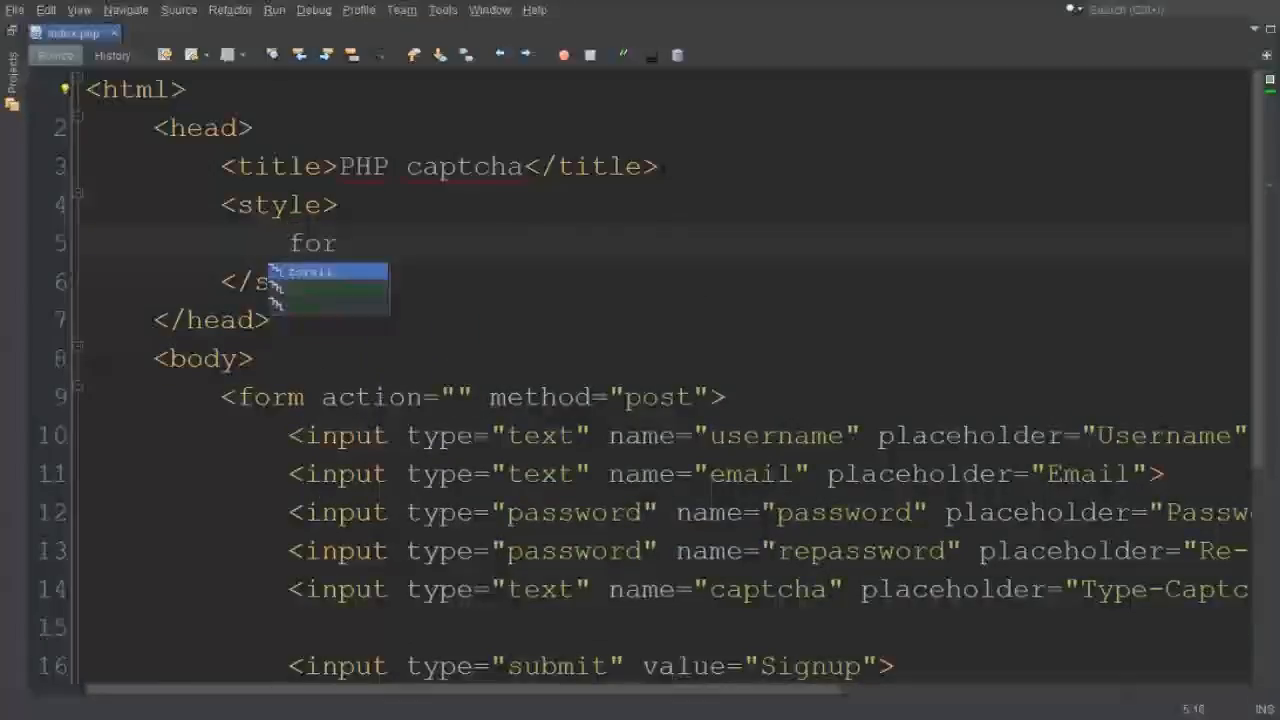
pyautogui.write('form')
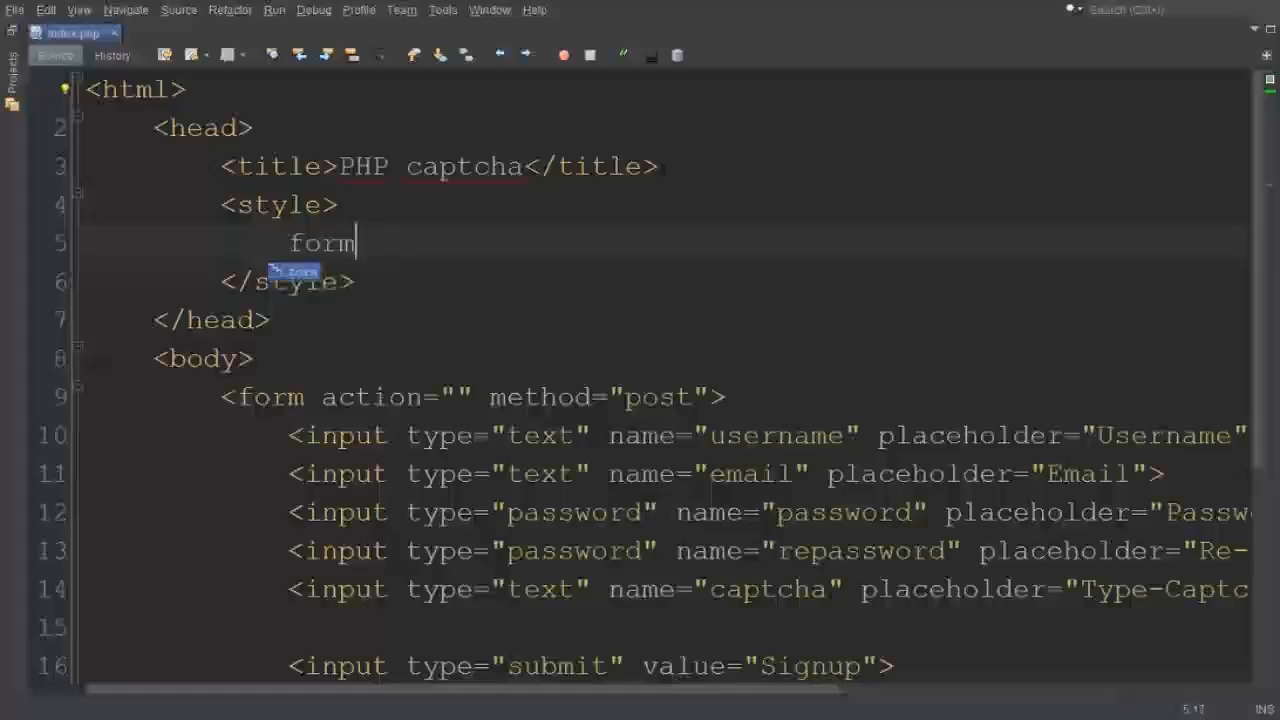
pyautogui.write('{')
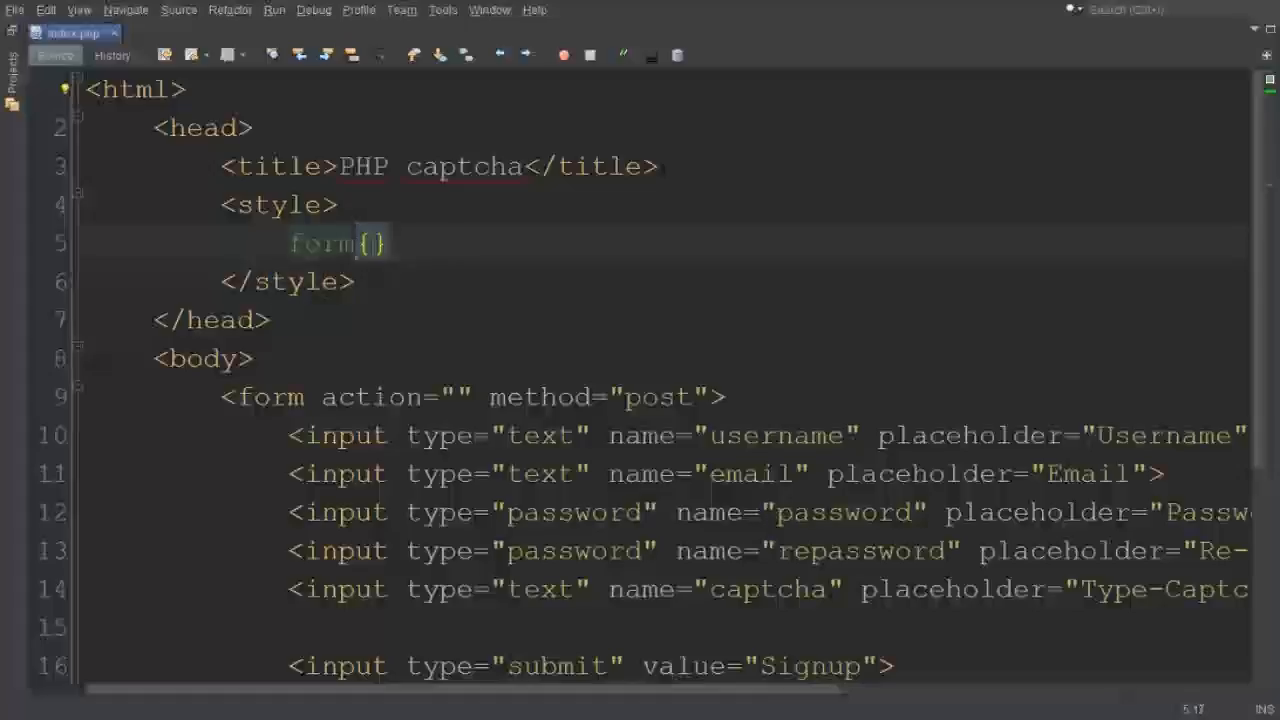
pyautogui.write('input')
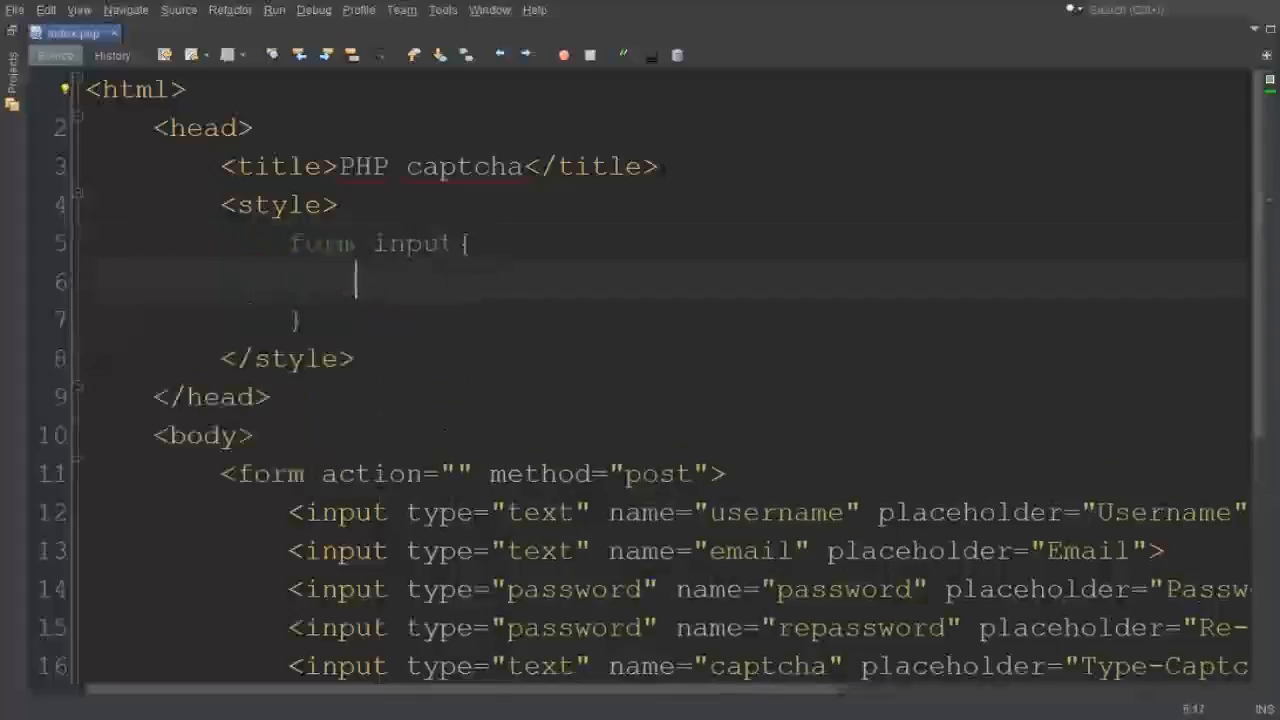
pyautogui.write('display: block;')
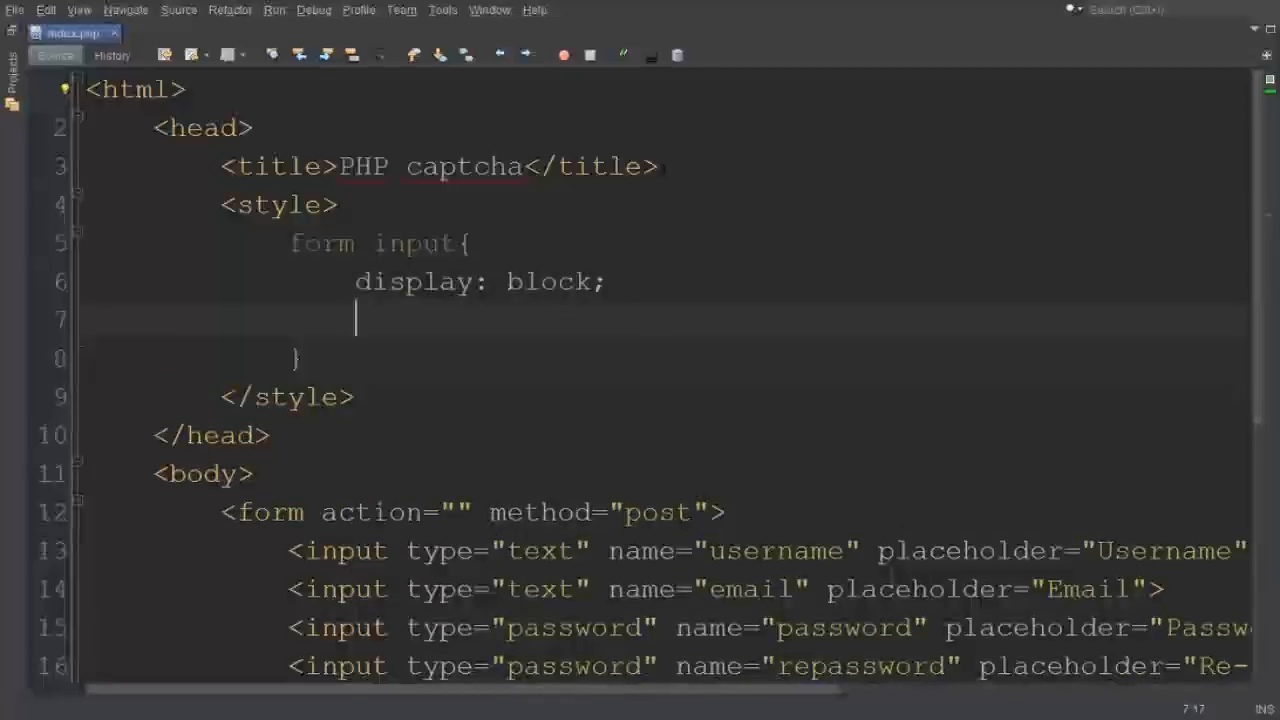
pyautogui.write('mar')
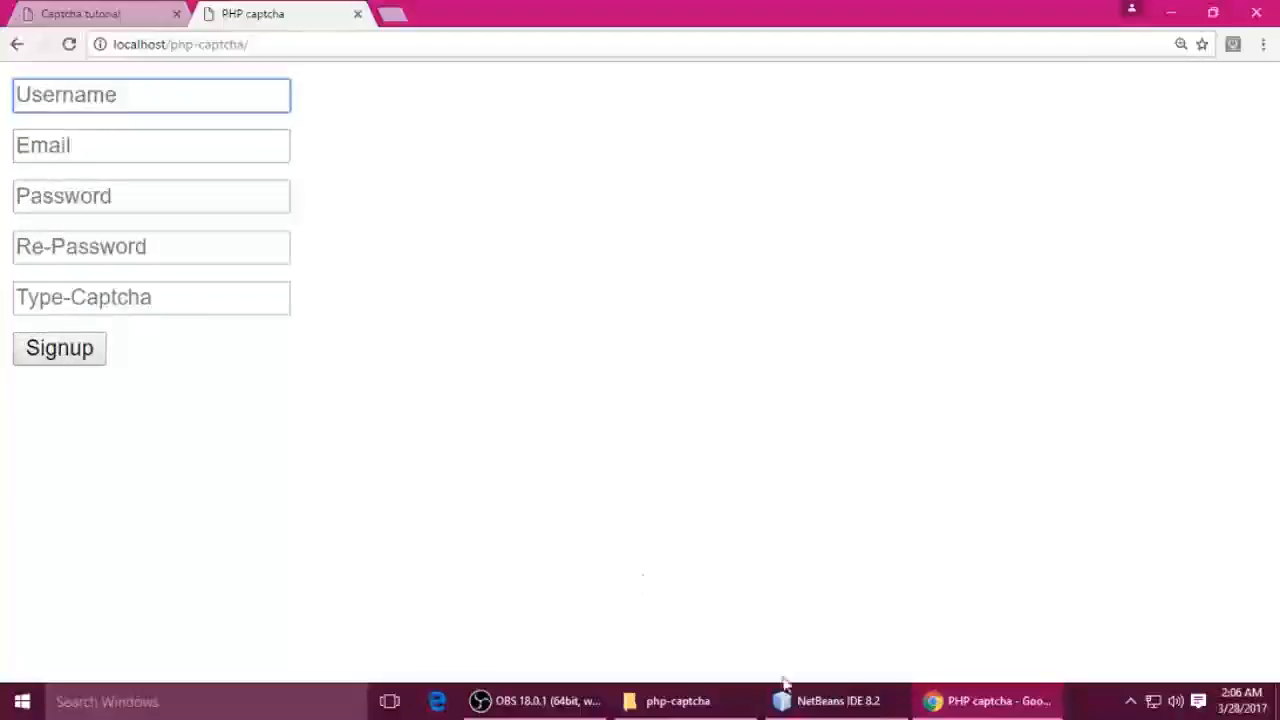
# Add padding: 5px to the form input style rule.
pyautogui.click(838, 696)
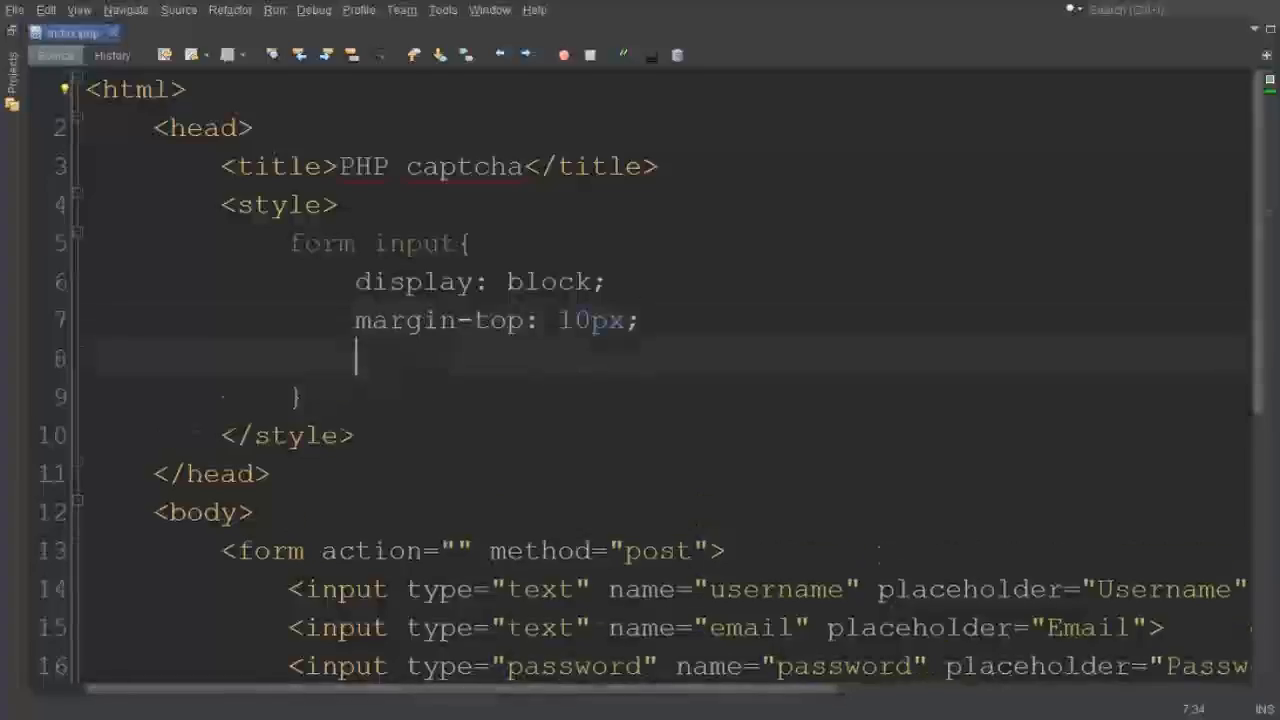
pyautogui.write('padding:')
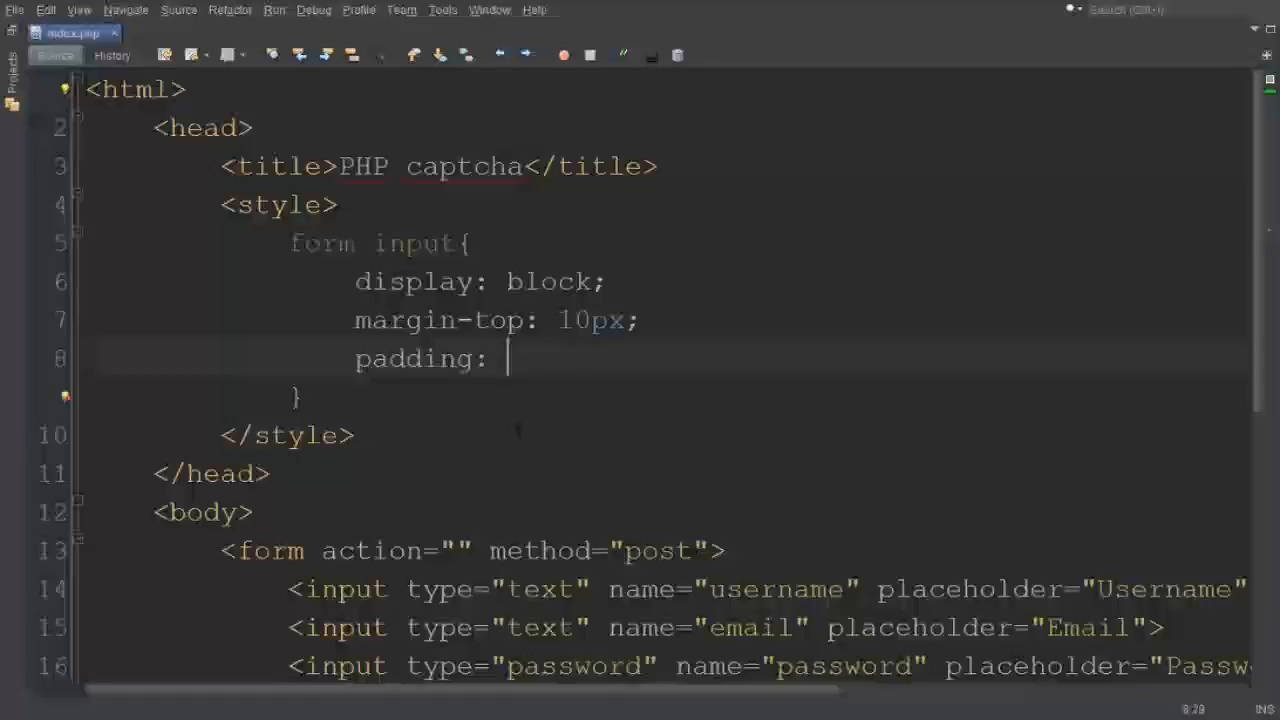
pyautogui.write('5px;')
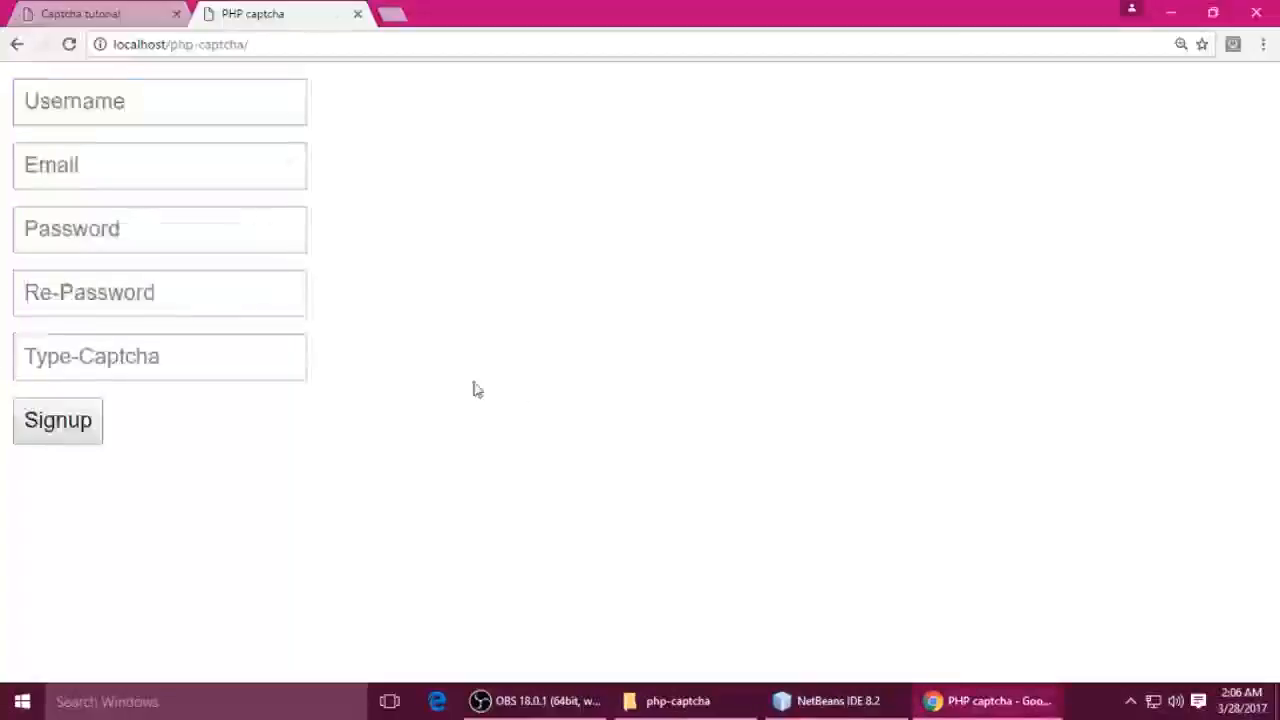
# Try the Re-Password and captcha fields in the Chrome preview, then return to NetBeans.
pyautogui.click(160, 356)
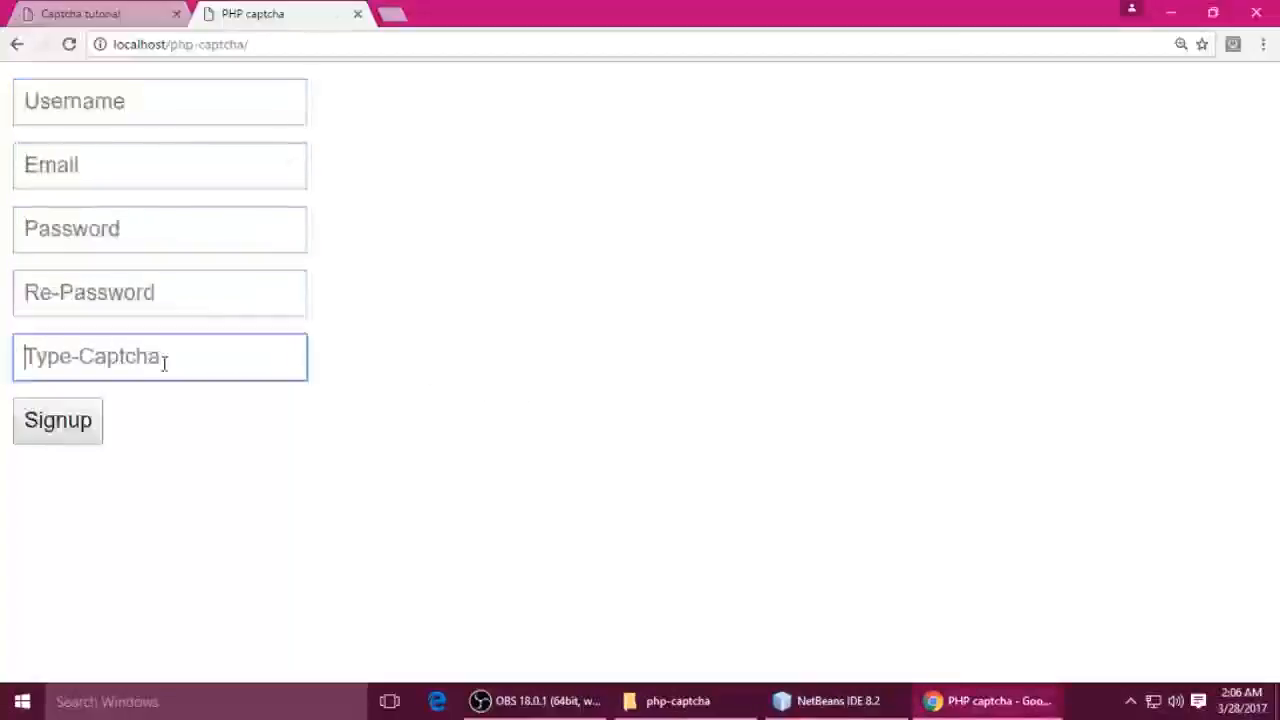
pyautogui.click(160, 292)
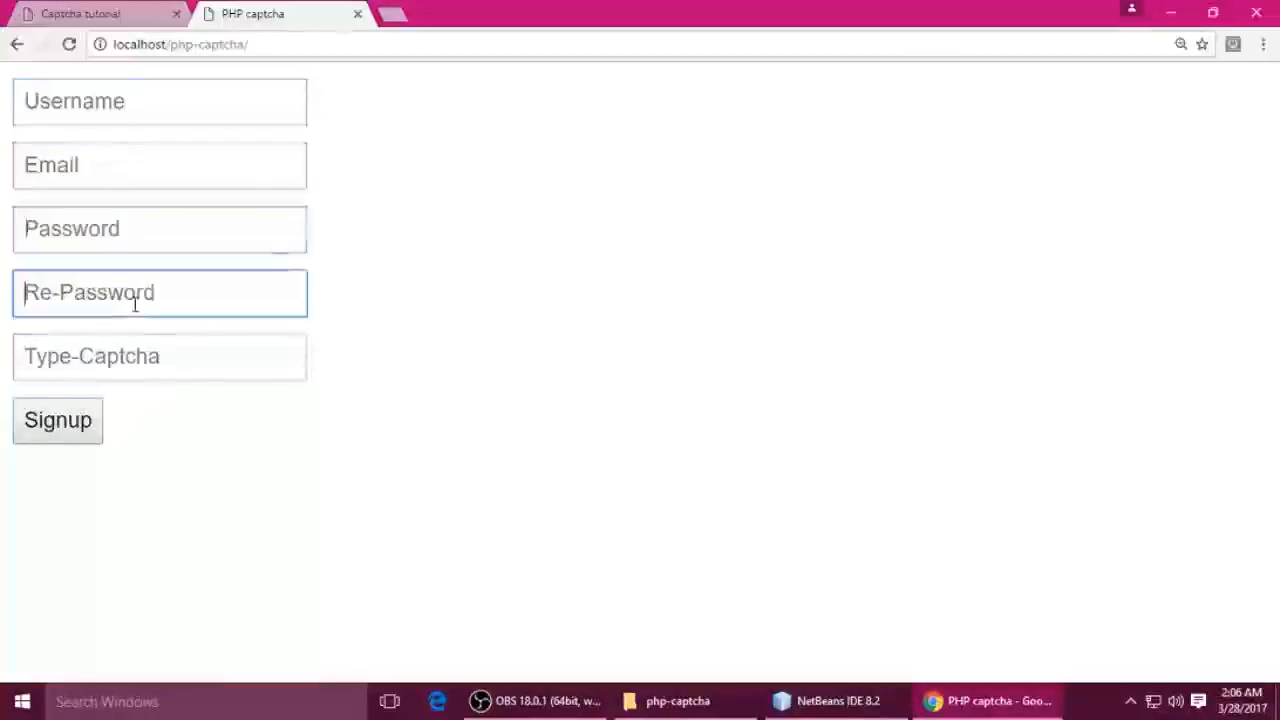
pyautogui.click(160, 356)
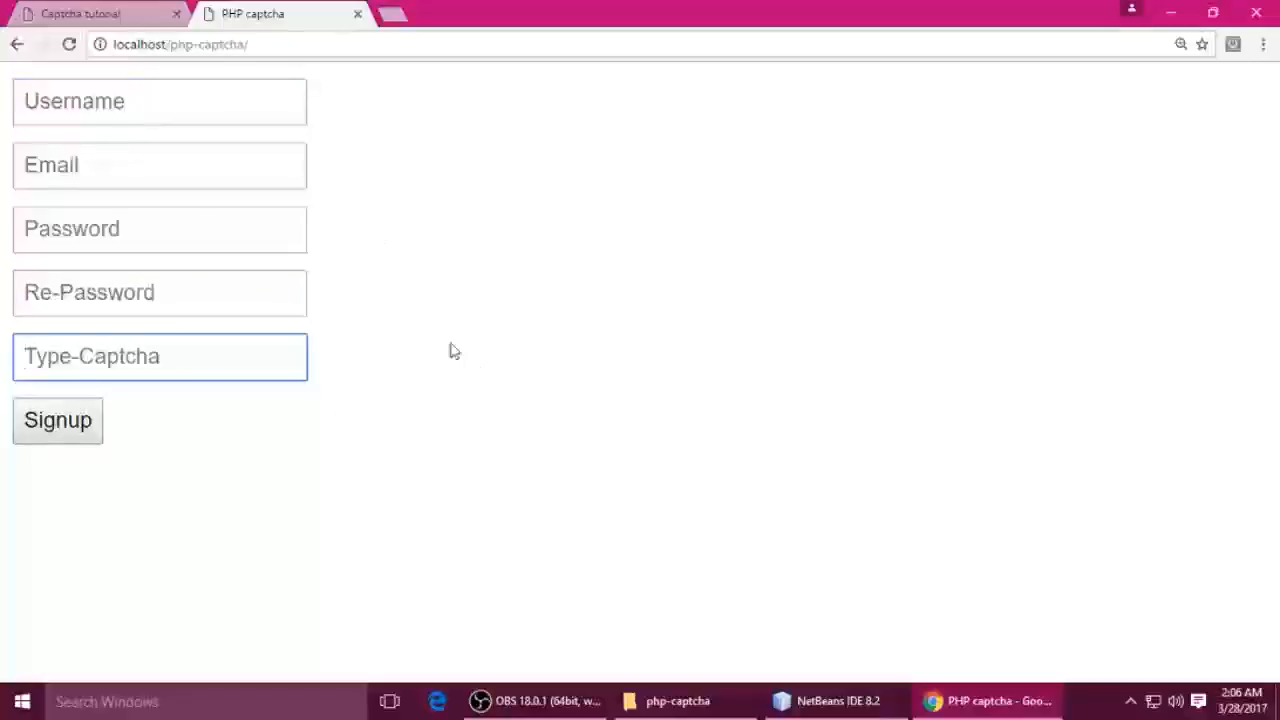
pyautogui.click(824, 700)
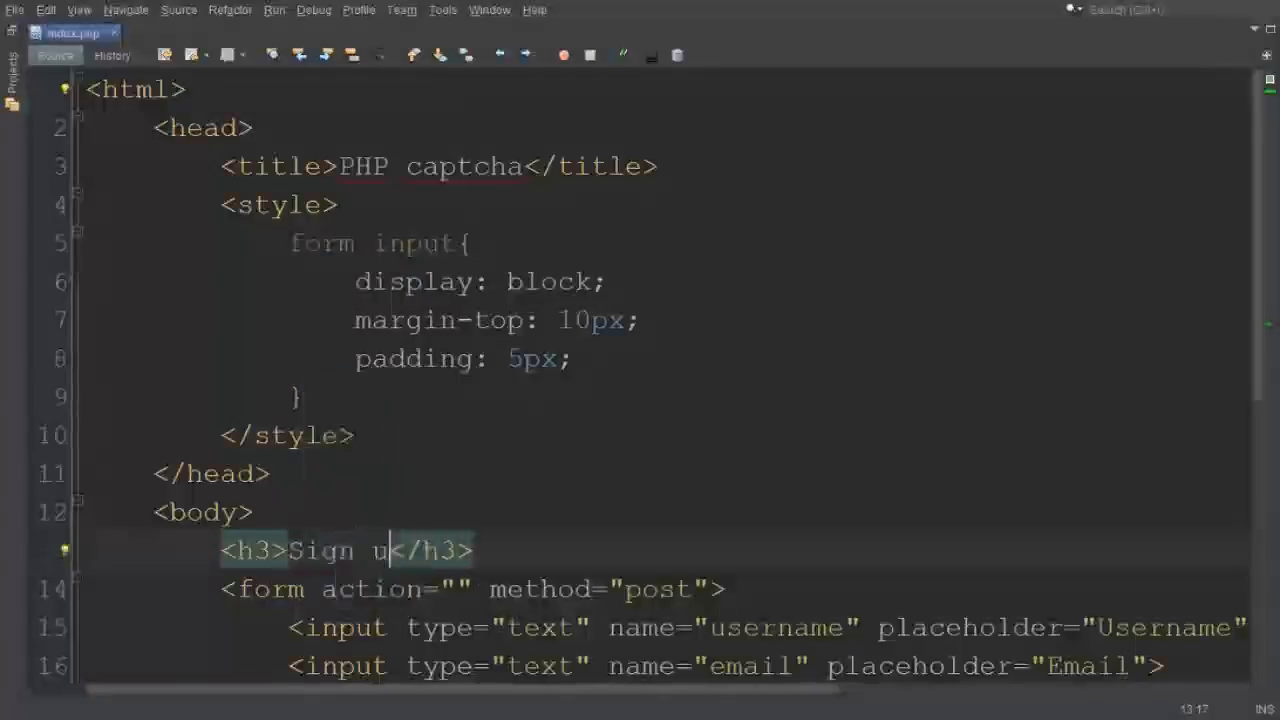
# Add an h3 sign-up heading right after the body tag, above the form.
pyautogui.write('p f')
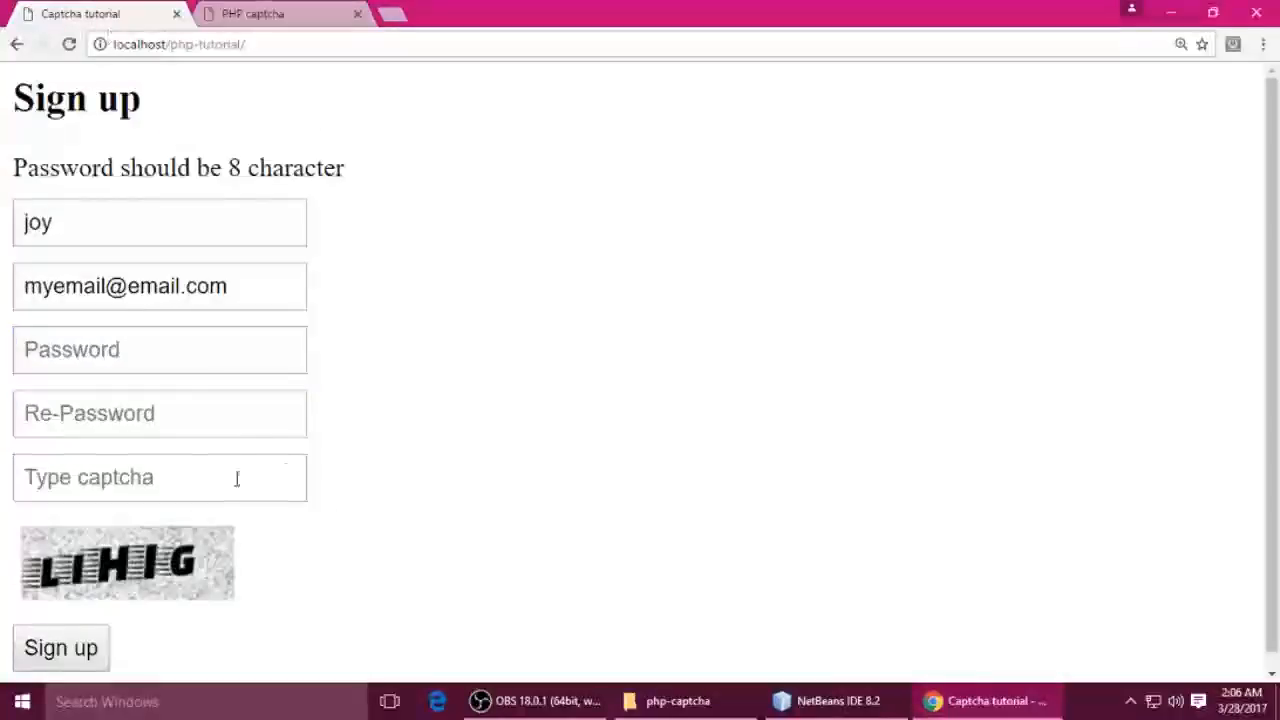
pyautogui.scroll(-3)
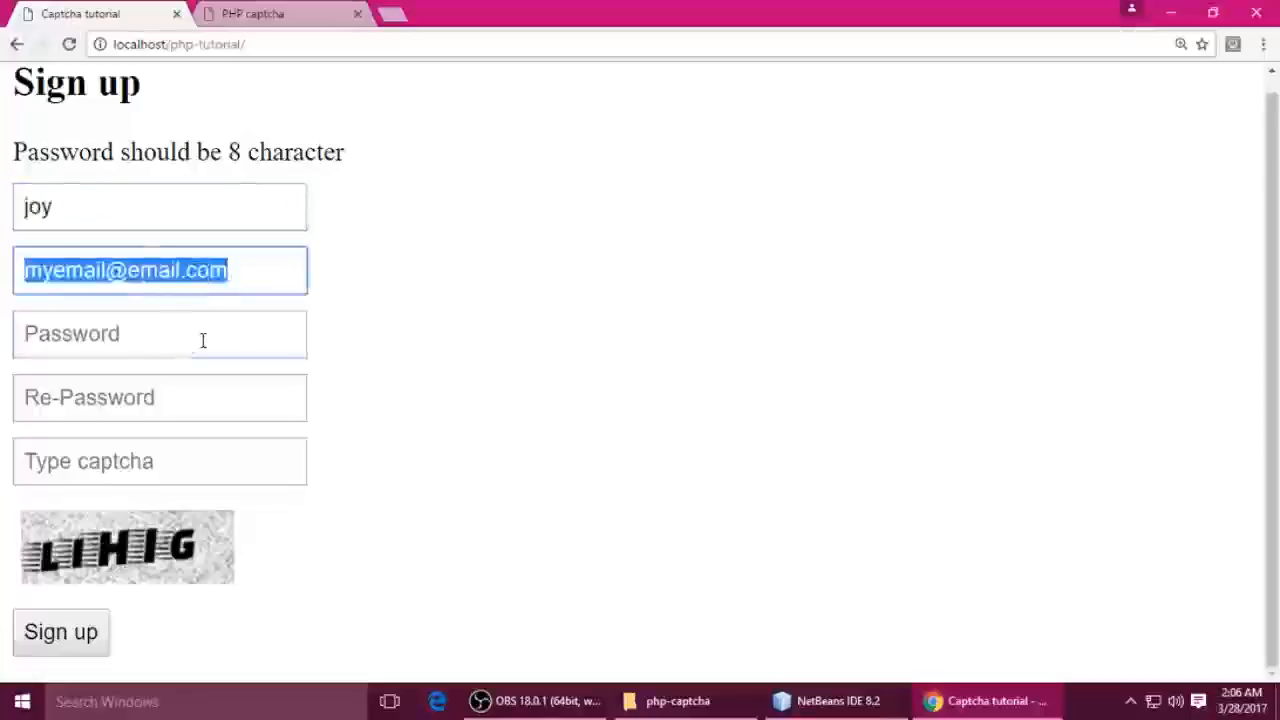
pyautogui.click(160, 332)
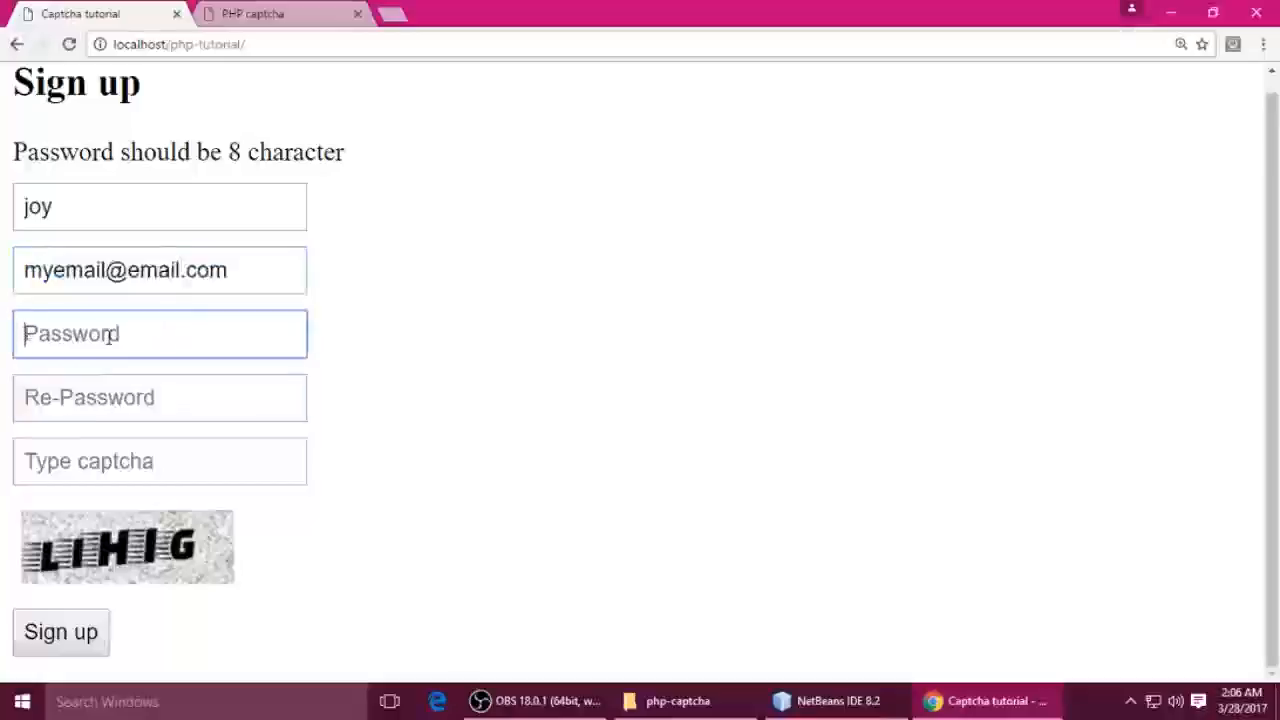
pyautogui.click(160, 460)
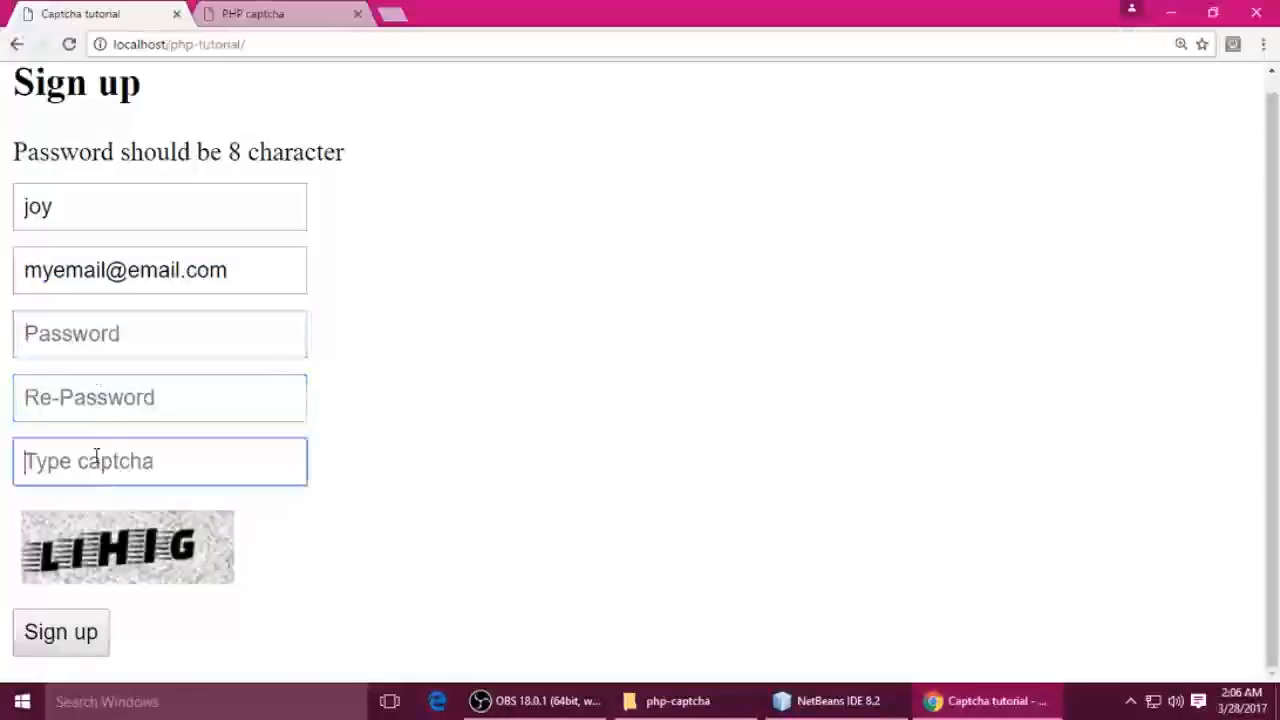
pyautogui.click(160, 398)
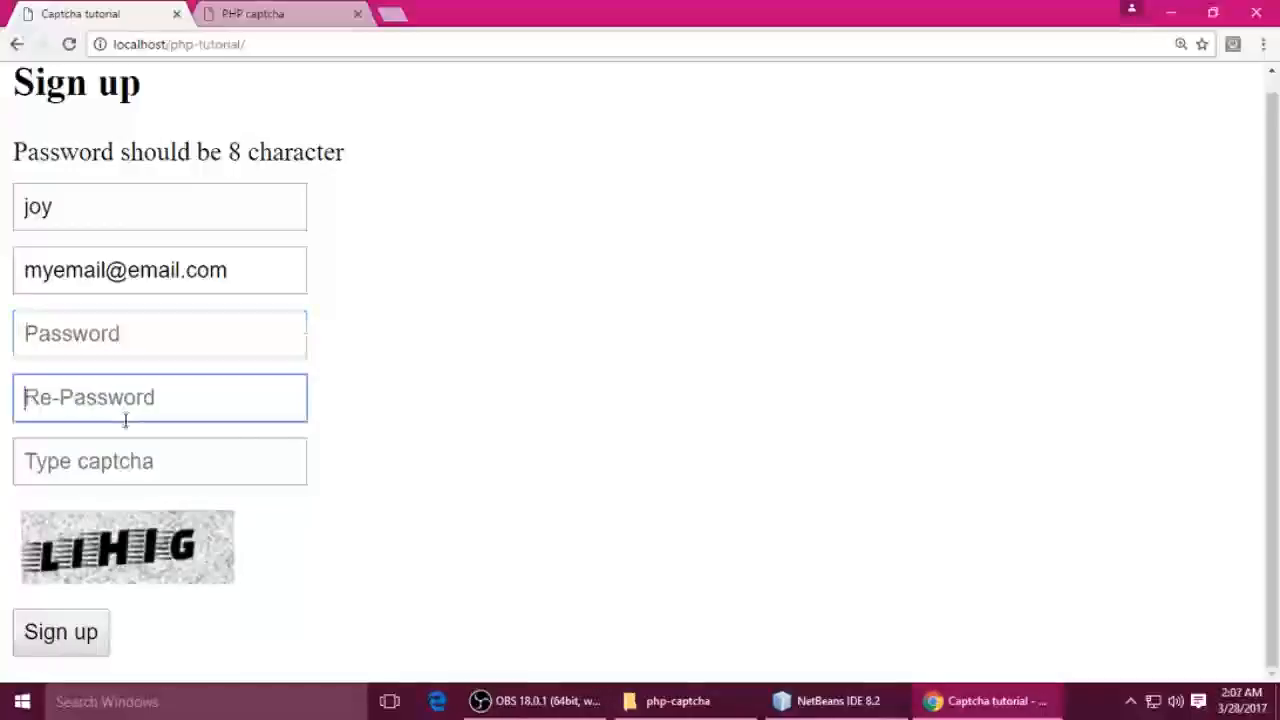
pyautogui.click(844, 700)
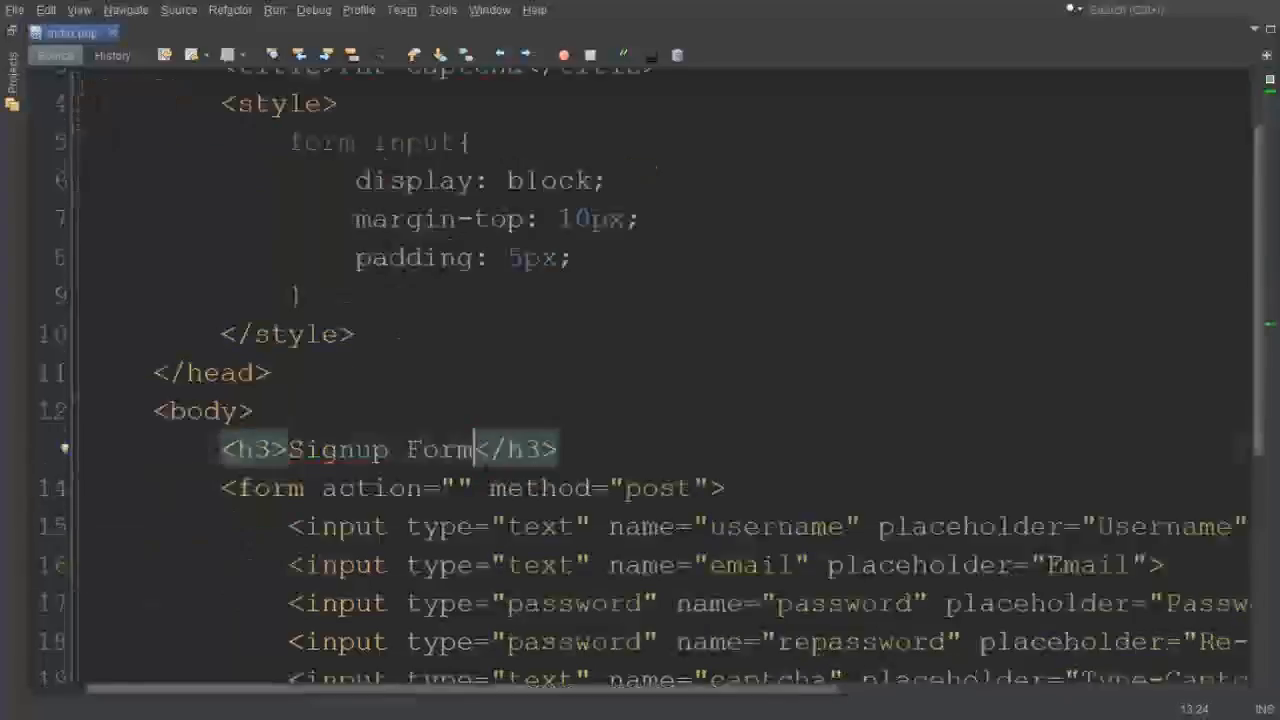
pyautogui.scroll(-3)
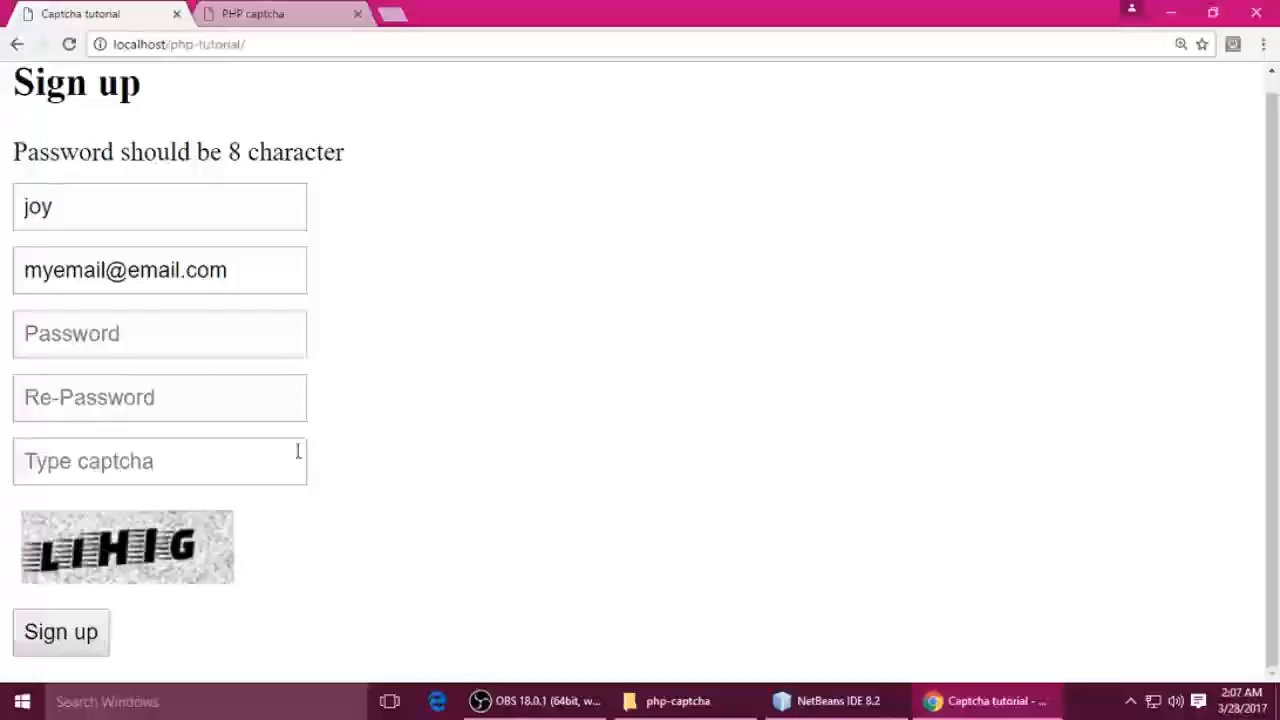
pyautogui.click(832, 700)
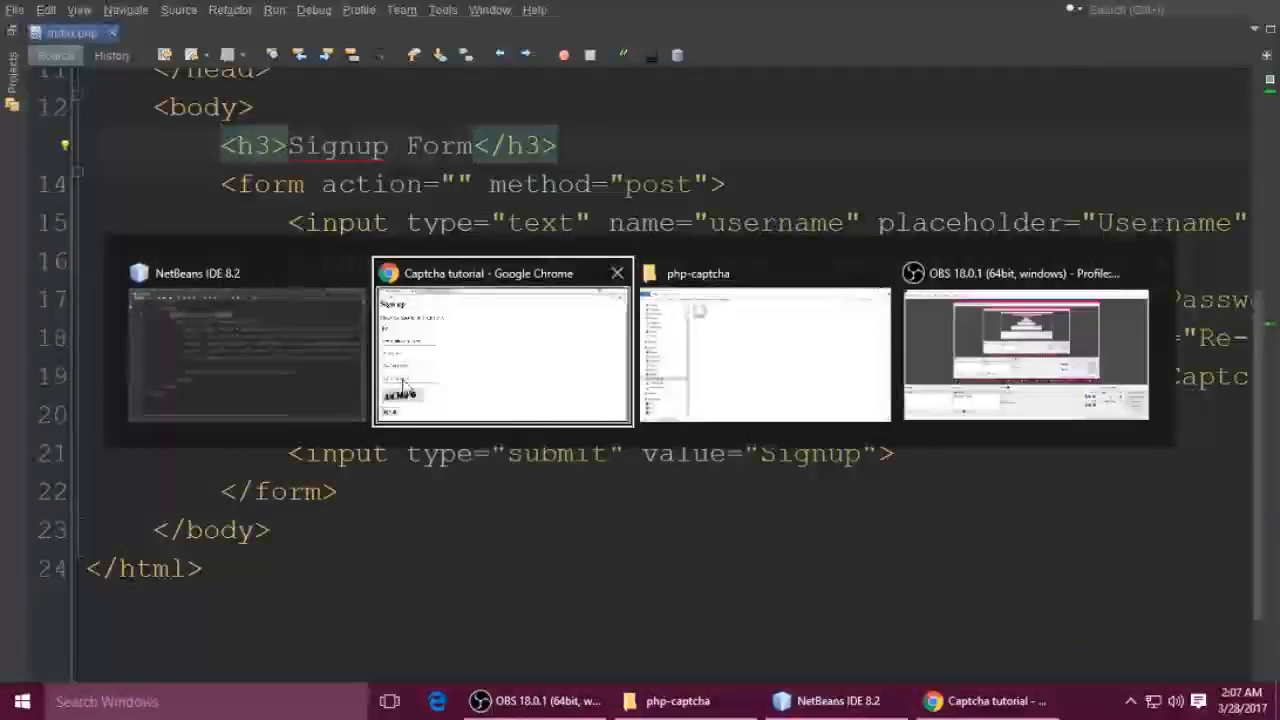
pyautogui.press('alt+tab')
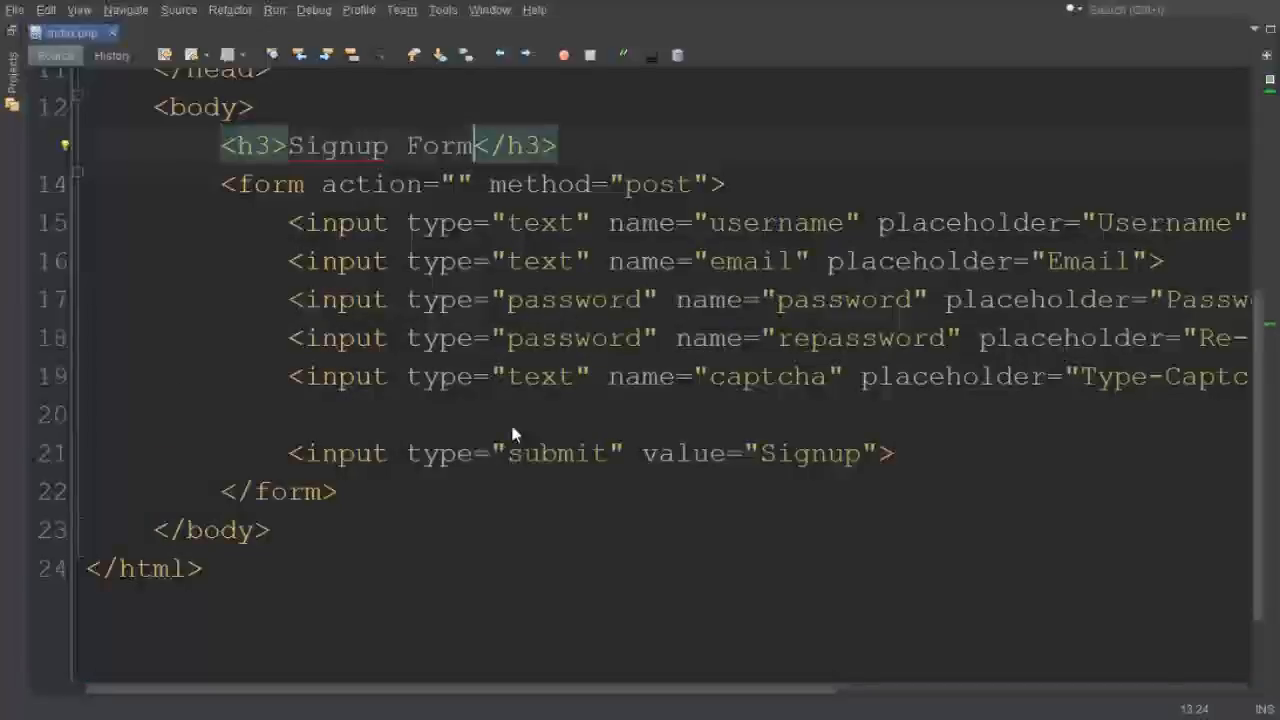